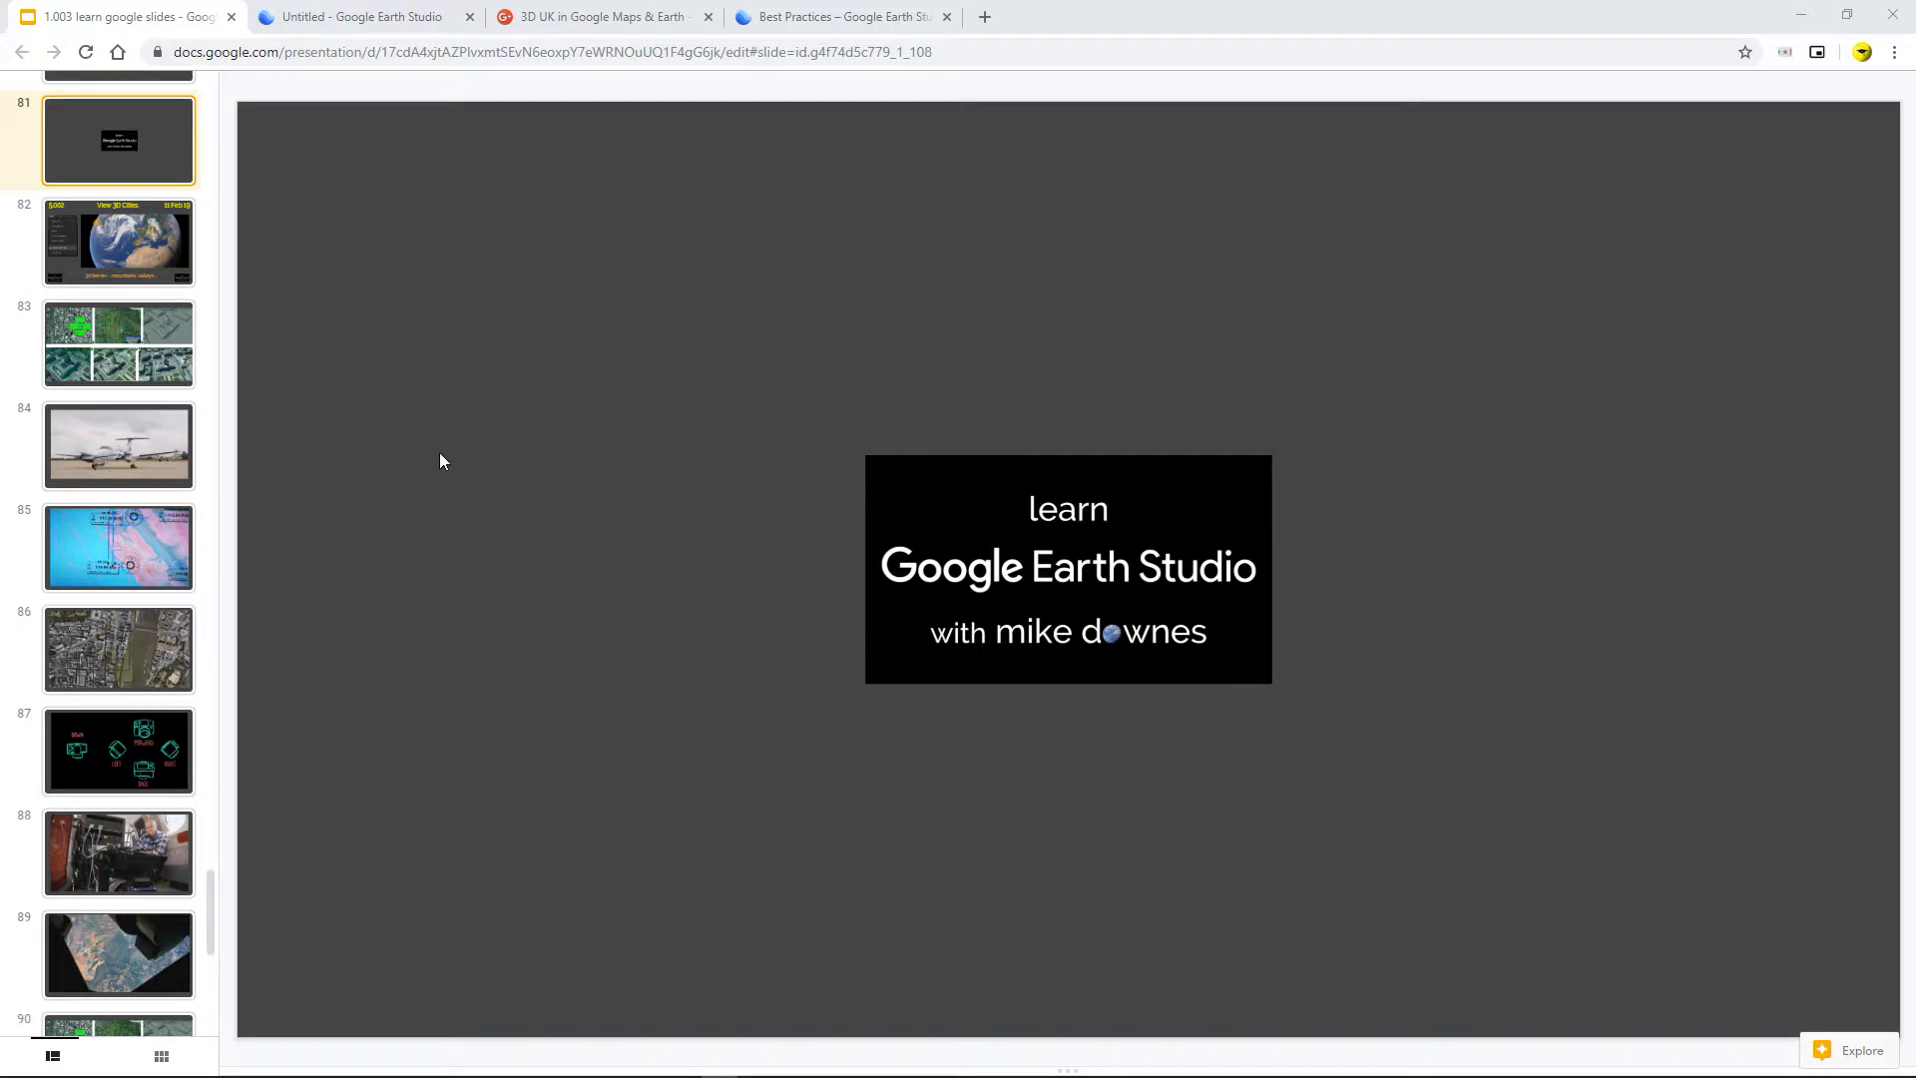
Open slide 82, 'View 3D Cities', with its globe of city markers.
click(117, 241)
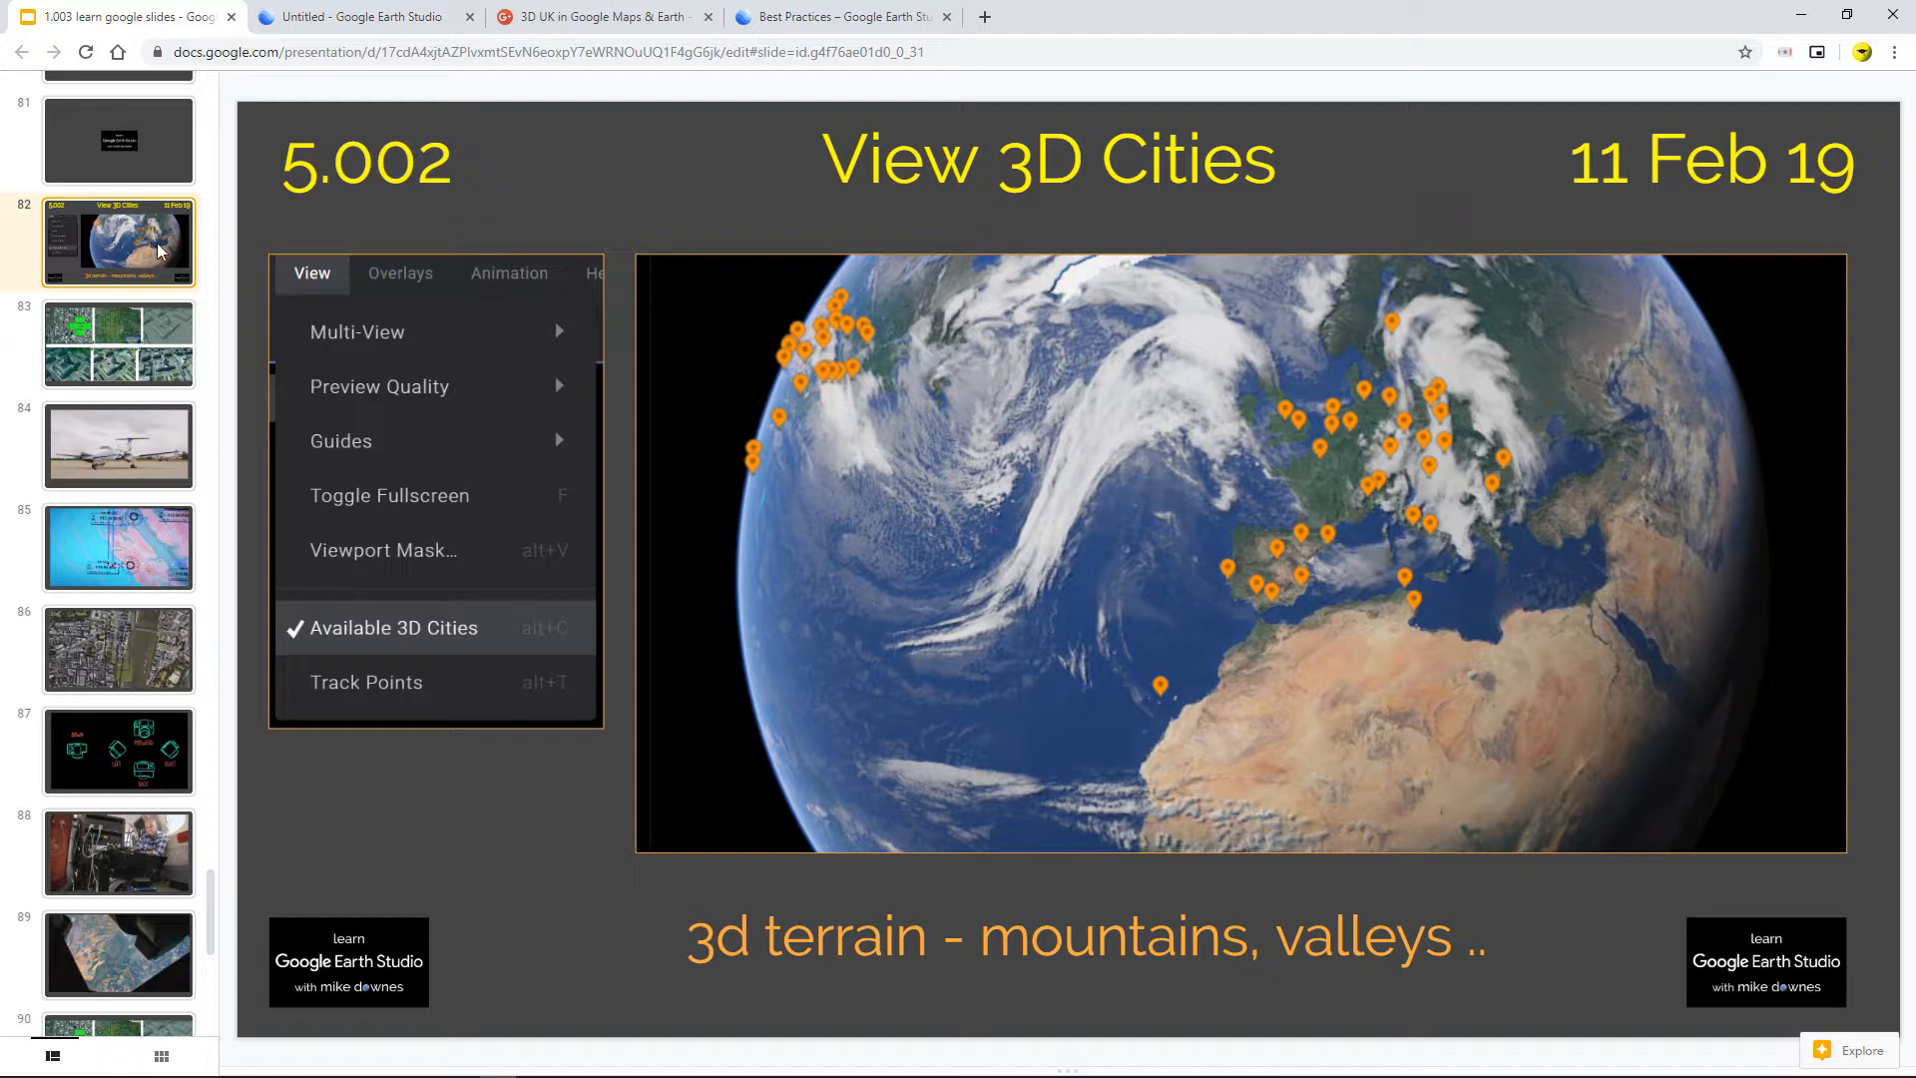
mouse_move(494, 203)
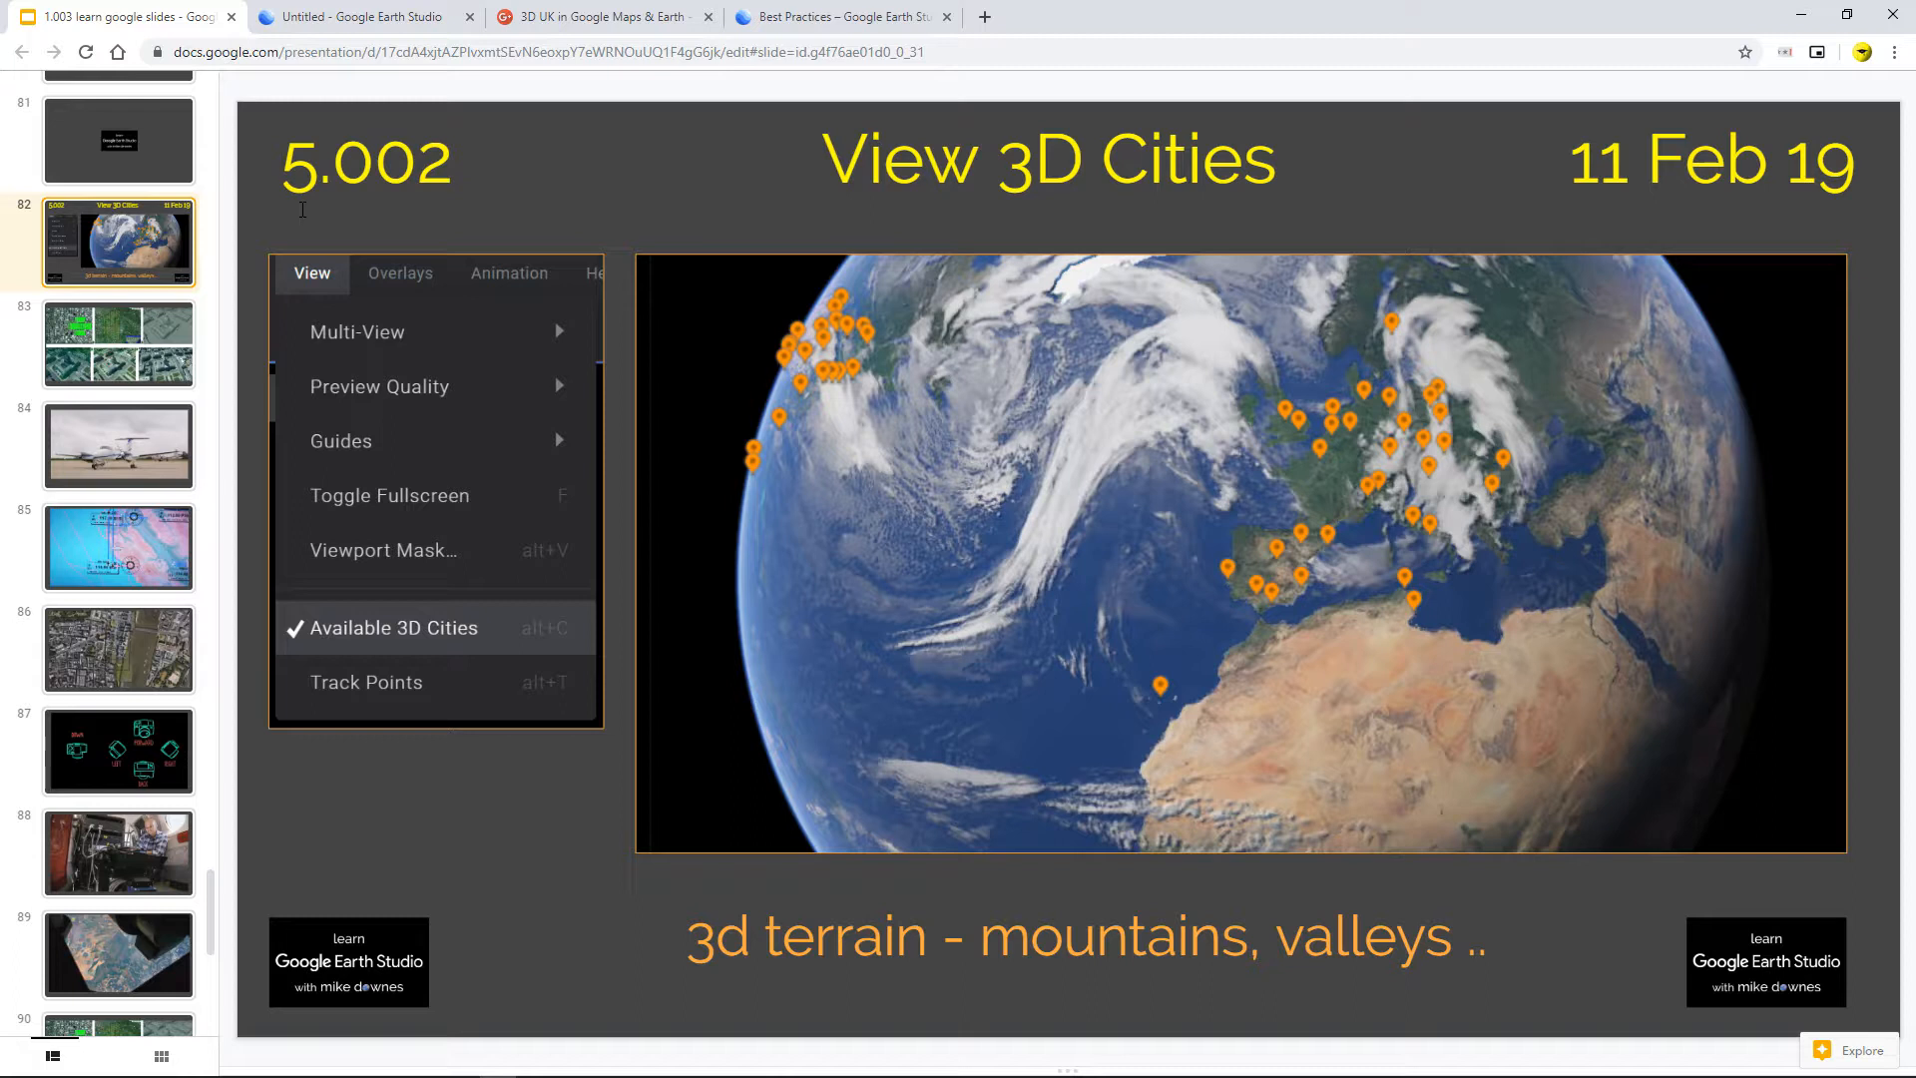
mouse_move(153, 234)
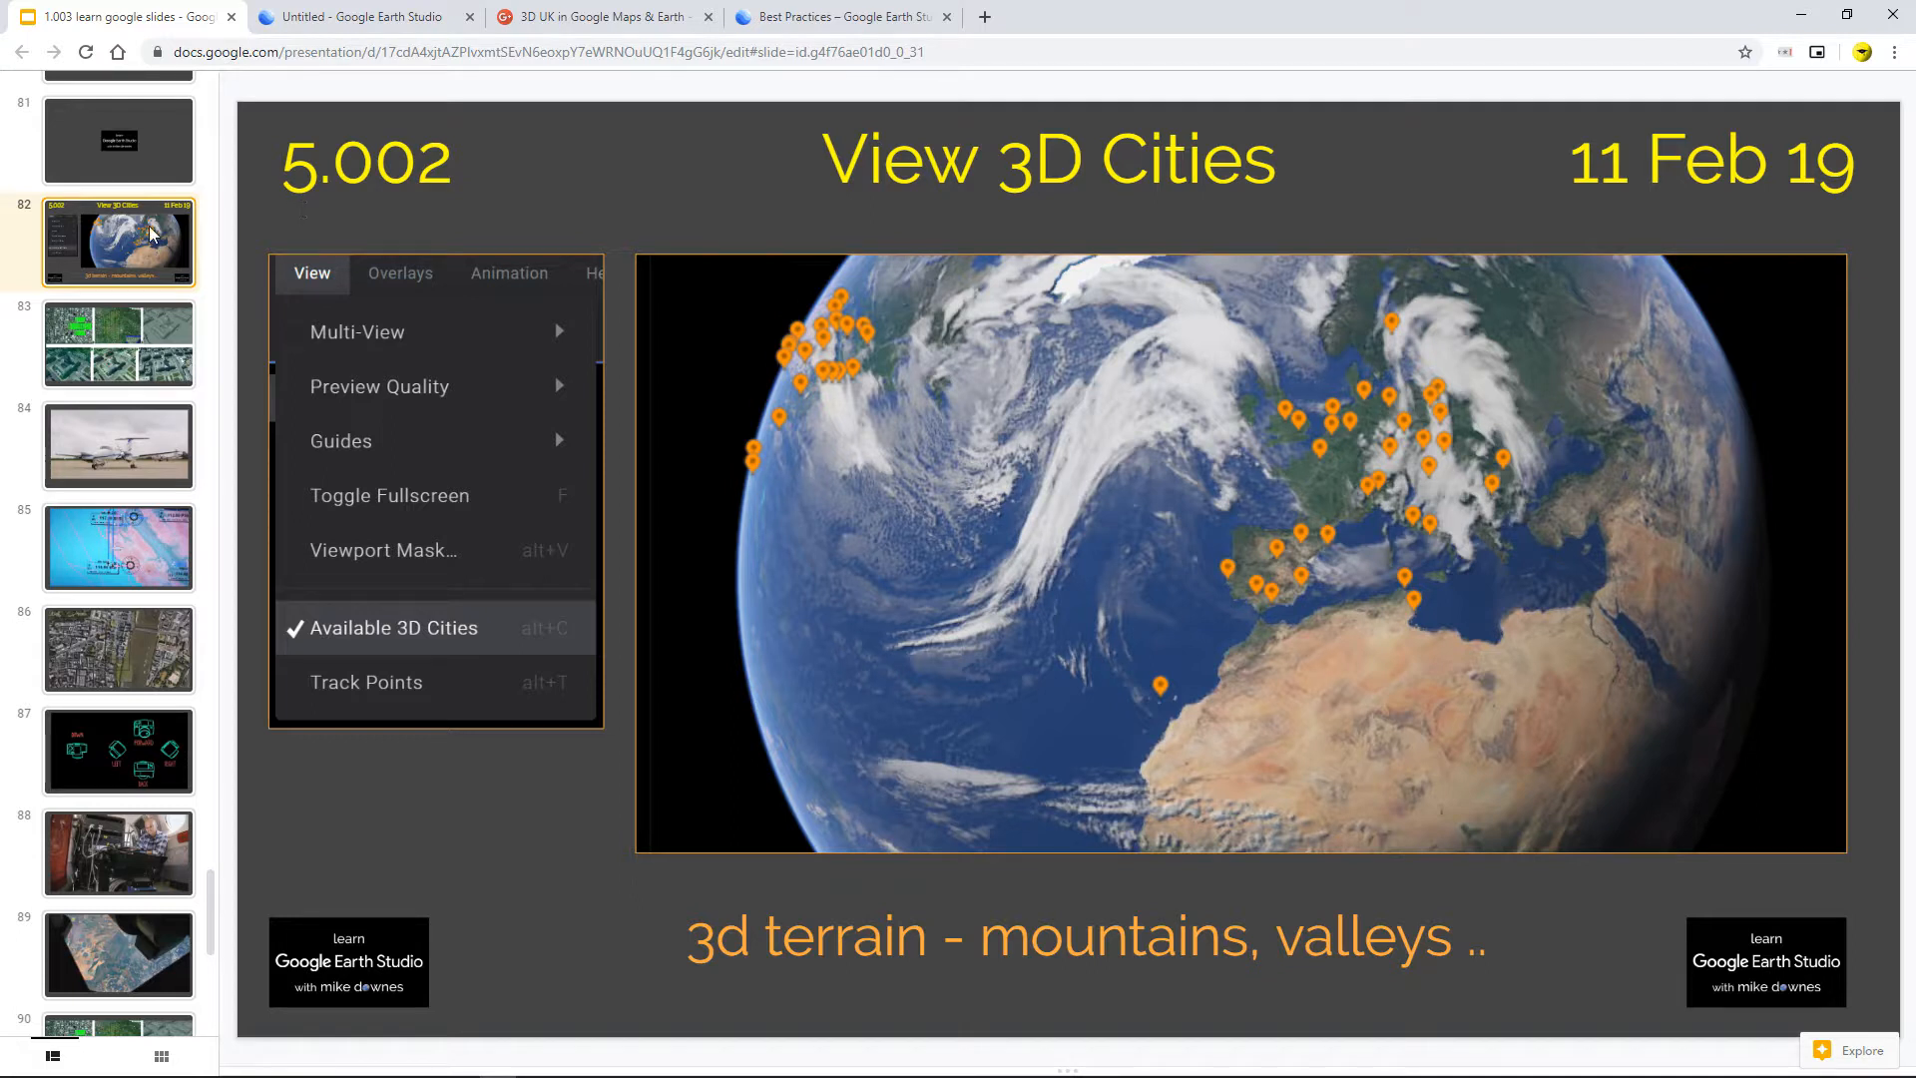
mouse_move(108, 289)
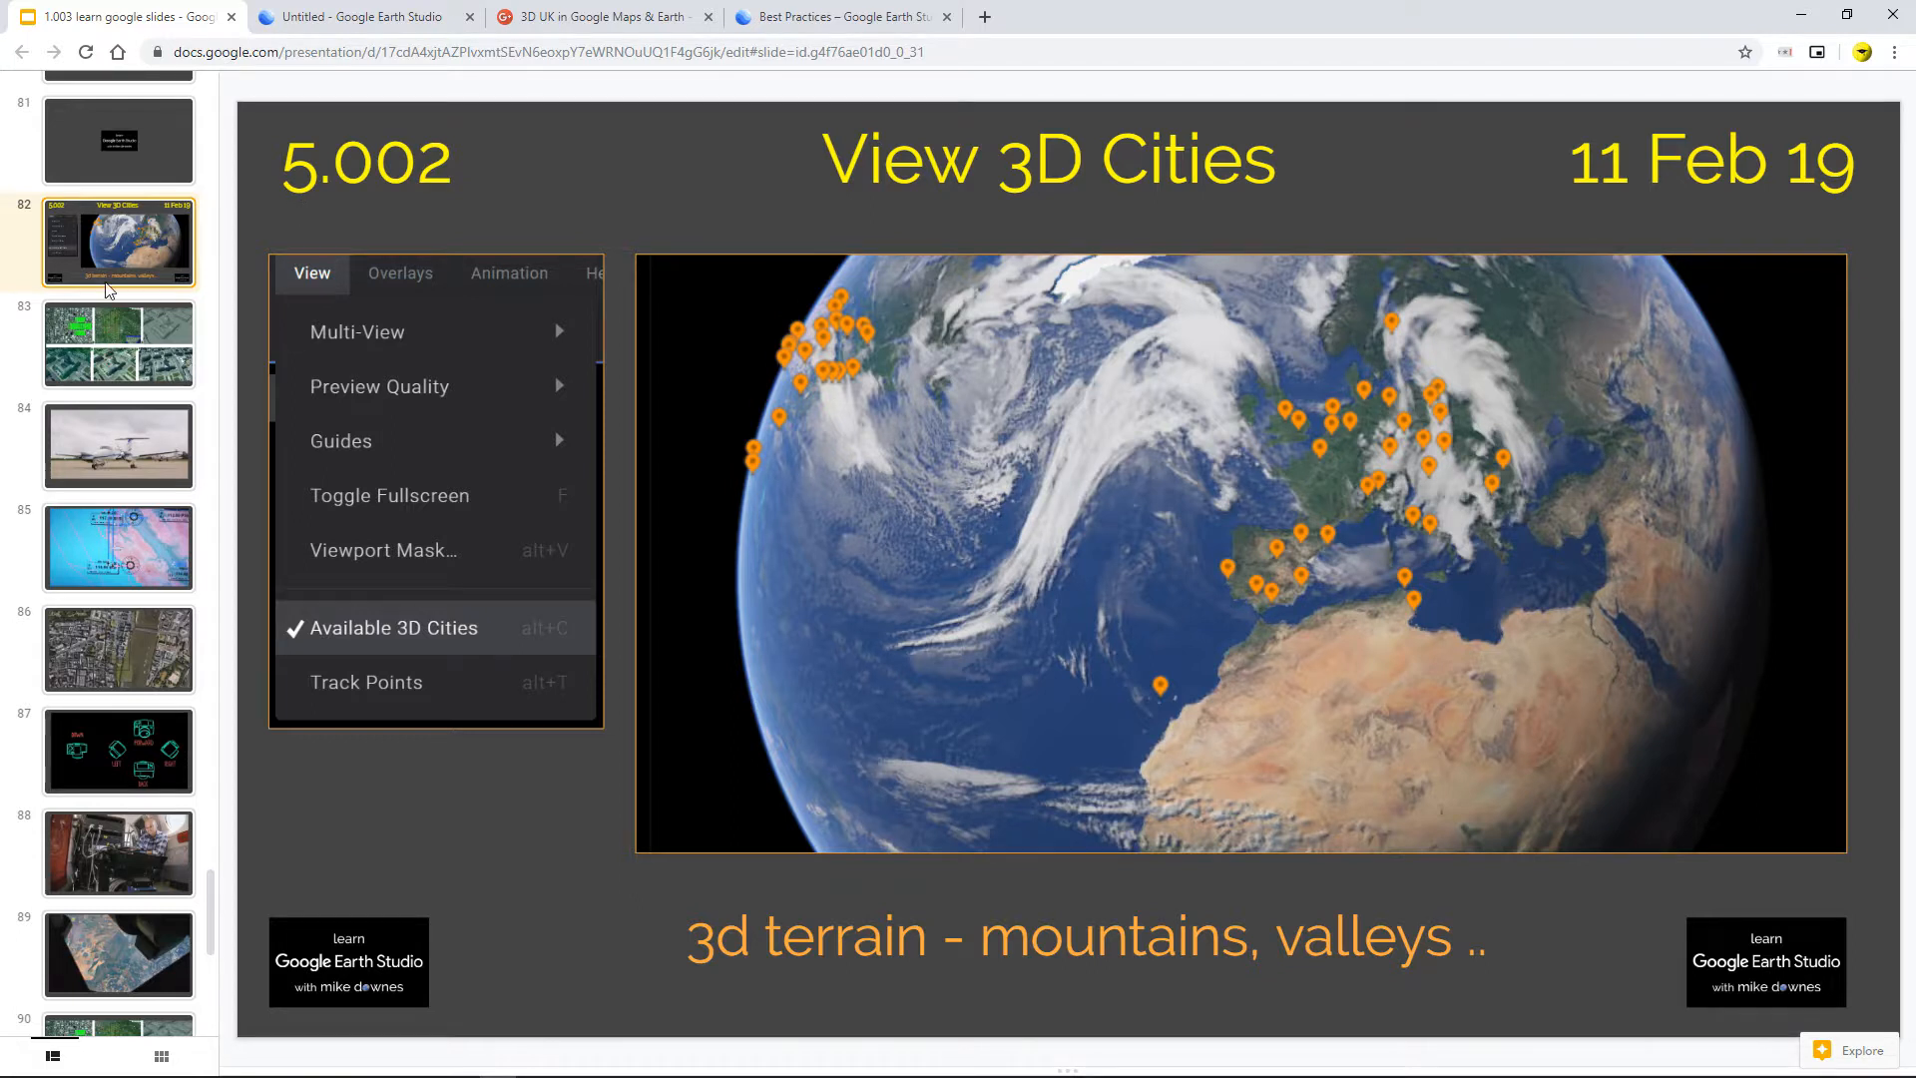
Advance past slide 83's six imagery stages to slide 84's twin-propeller aircraft photo.
click(118, 343)
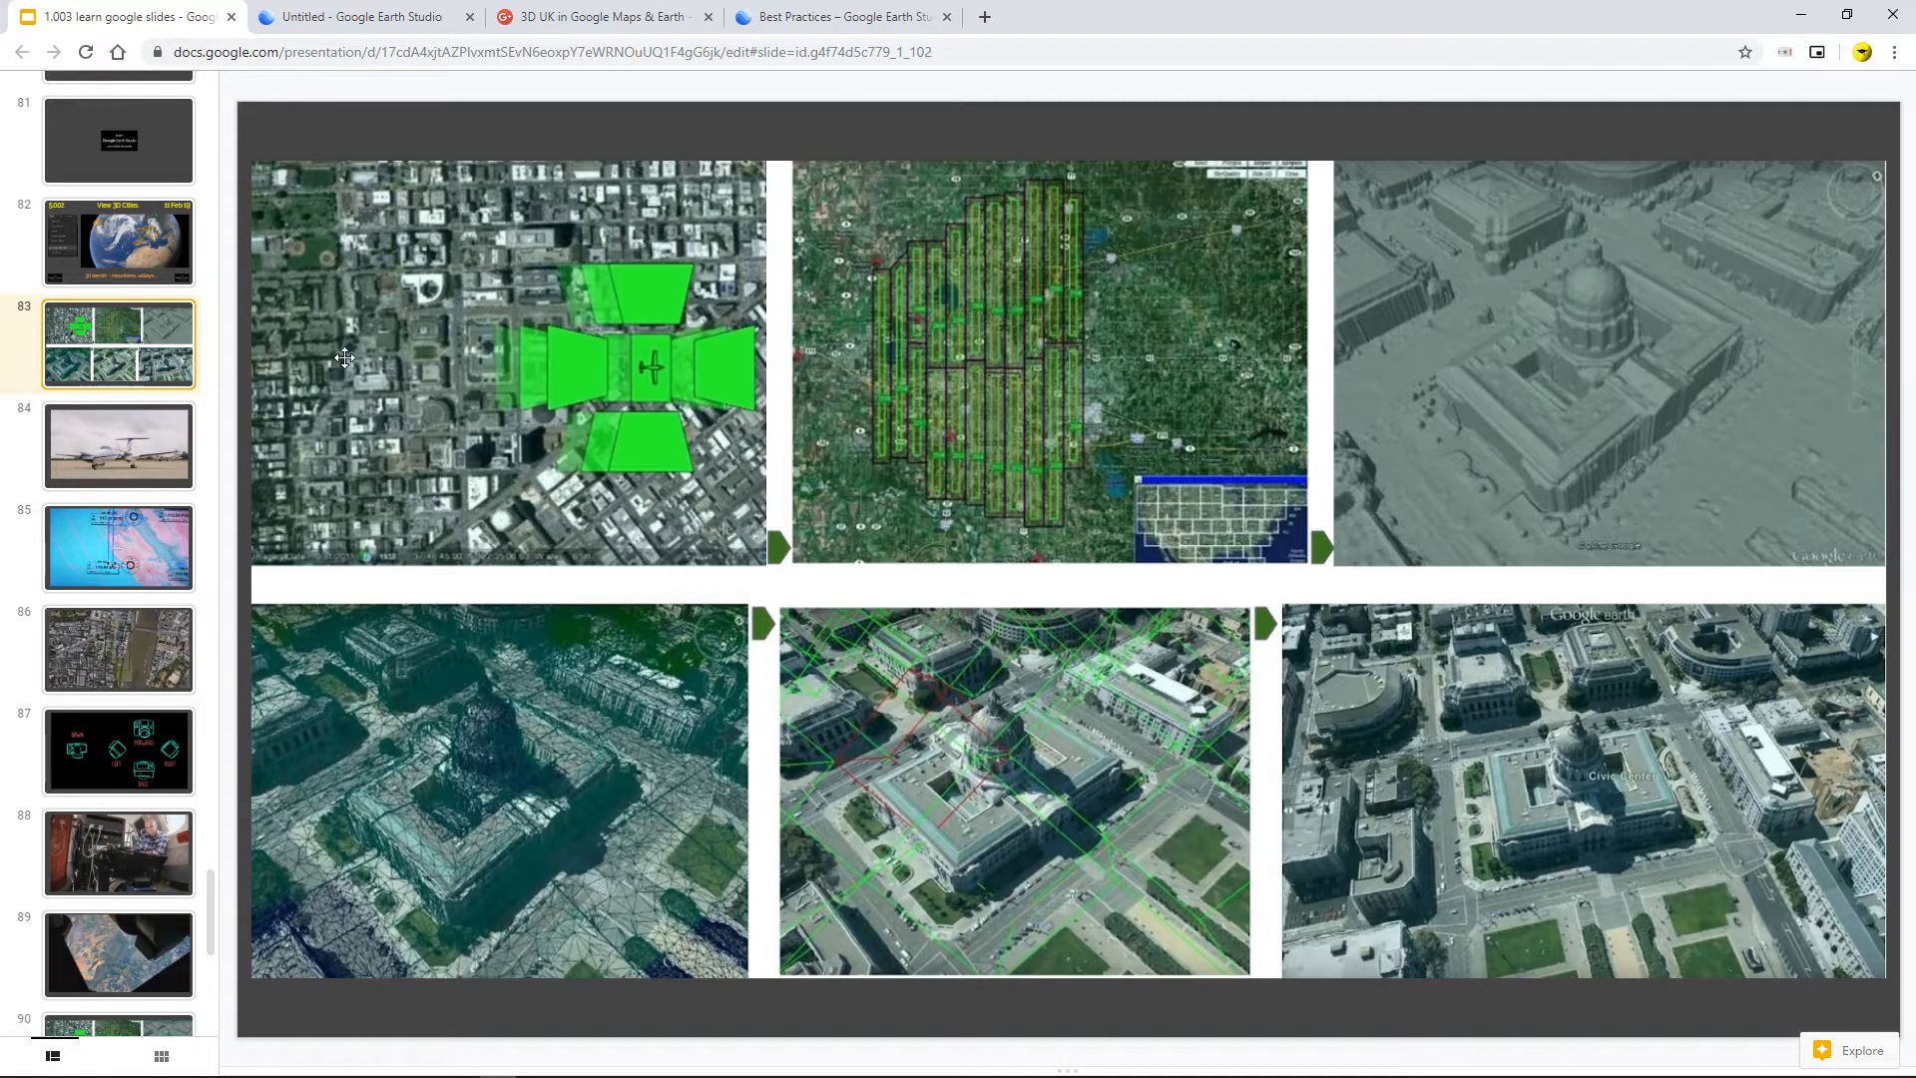
mouse_move(1039, 372)
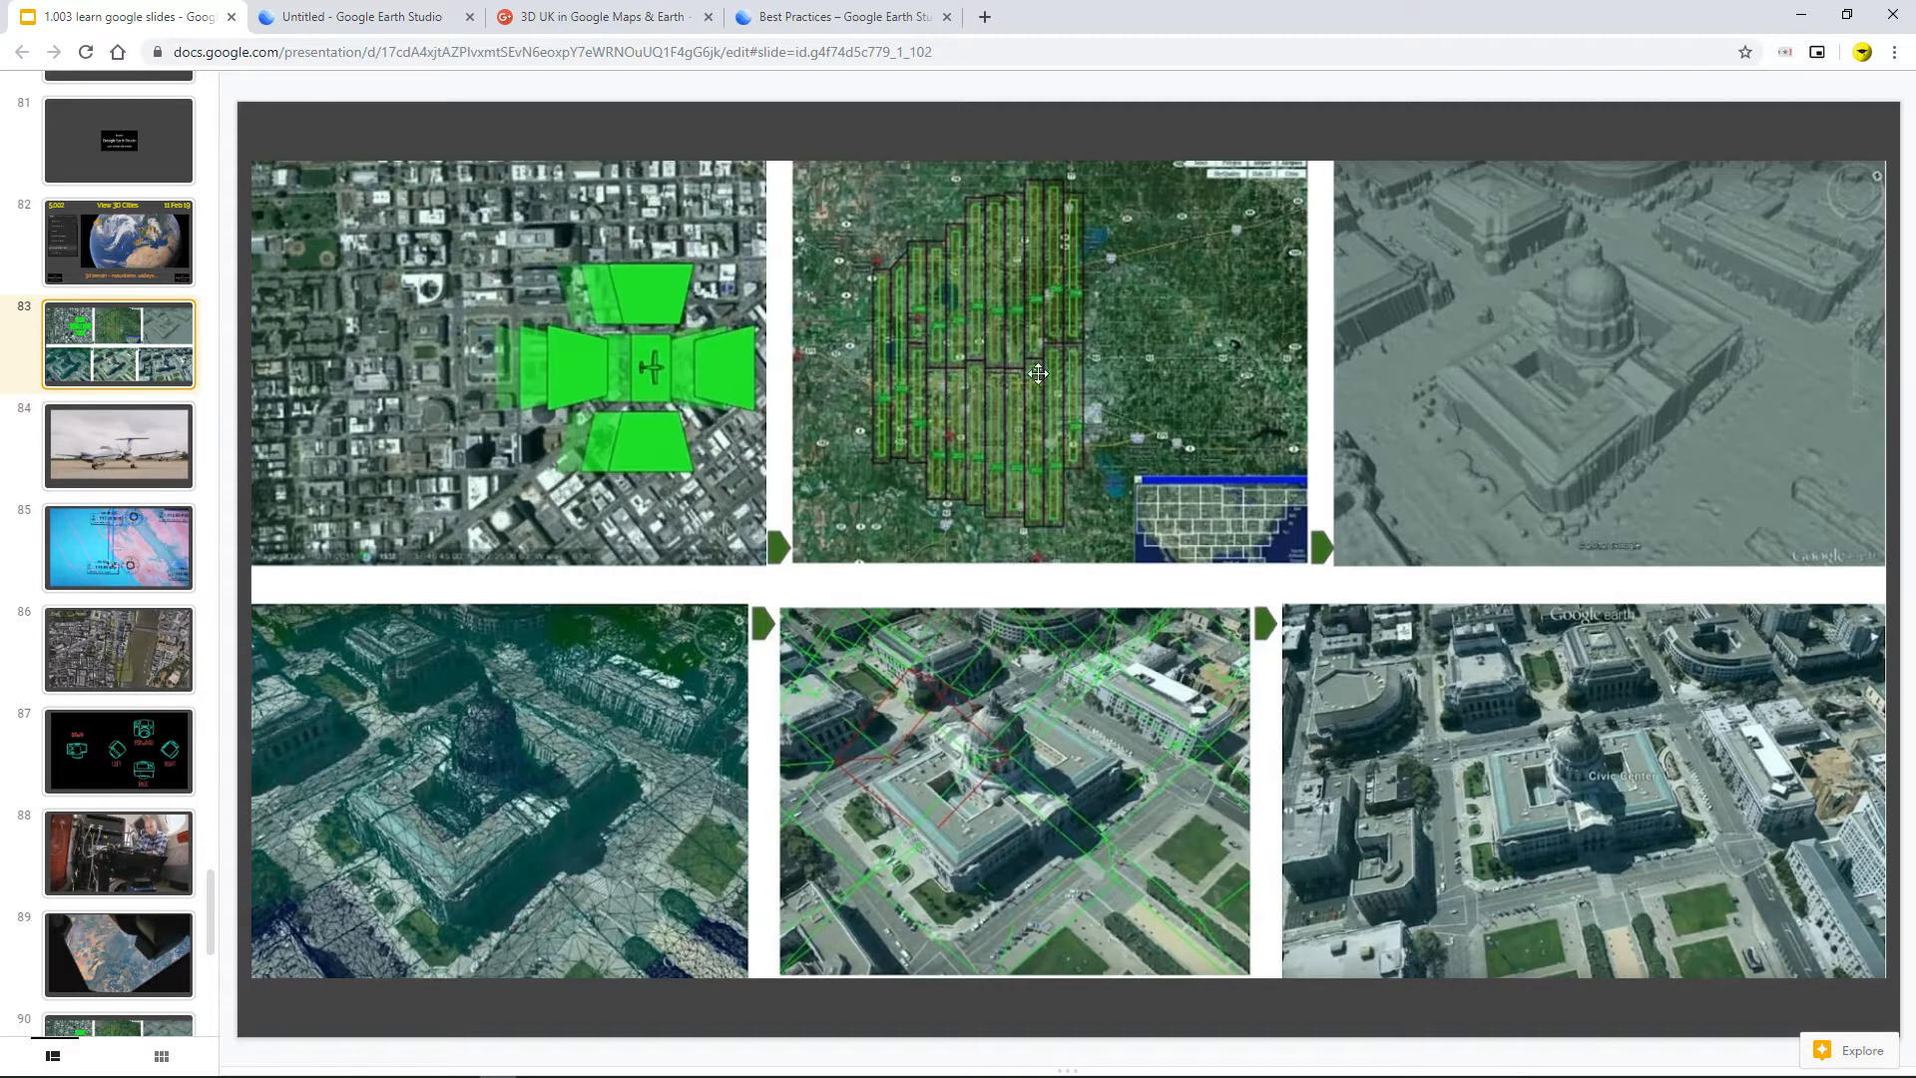
mouse_move(1676, 358)
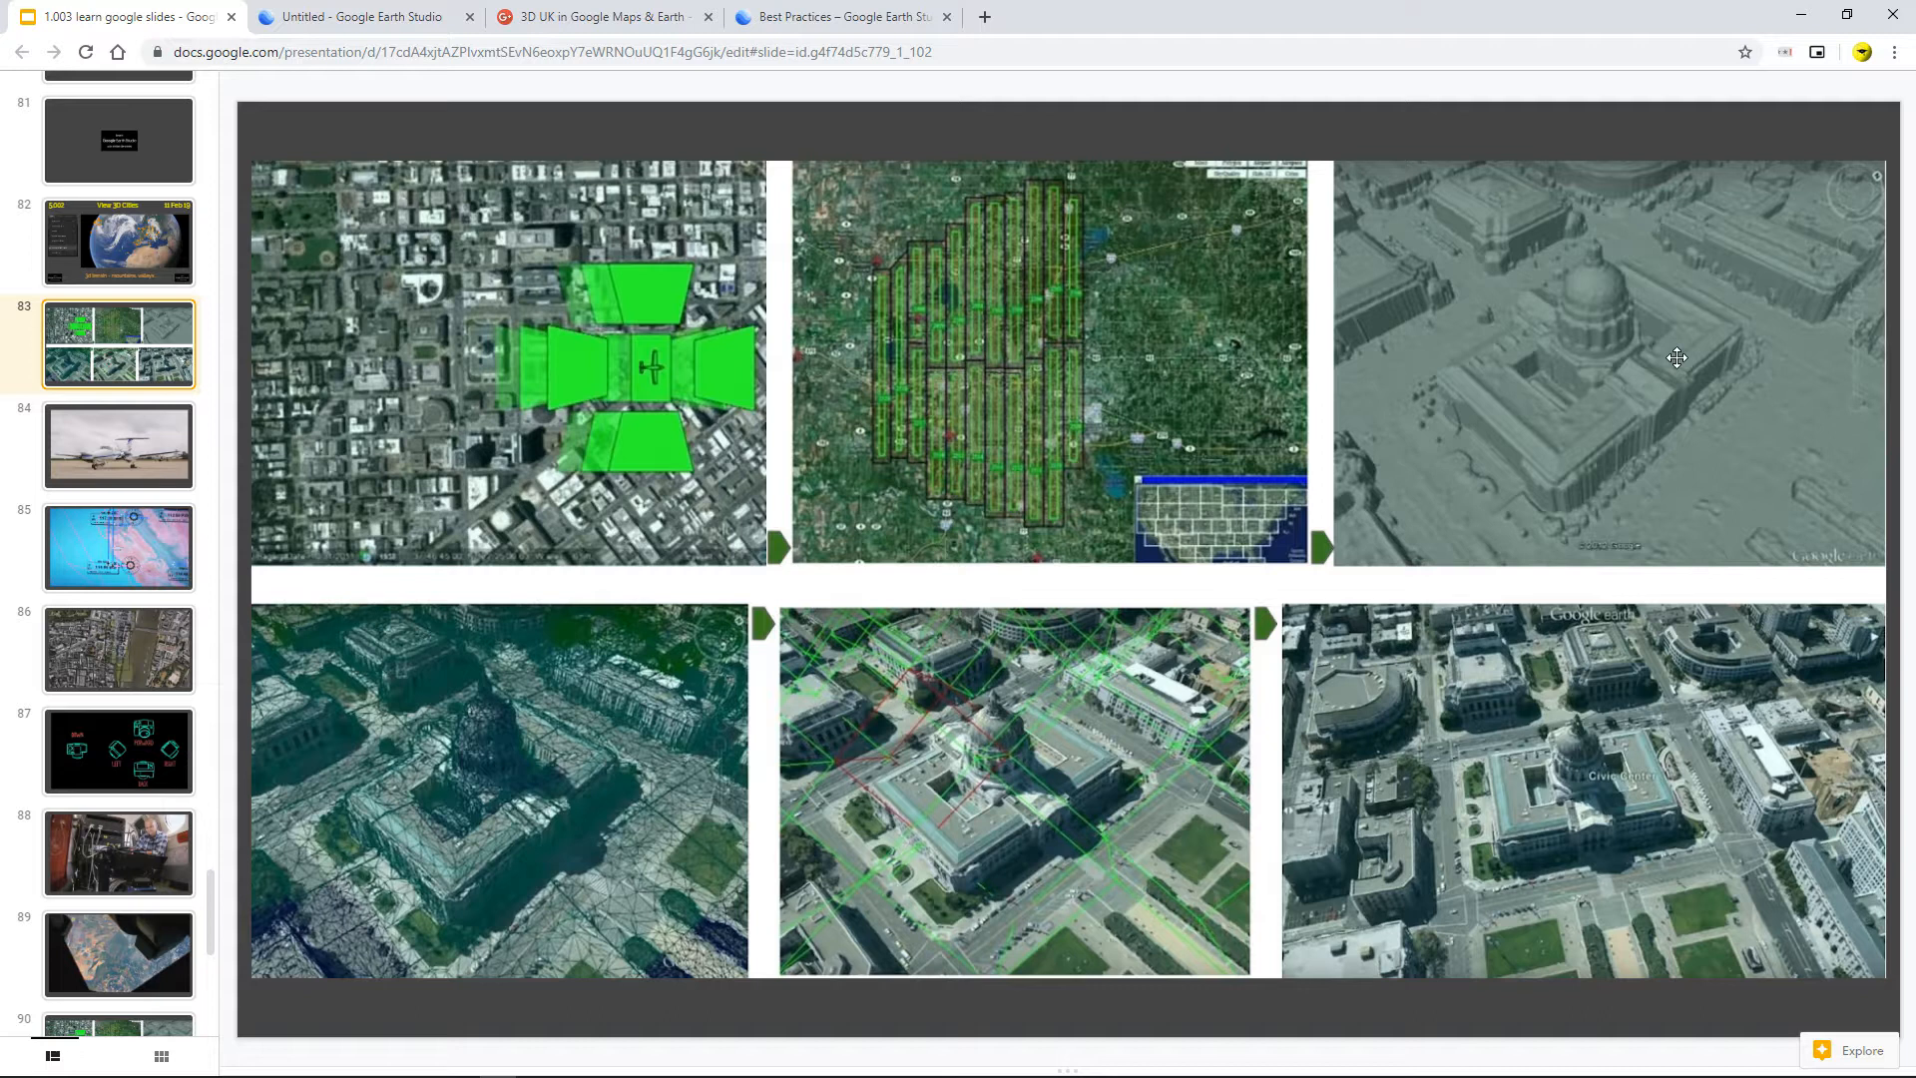
mouse_move(1504, 381)
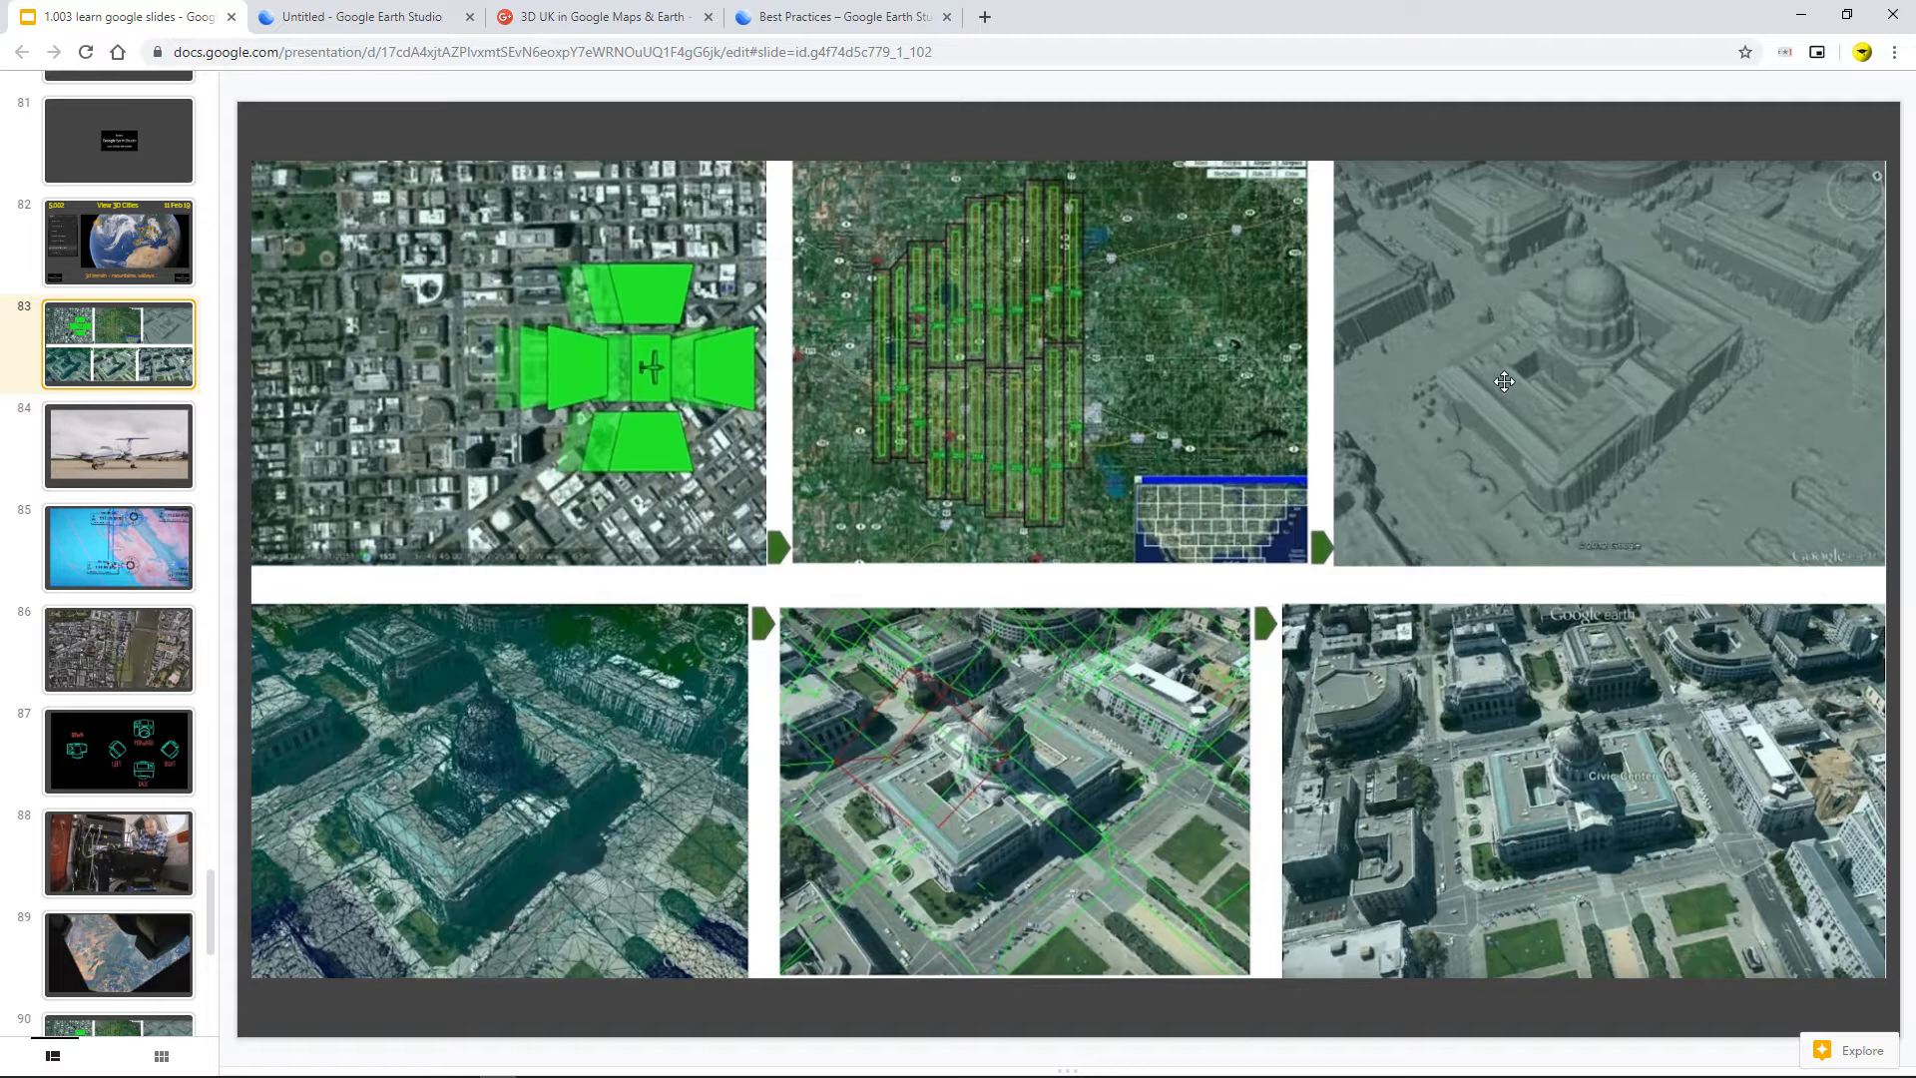
mouse_move(499, 759)
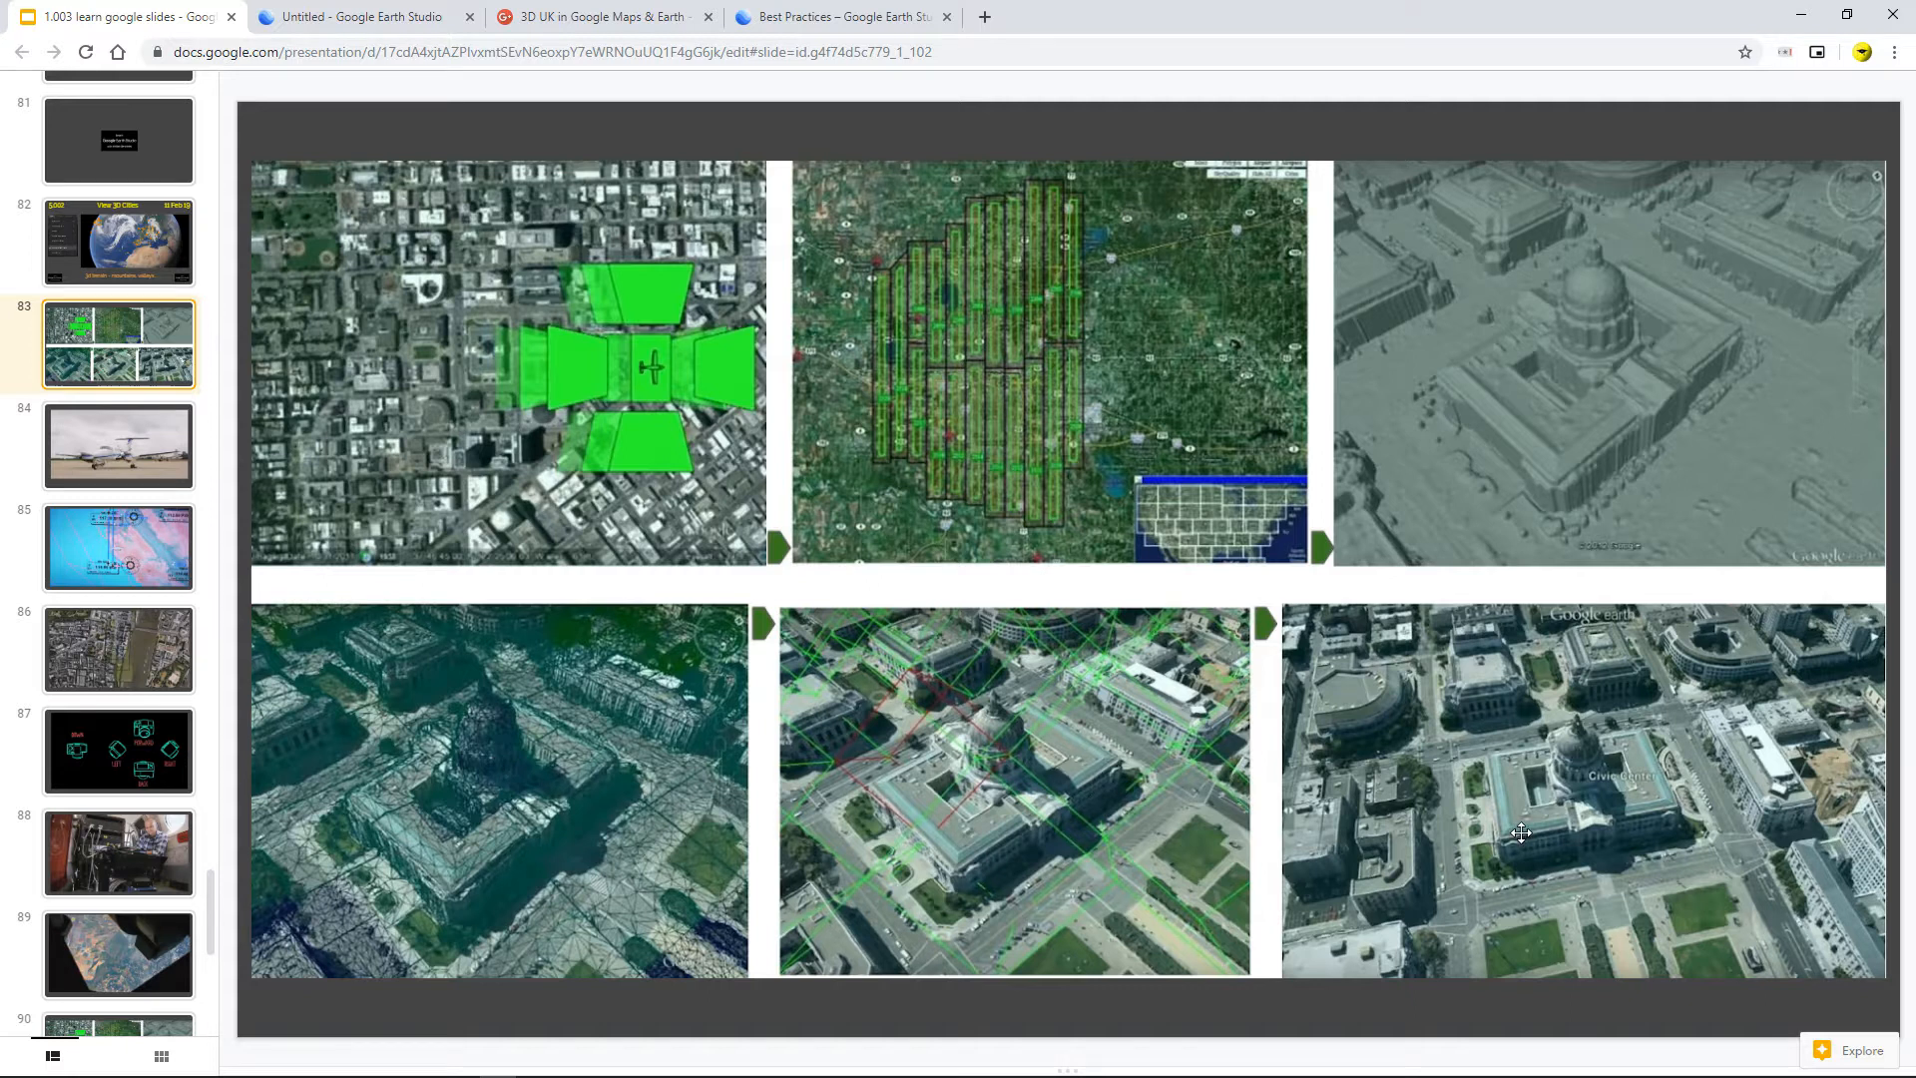
click(118, 443)
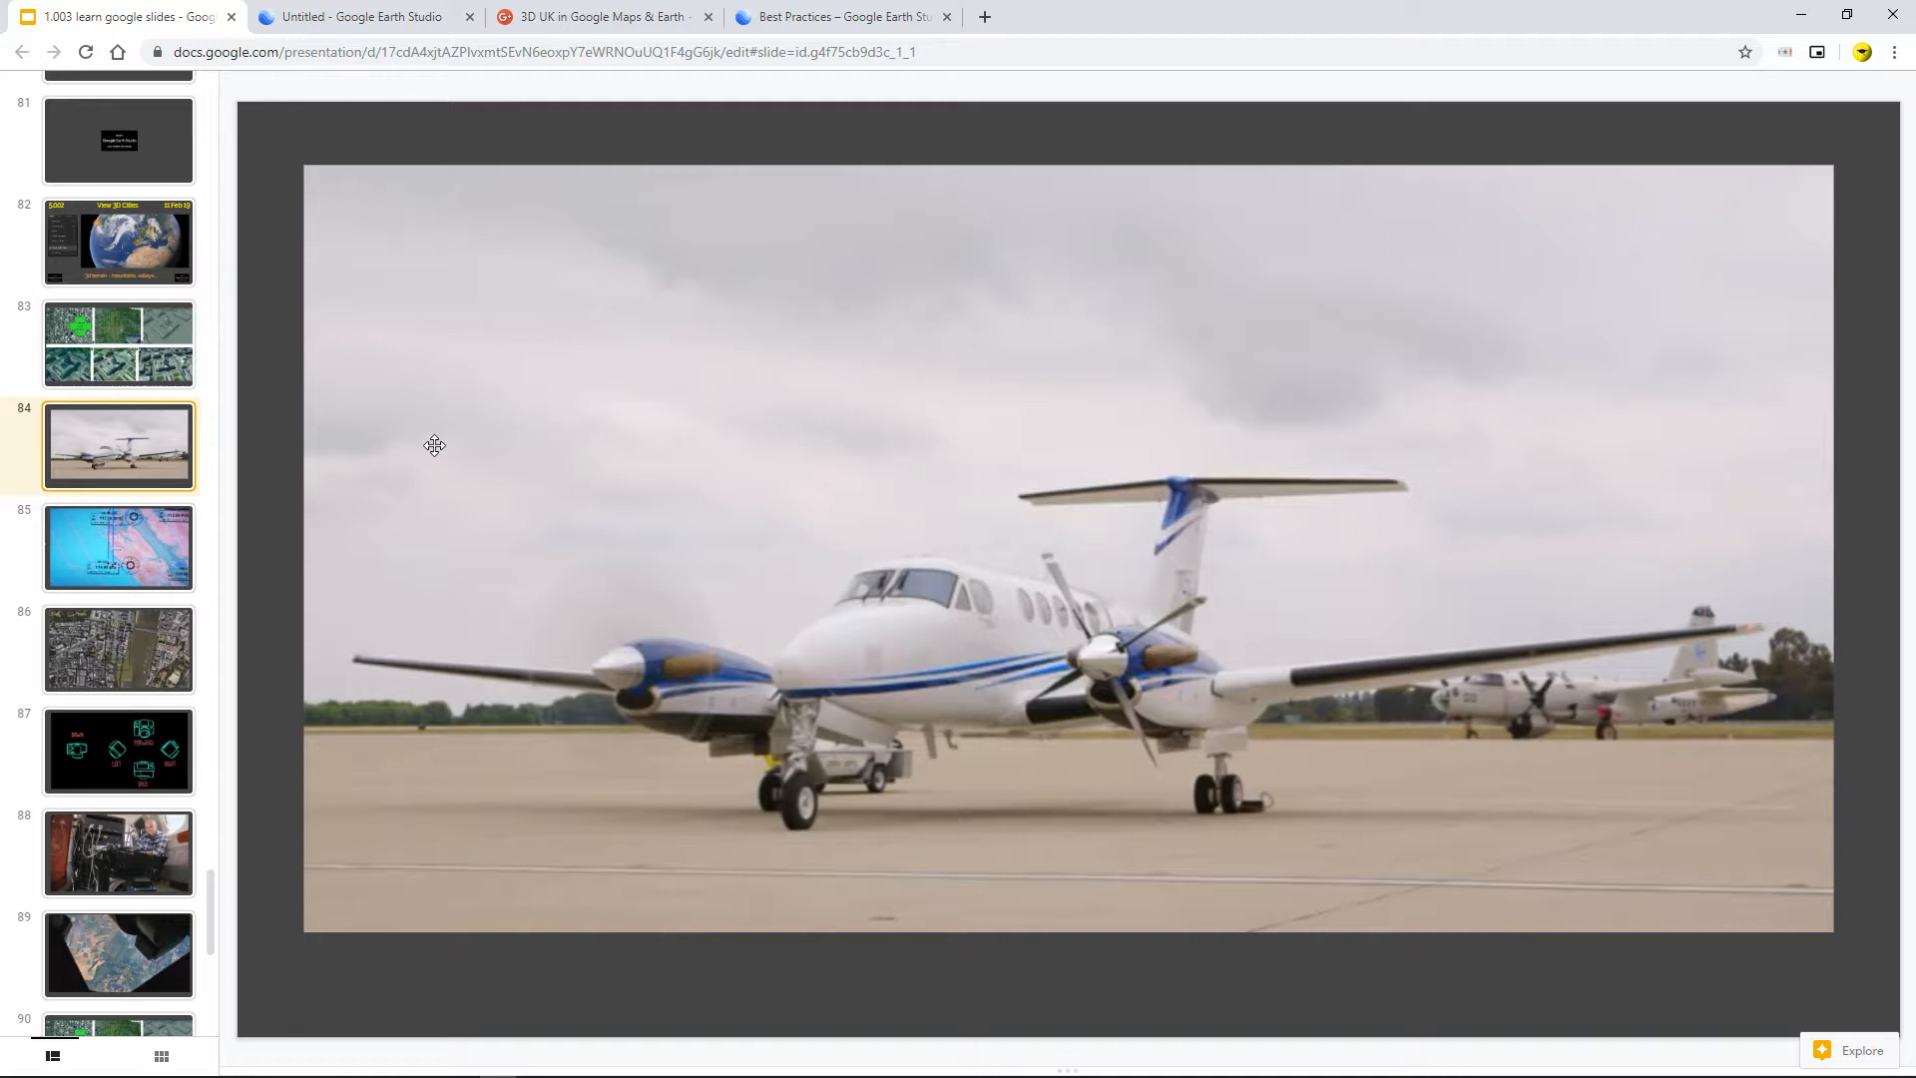
Step through the flight map, aerial city grid and camera direction slides to slide 88.
click(118, 546)
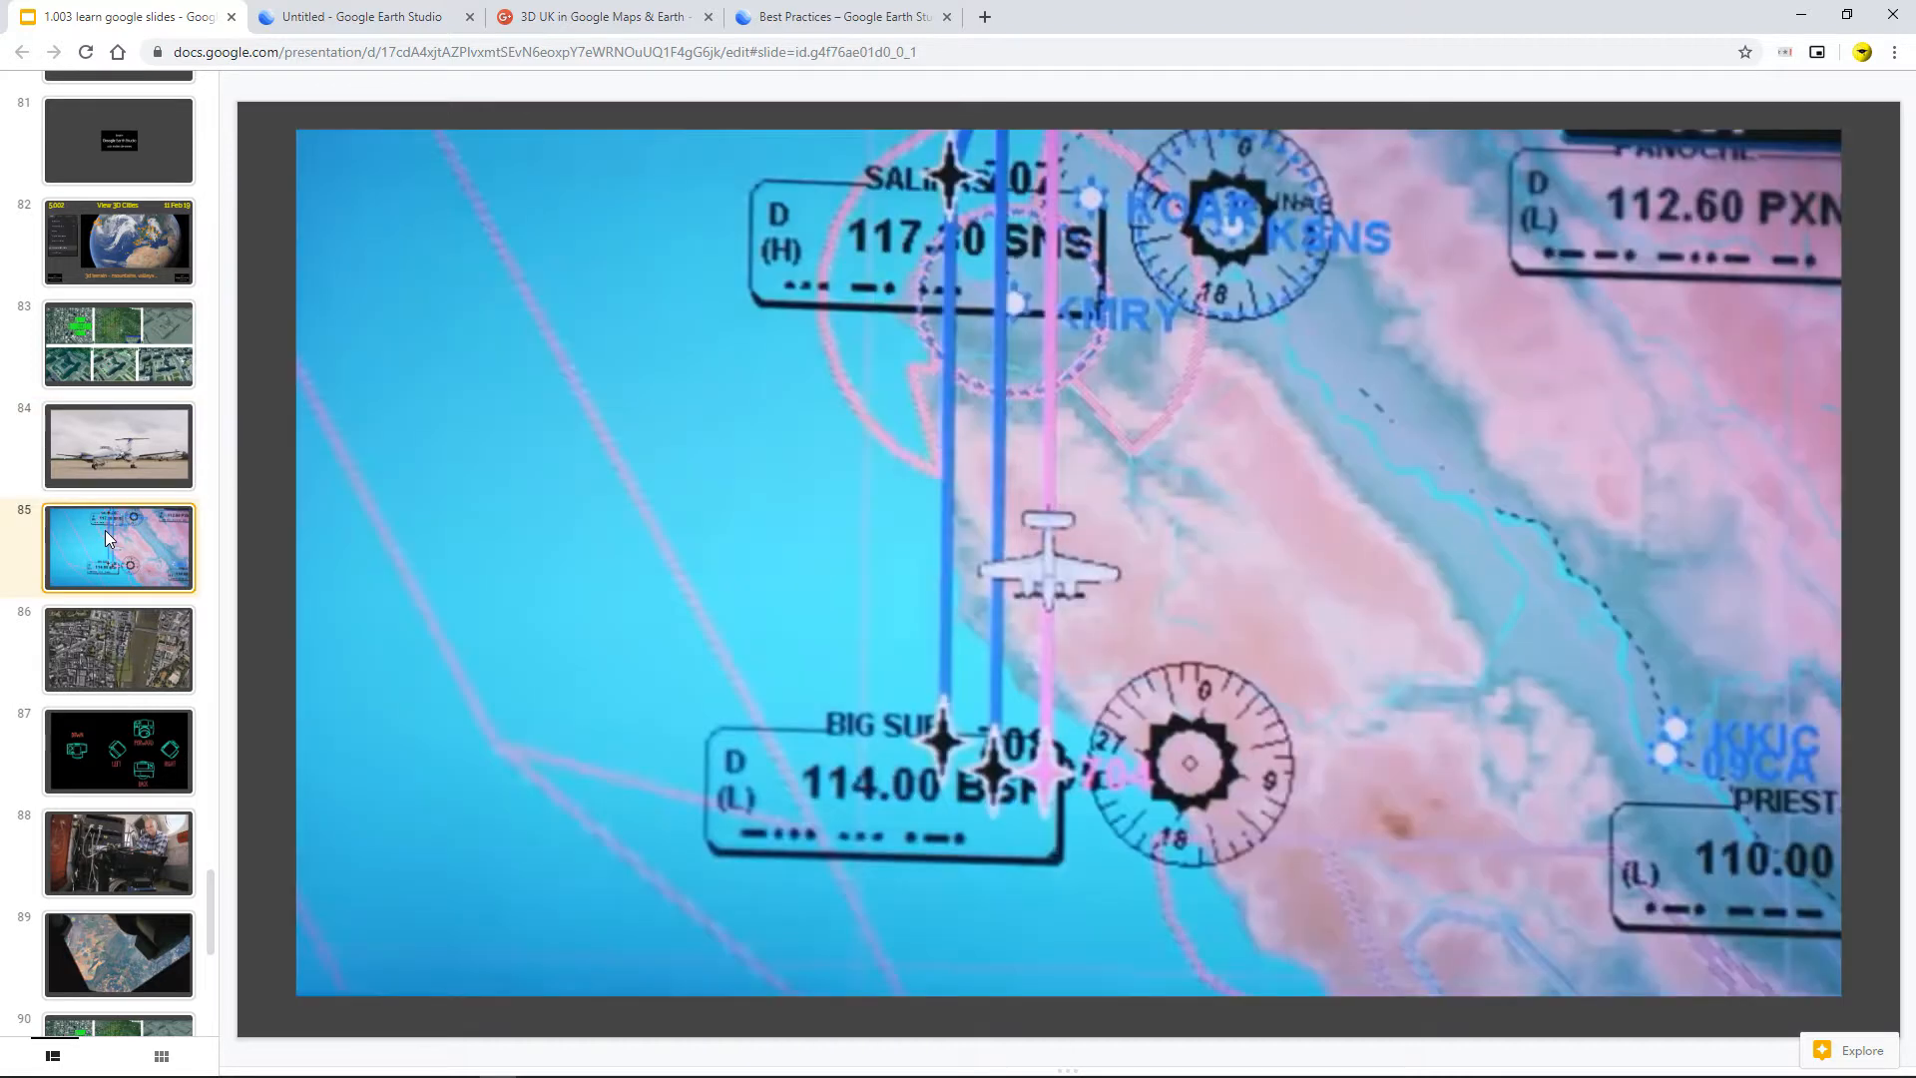
mouse_move(104, 666)
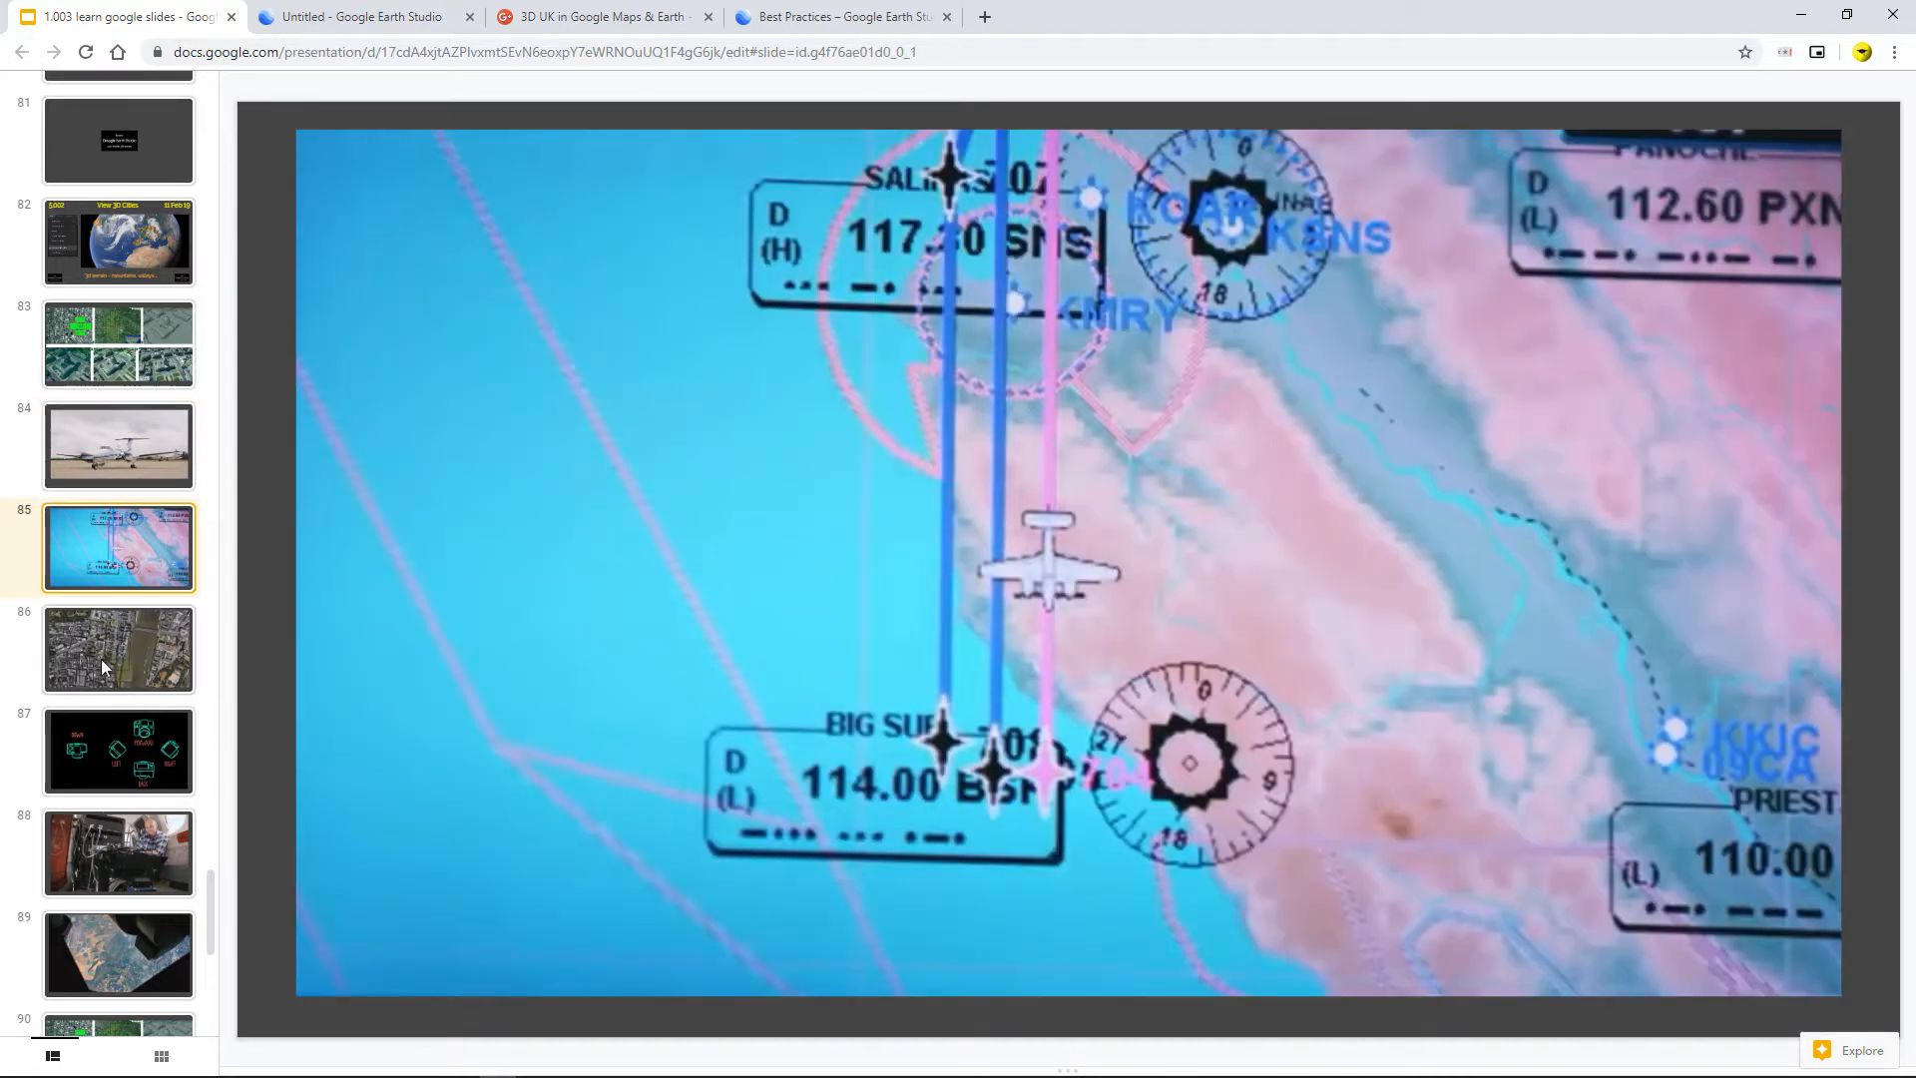
click(119, 647)
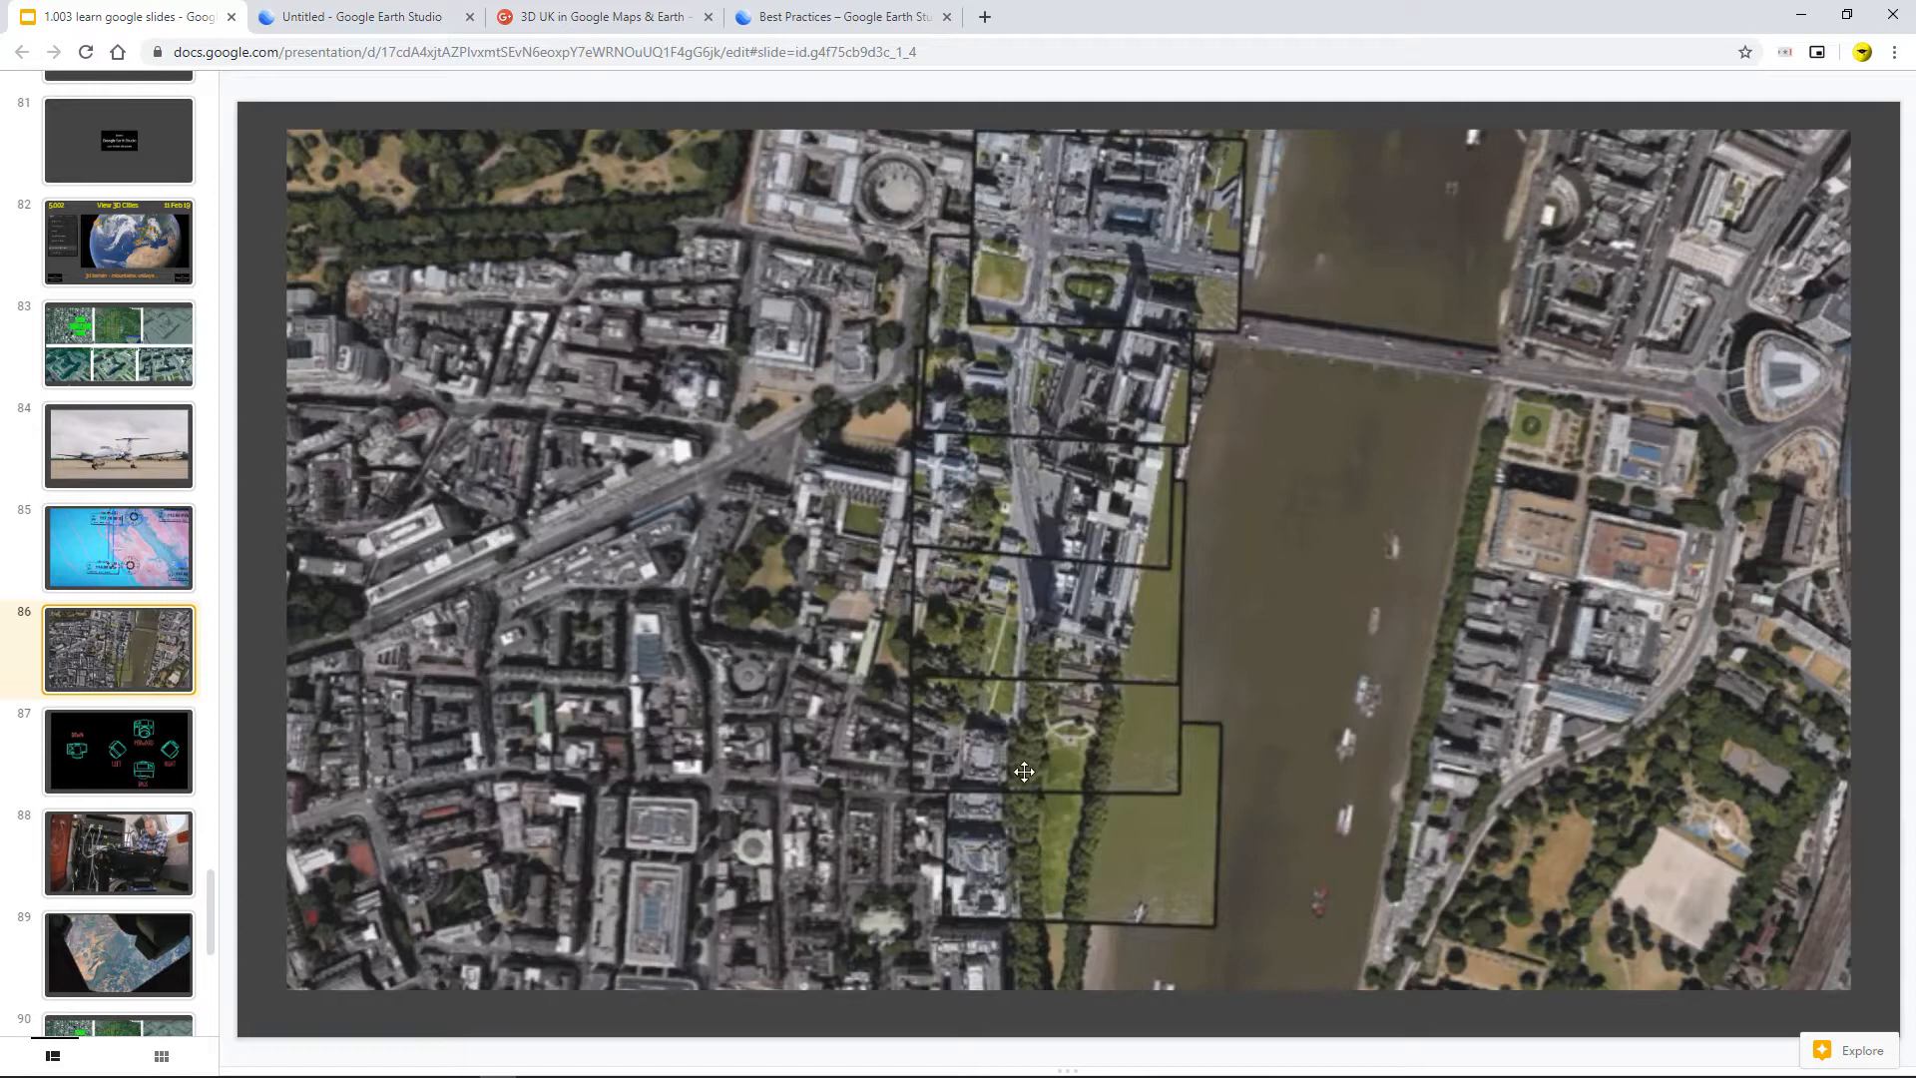
mouse_move(698, 616)
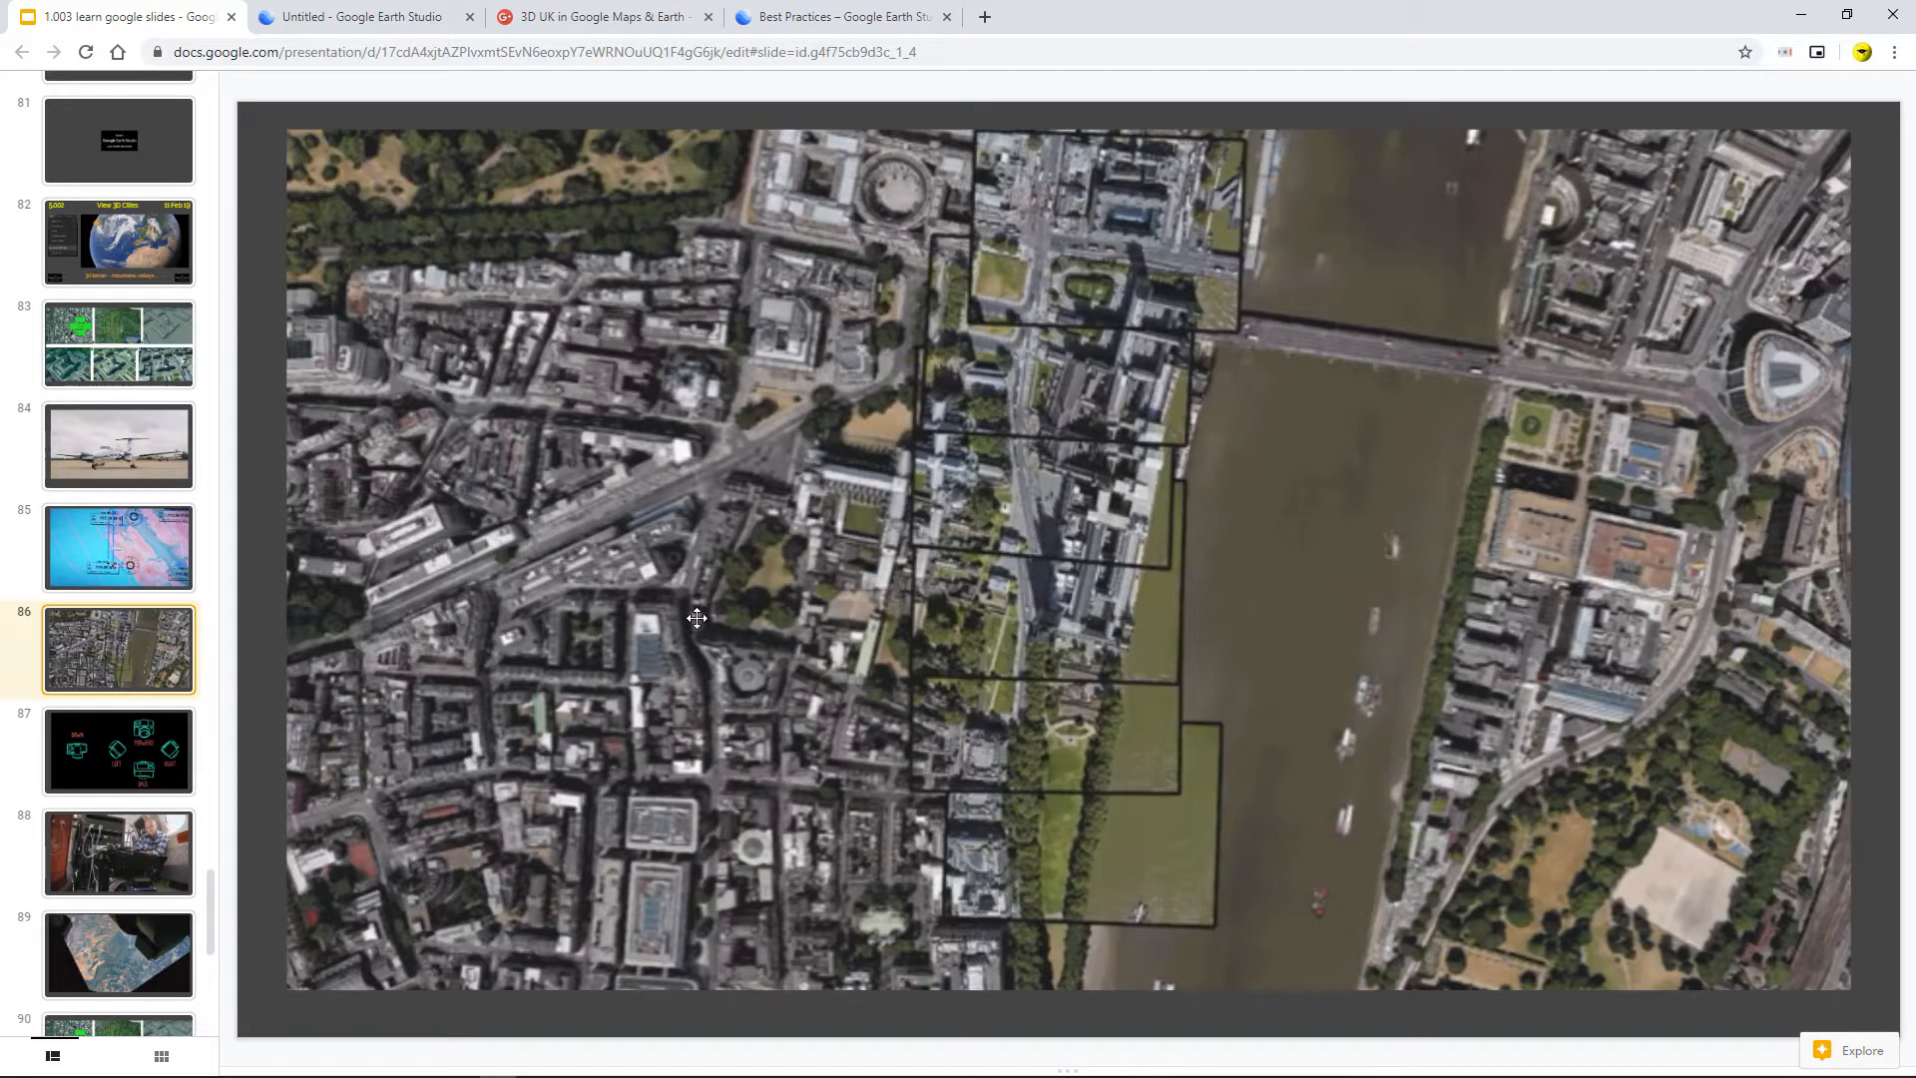
click(118, 751)
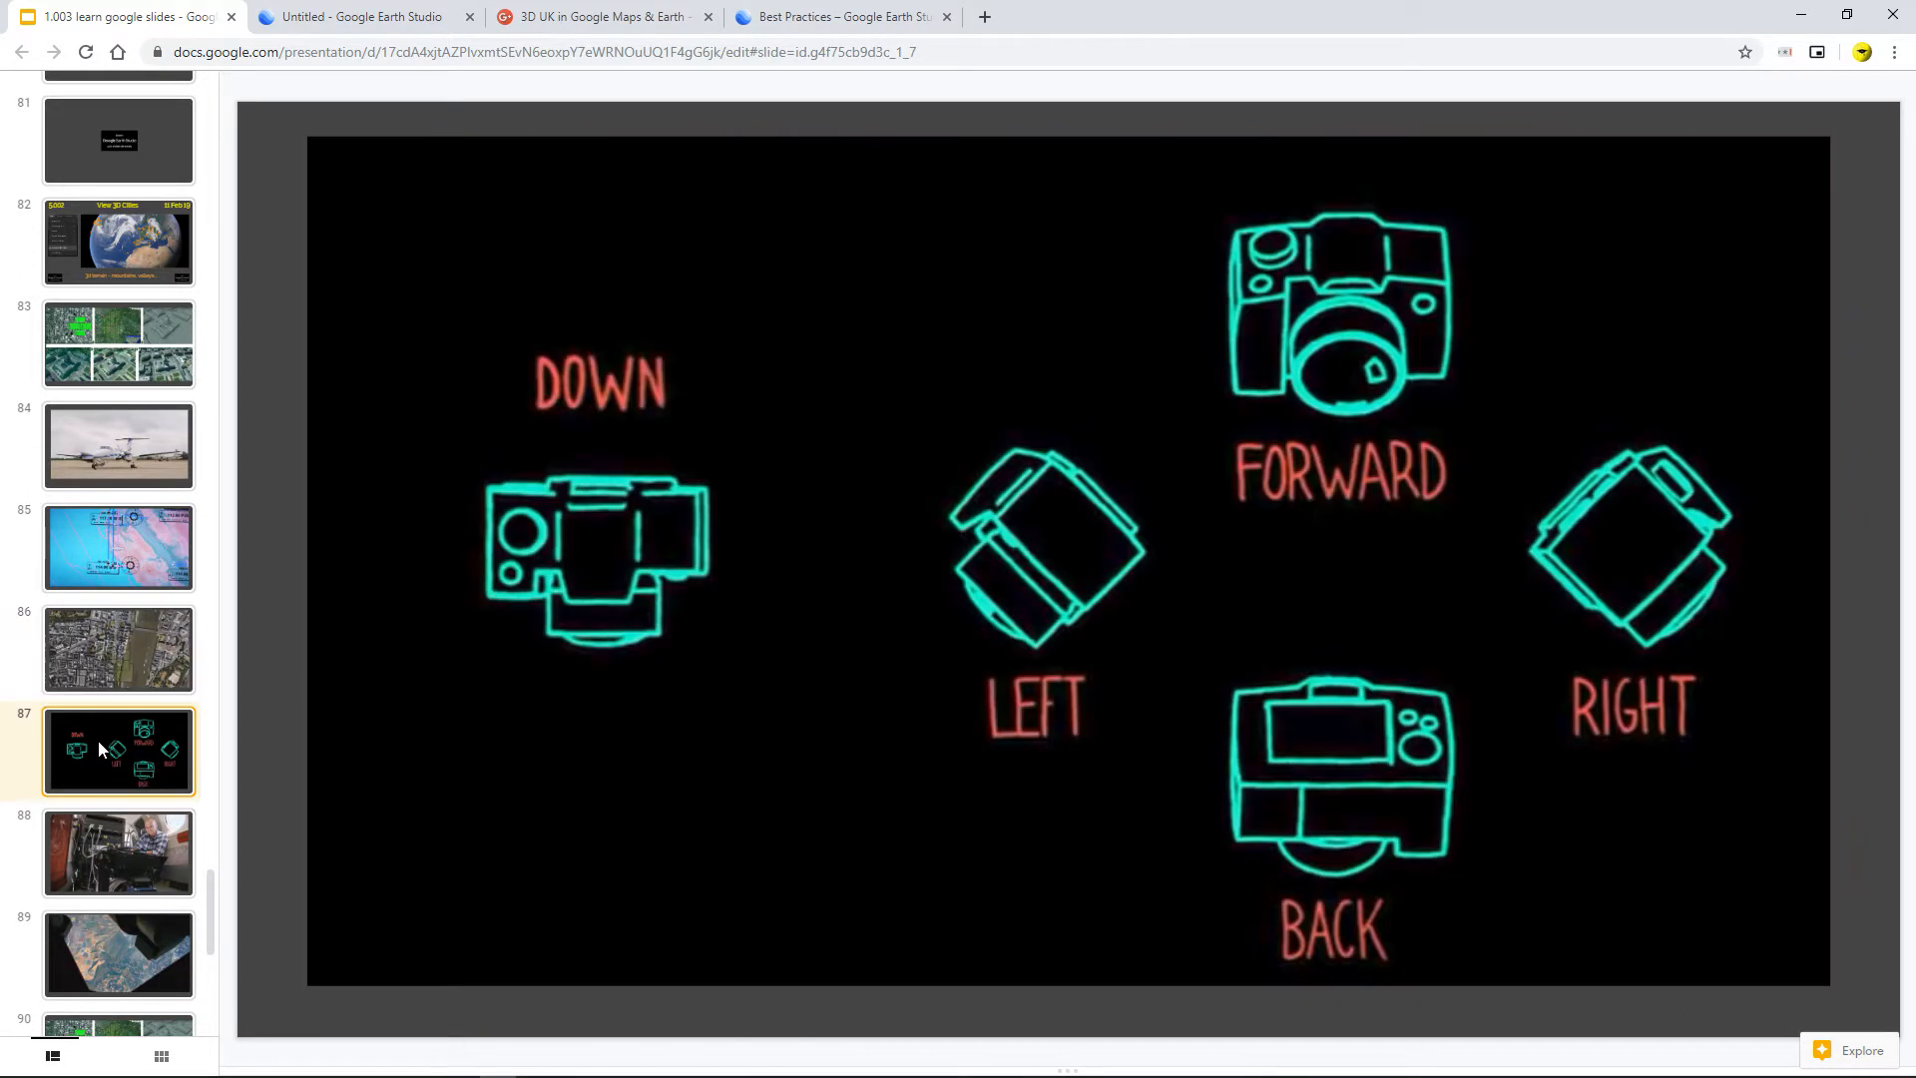
mouse_move(570, 639)
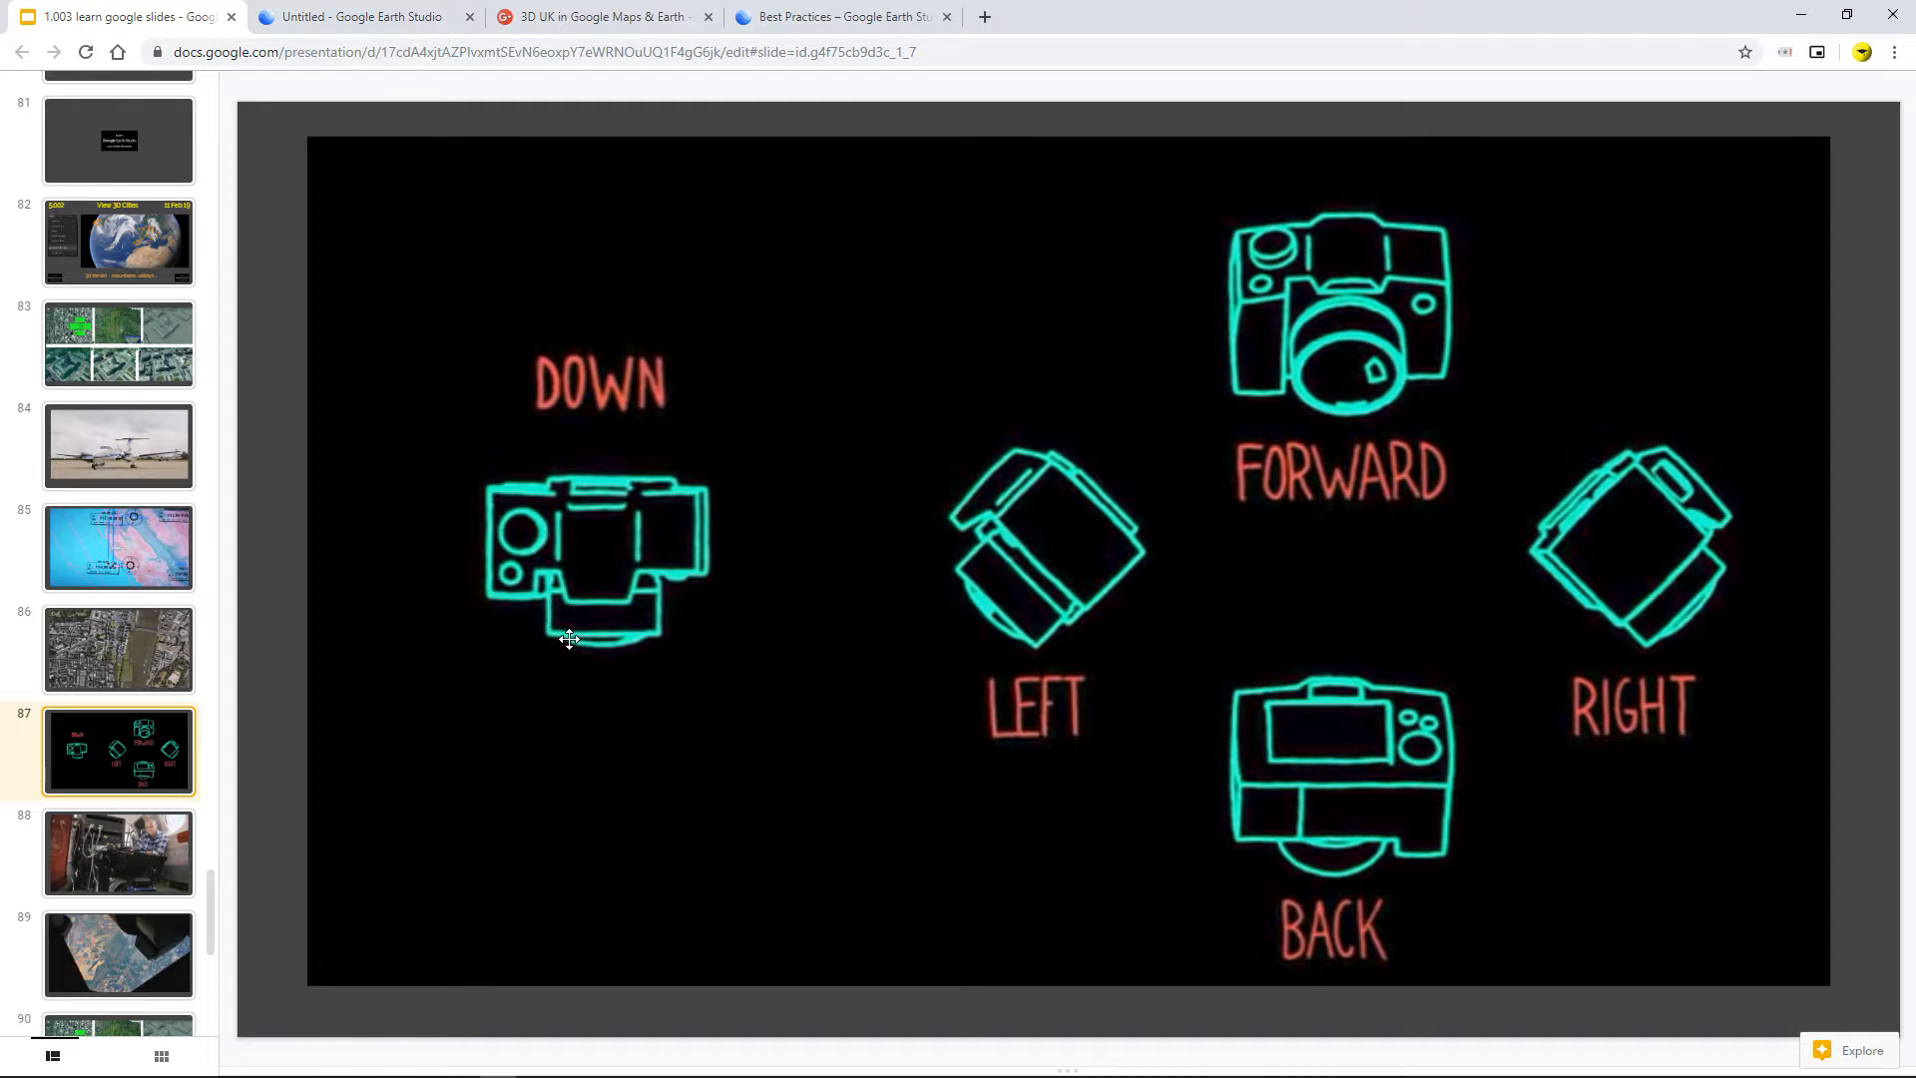
mouse_move(160, 759)
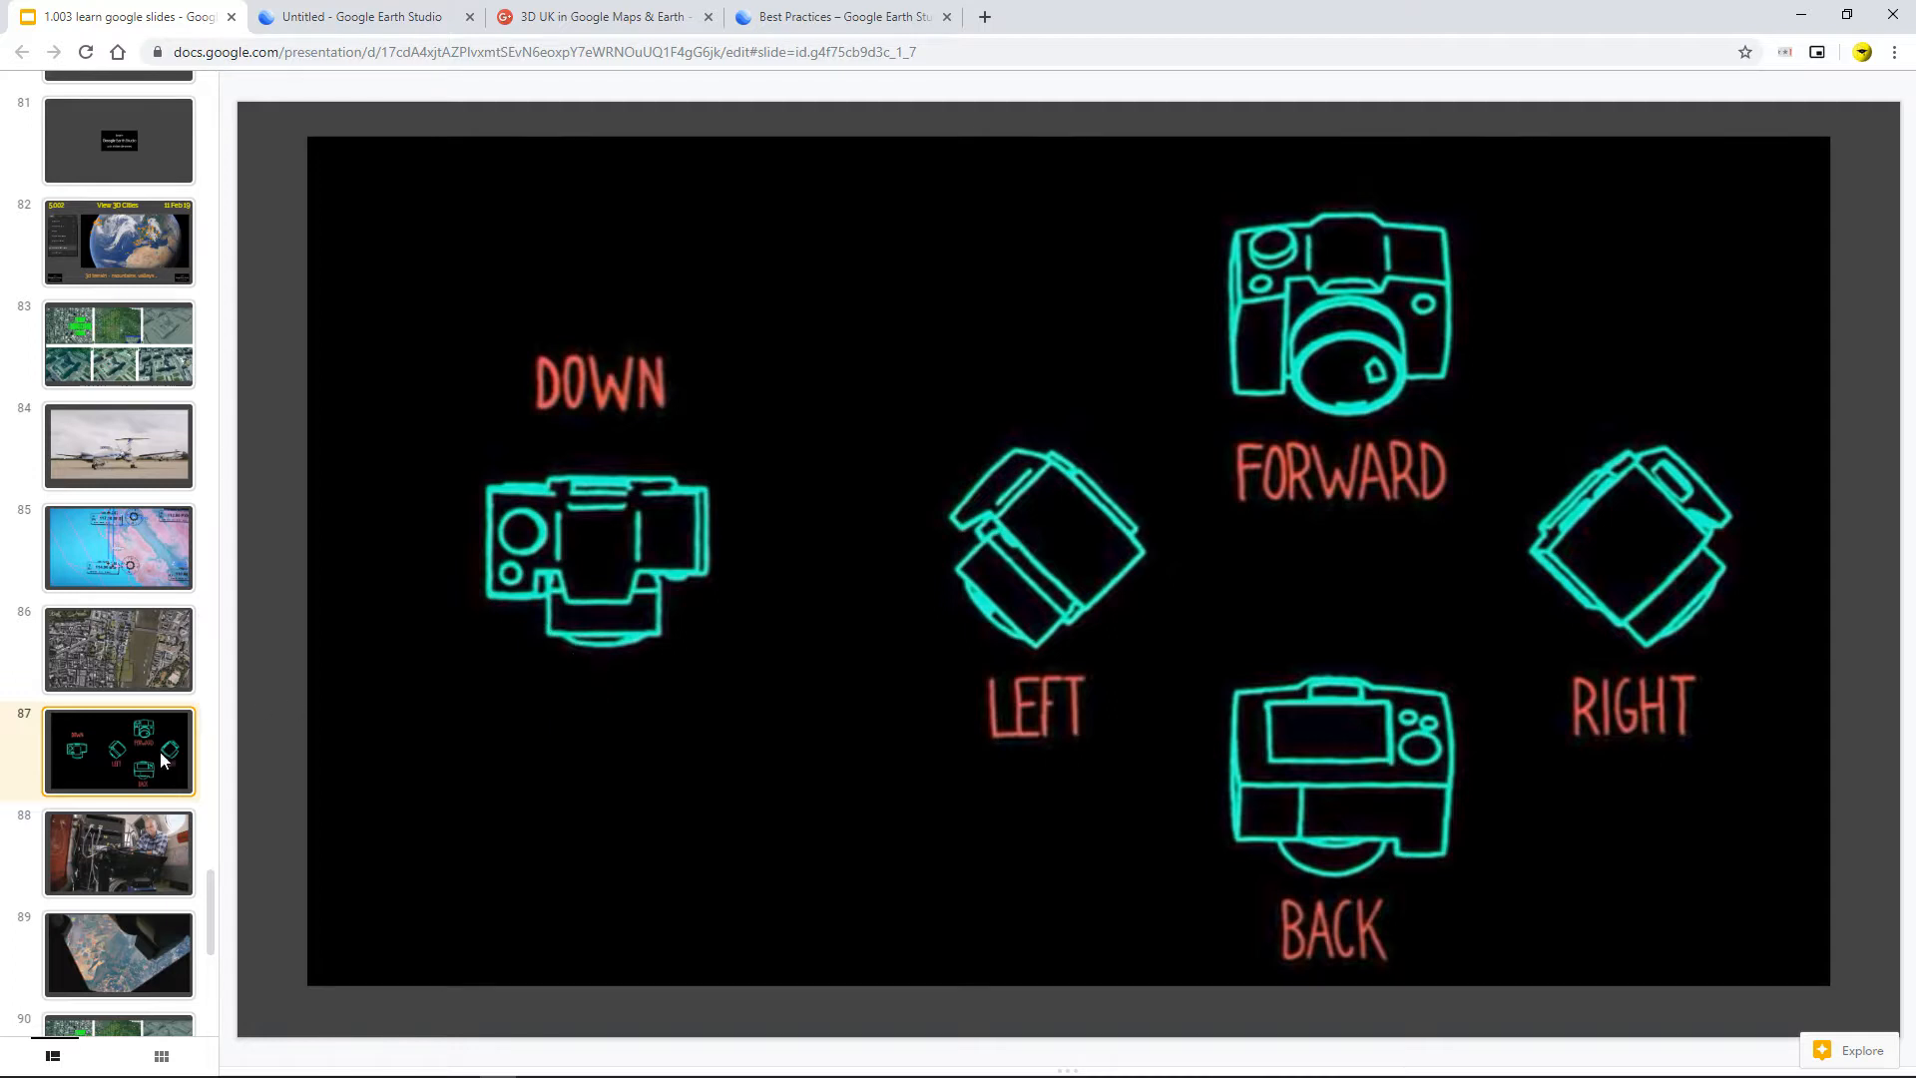
scroll(down, 3)
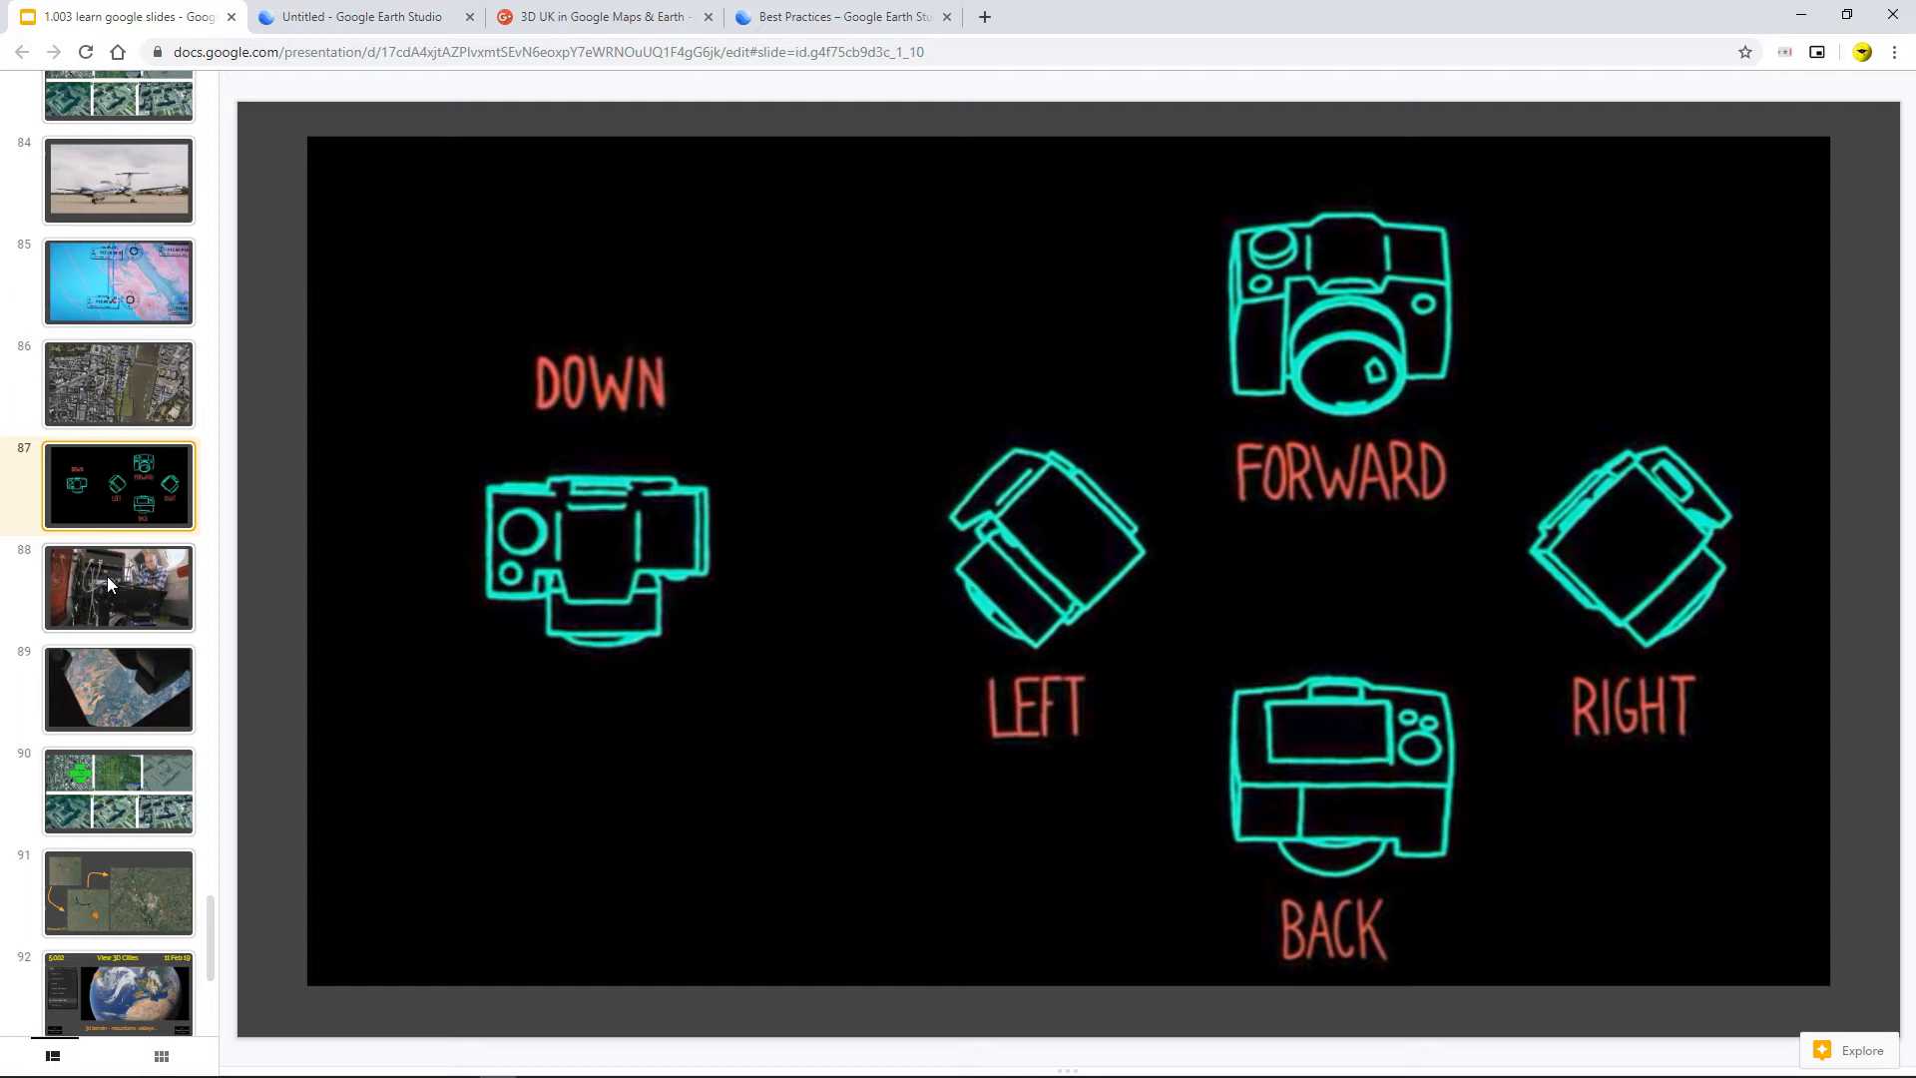
click(117, 588)
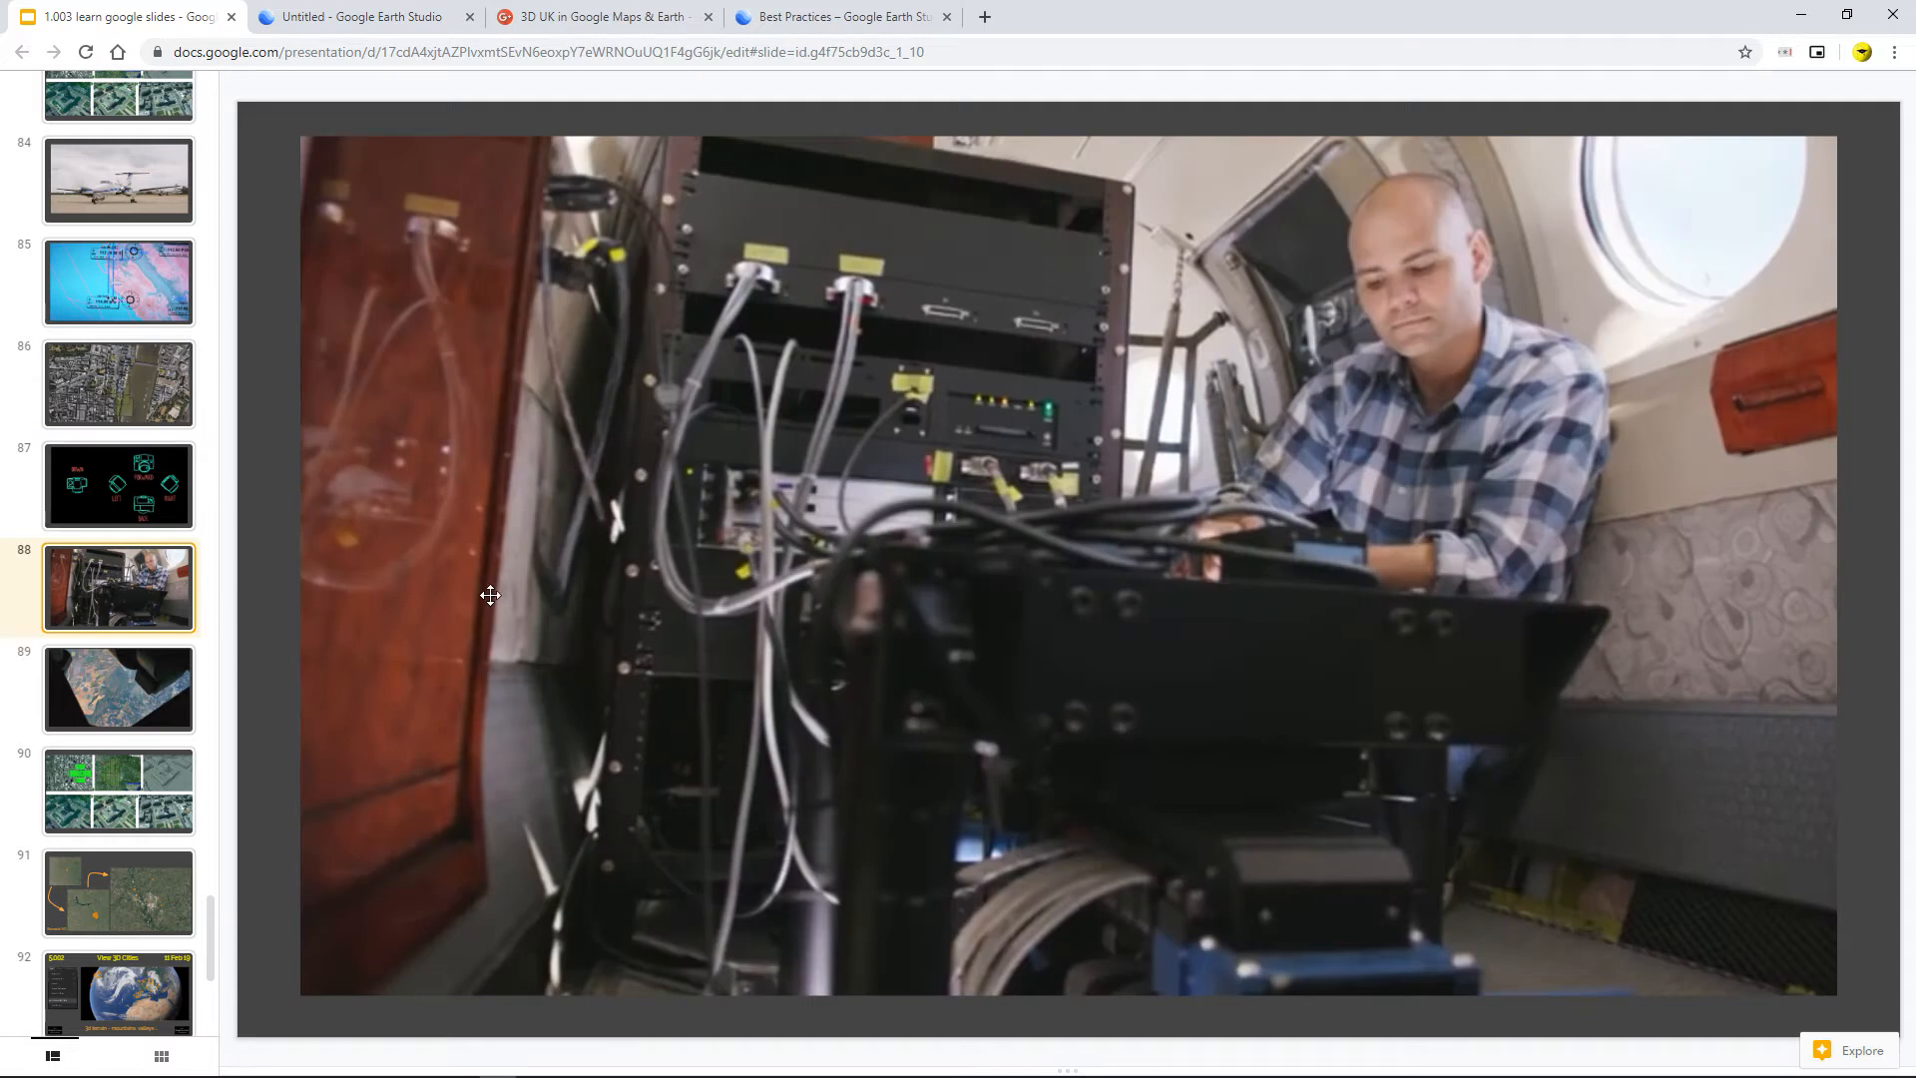
mouse_move(1376, 578)
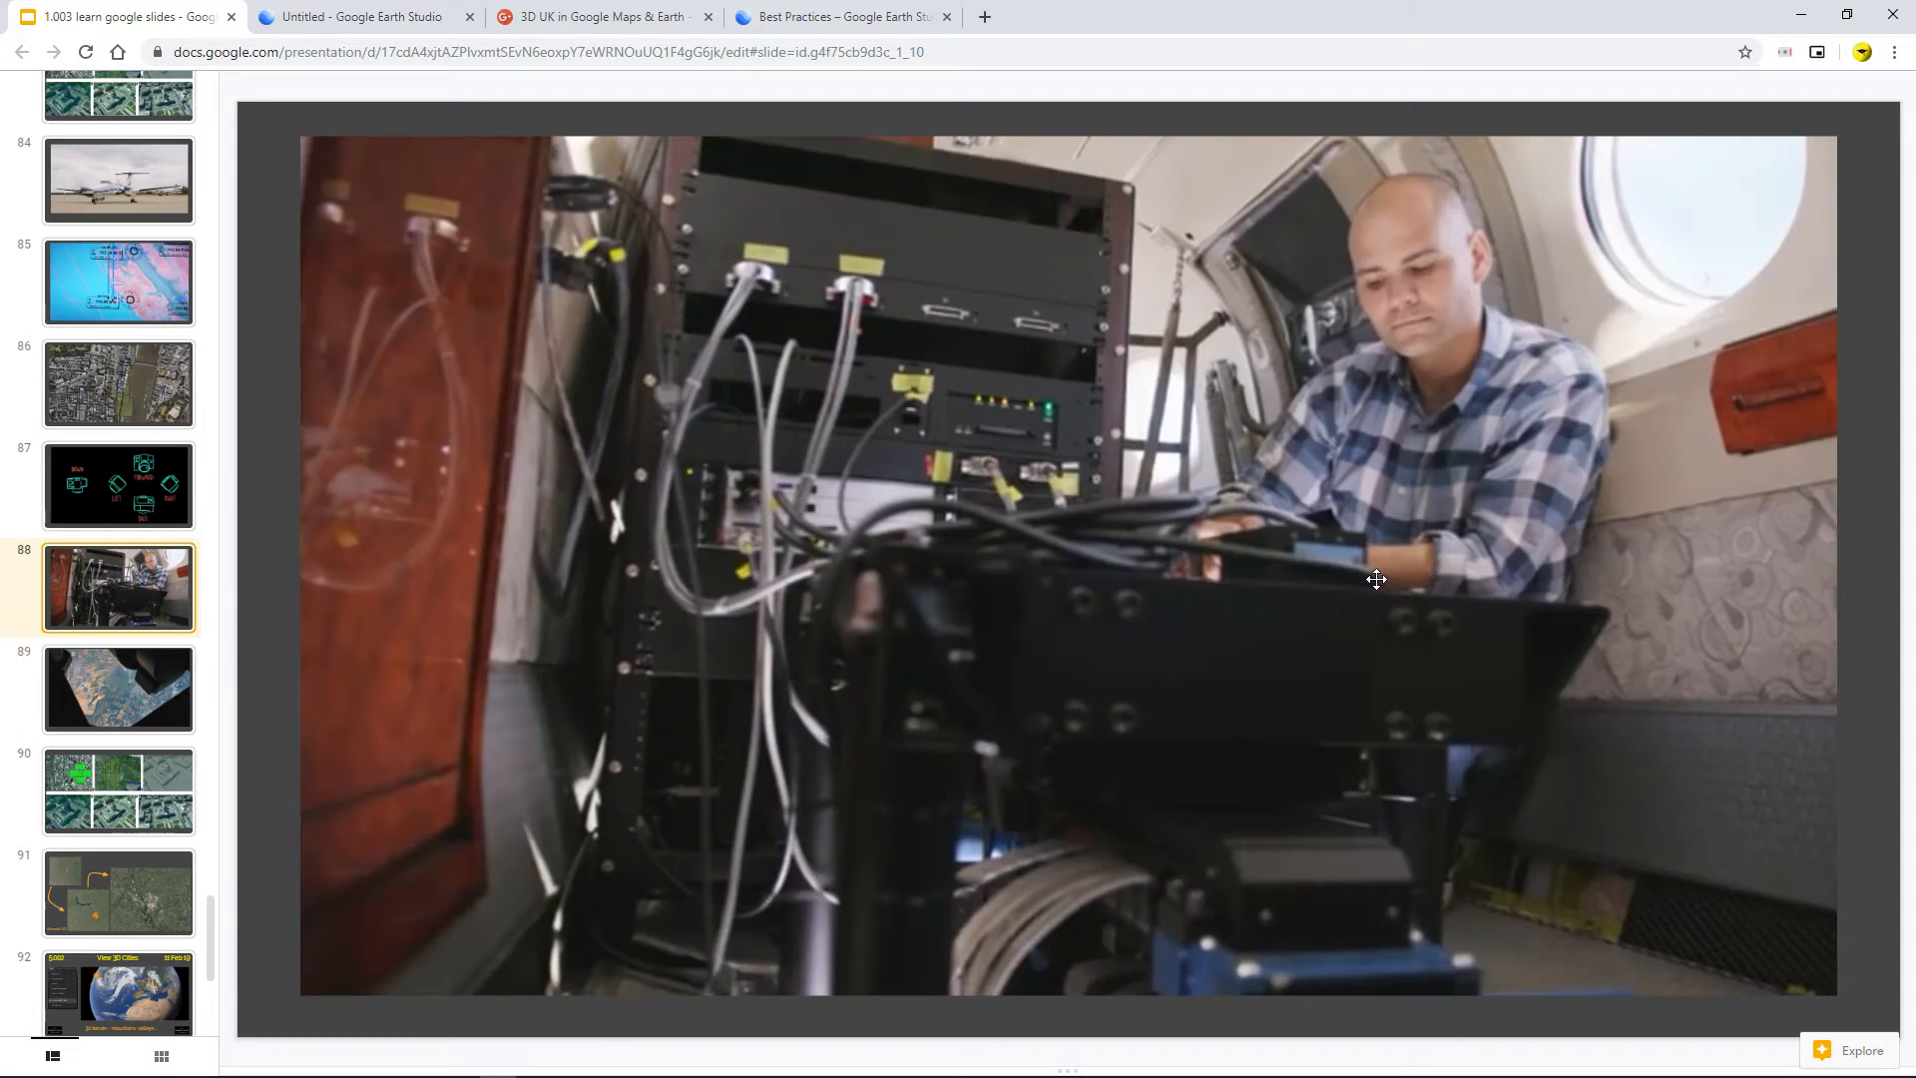
mouse_move(677, 588)
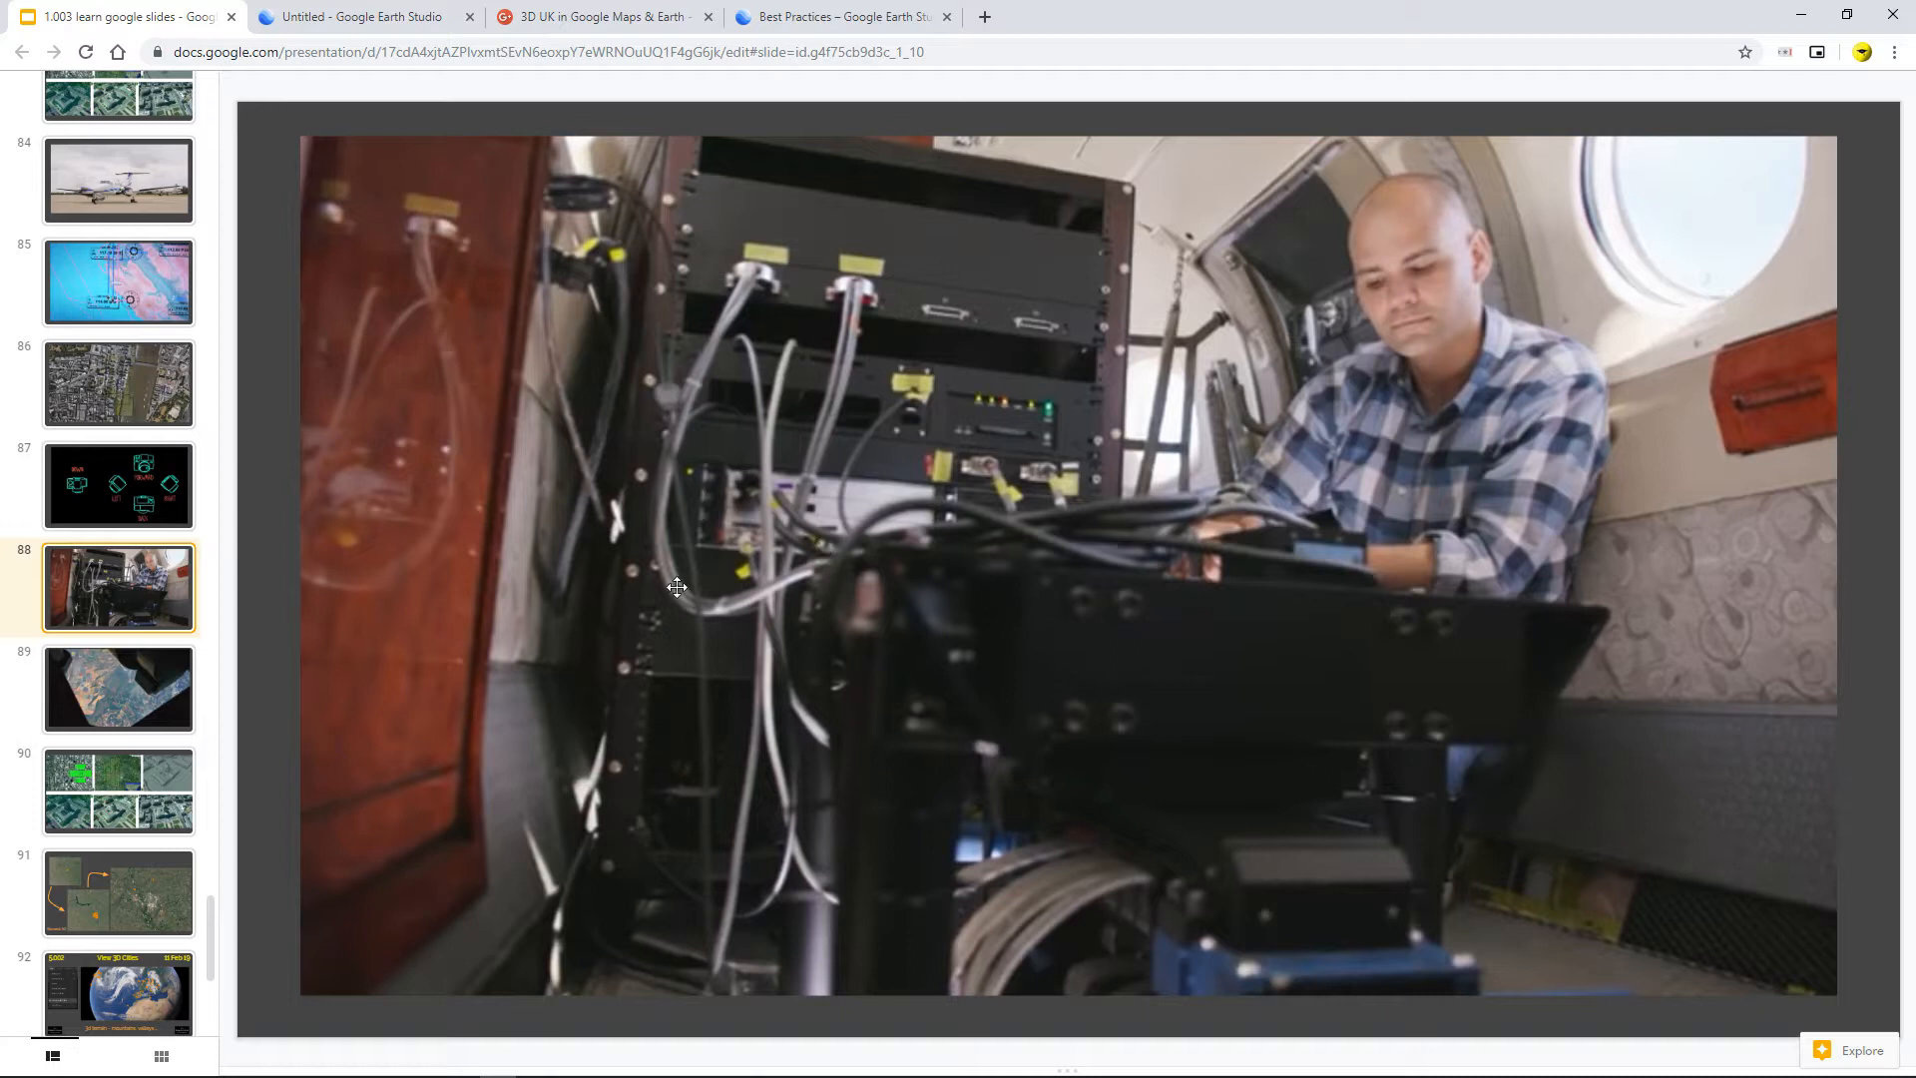
mouse_move(1095, 780)
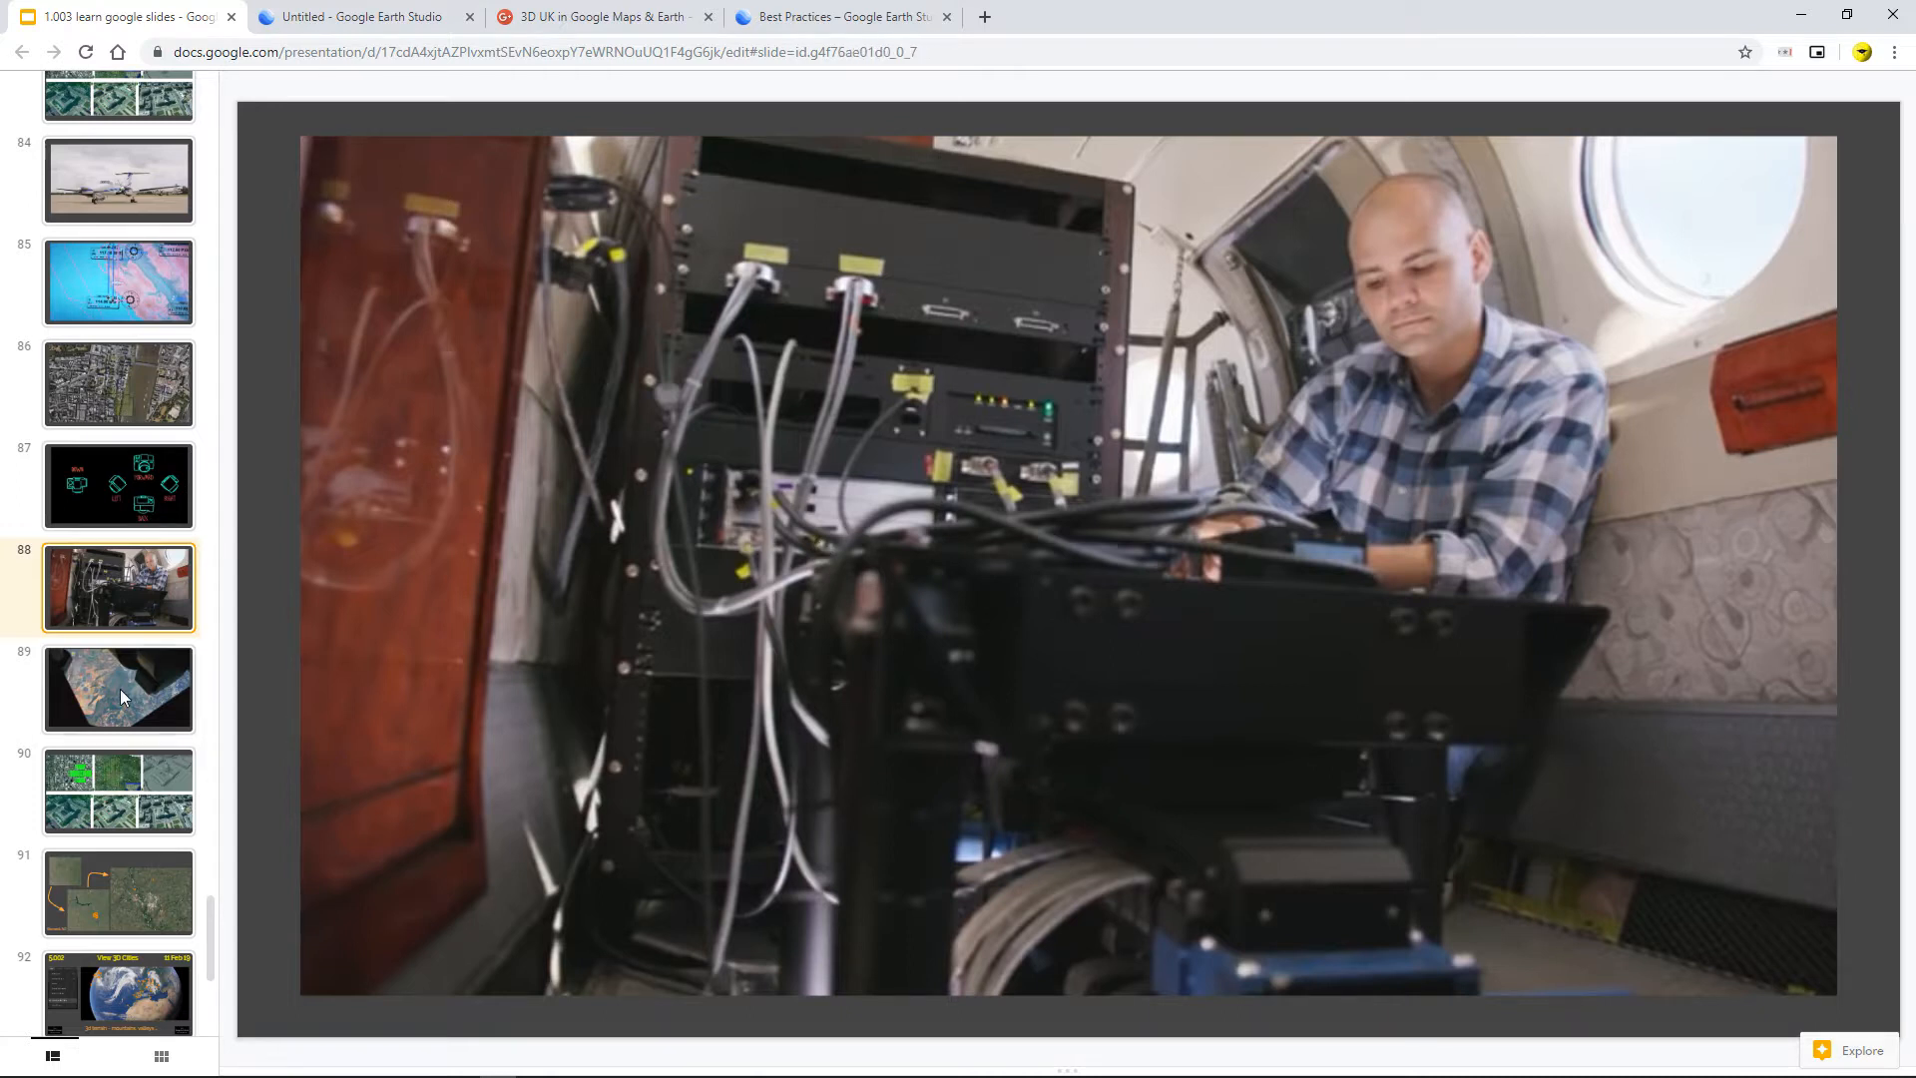
Step through slides 89 and 90 to slide 91's Bismarck, ND maps.
click(118, 687)
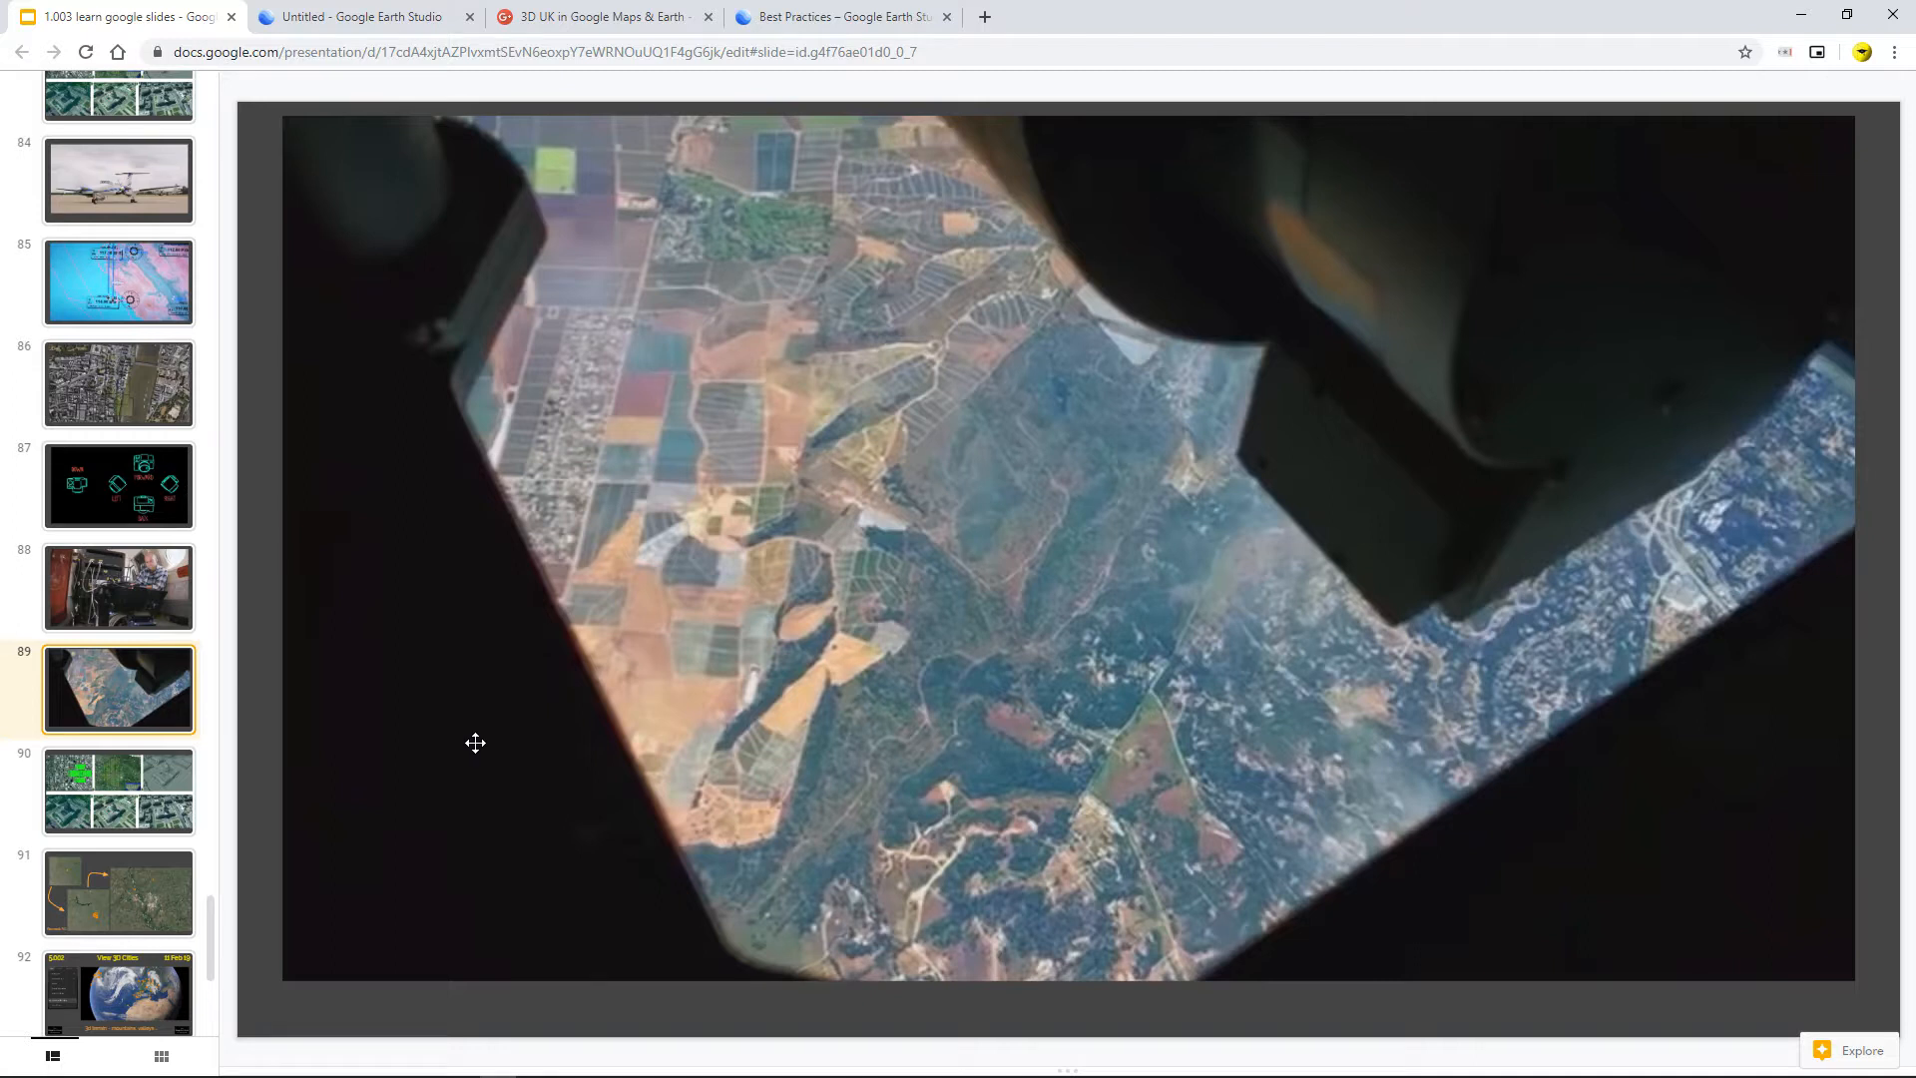
mouse_move(809, 742)
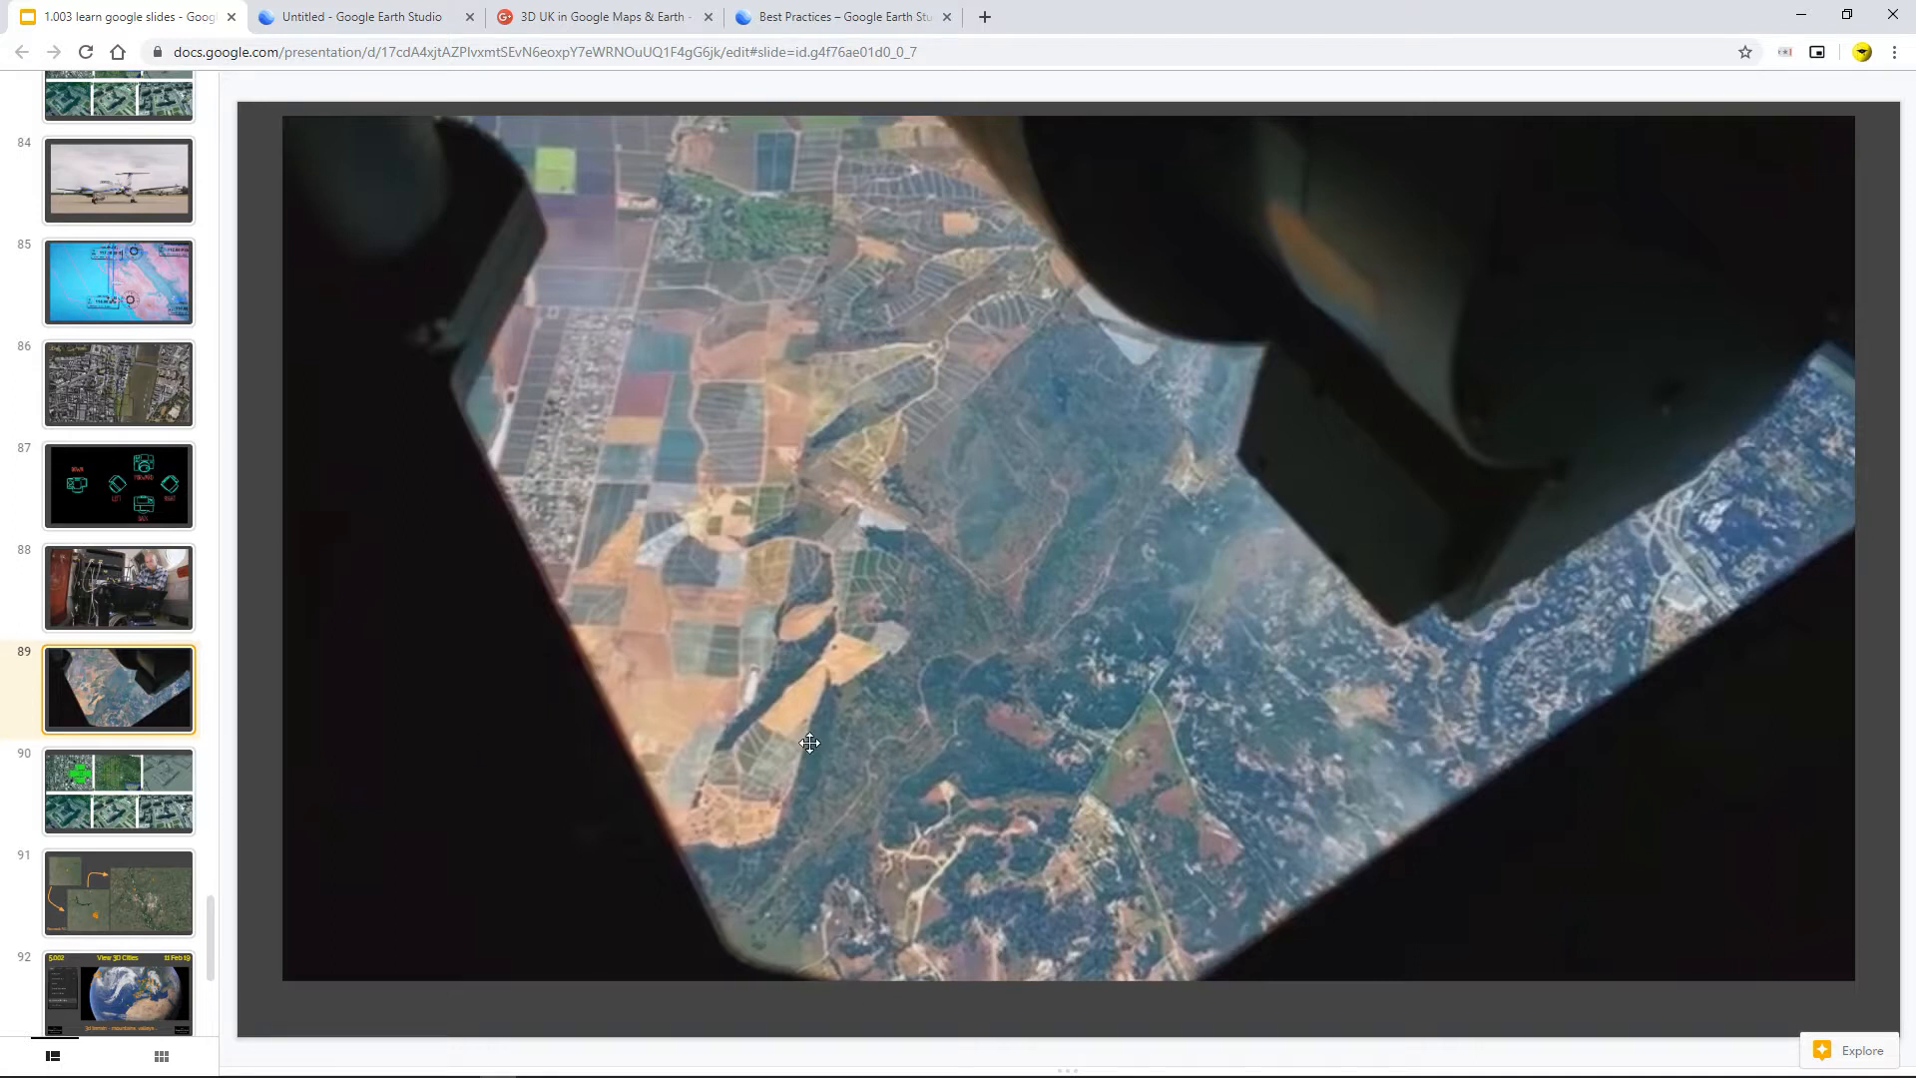
click(117, 523)
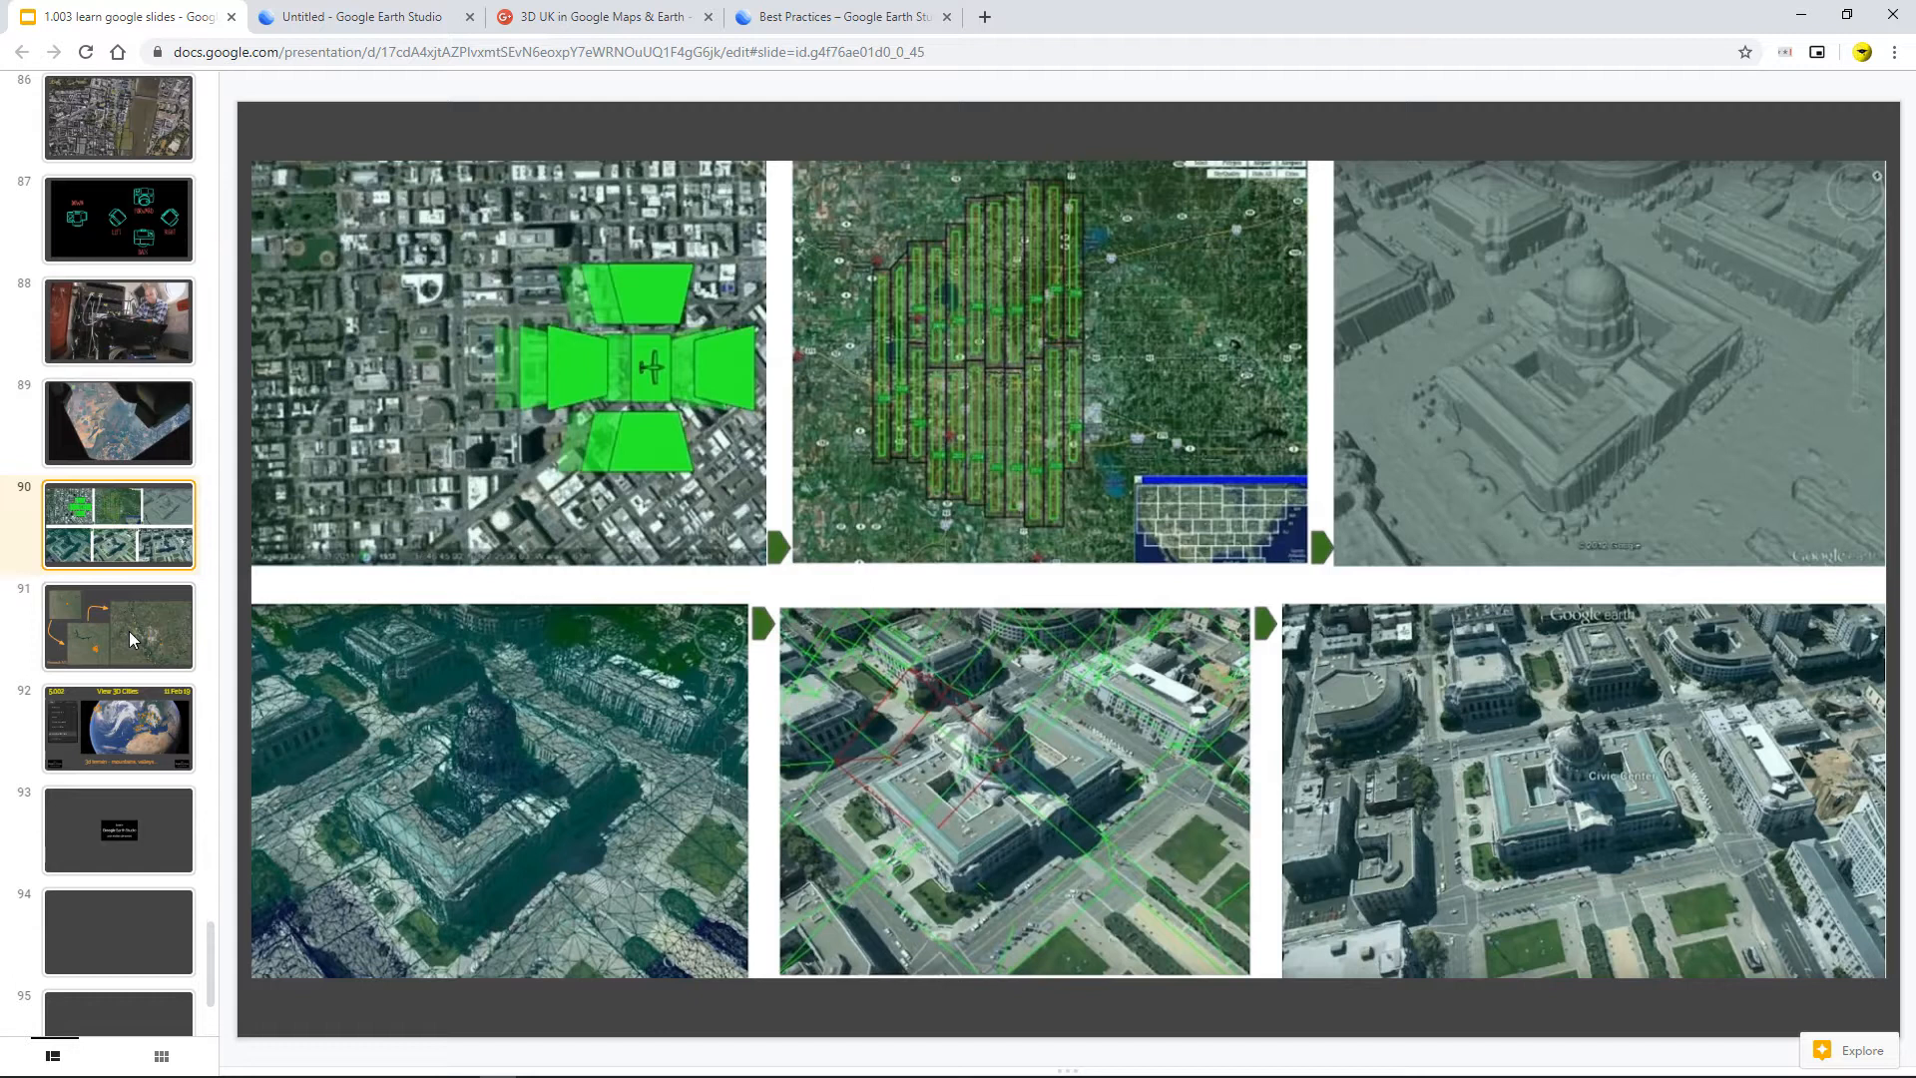
mouse_move(492, 398)
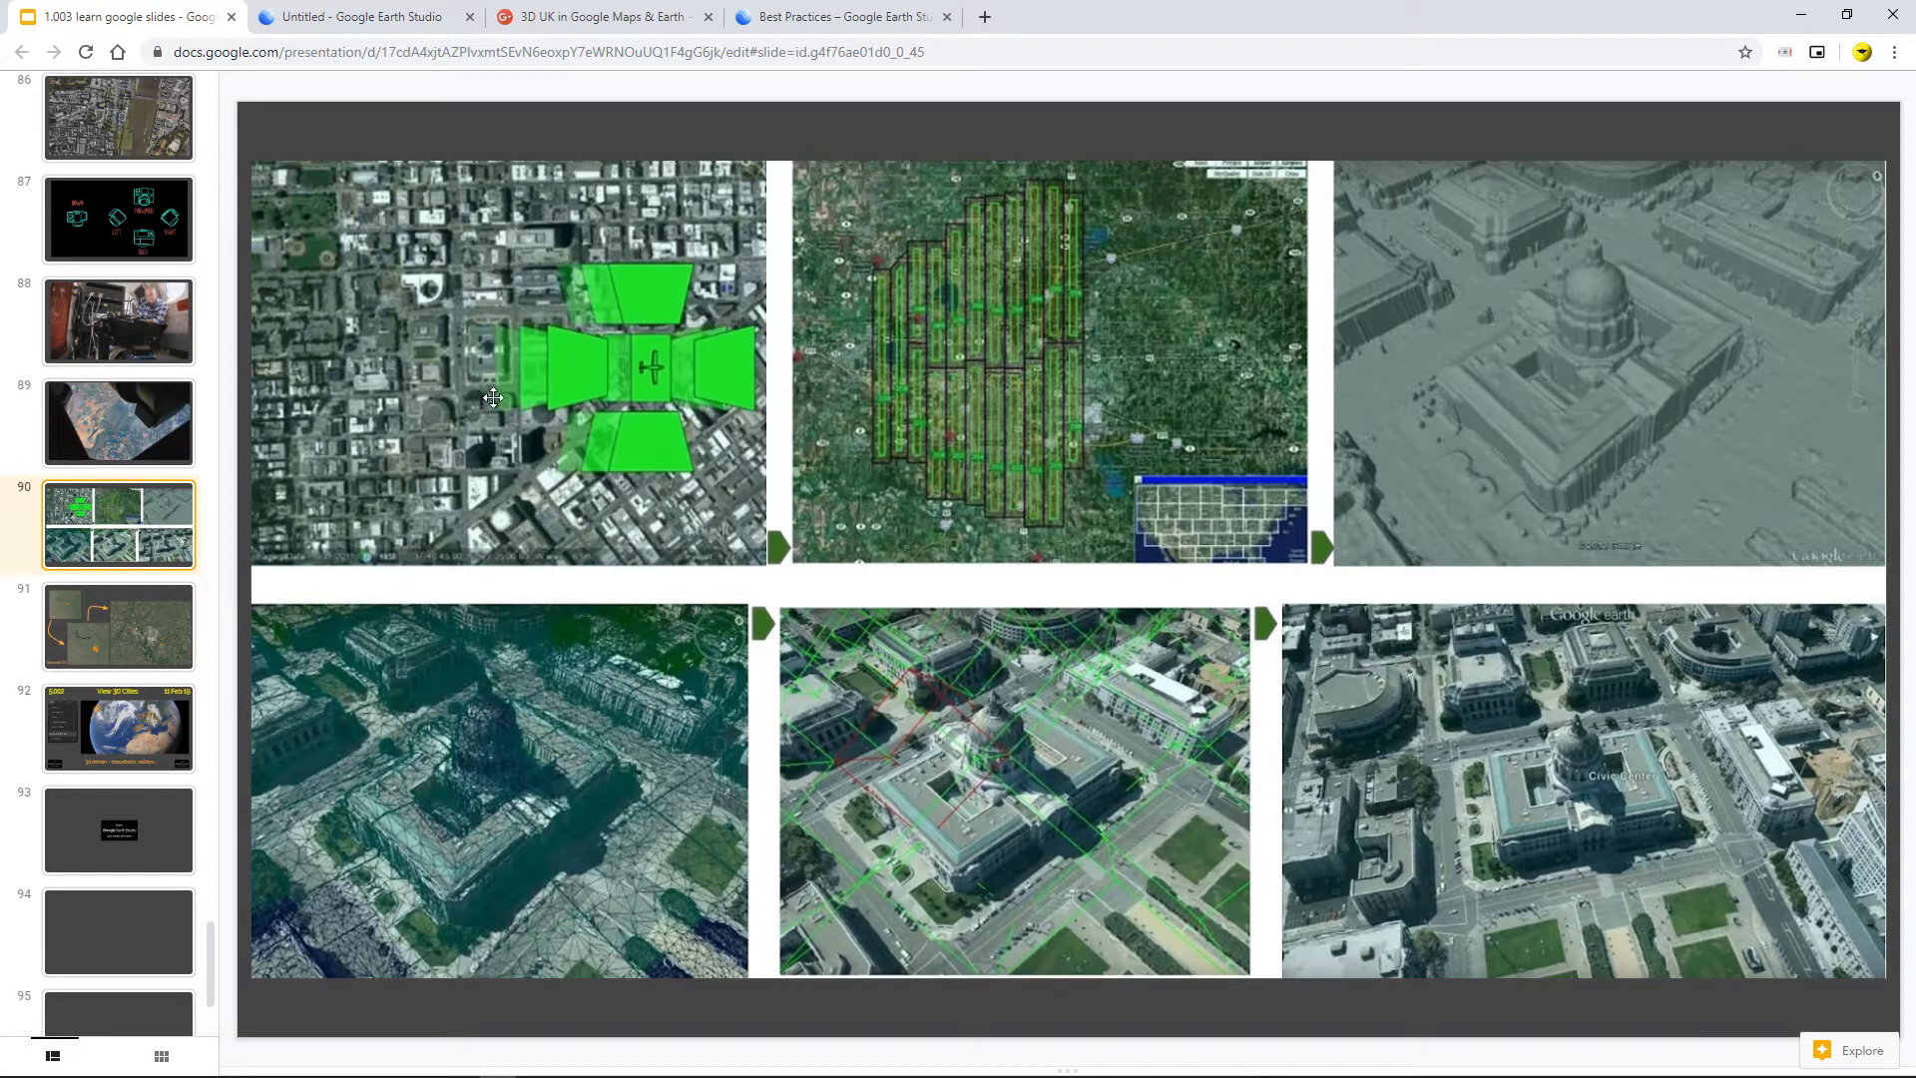
mouse_move(18, 654)
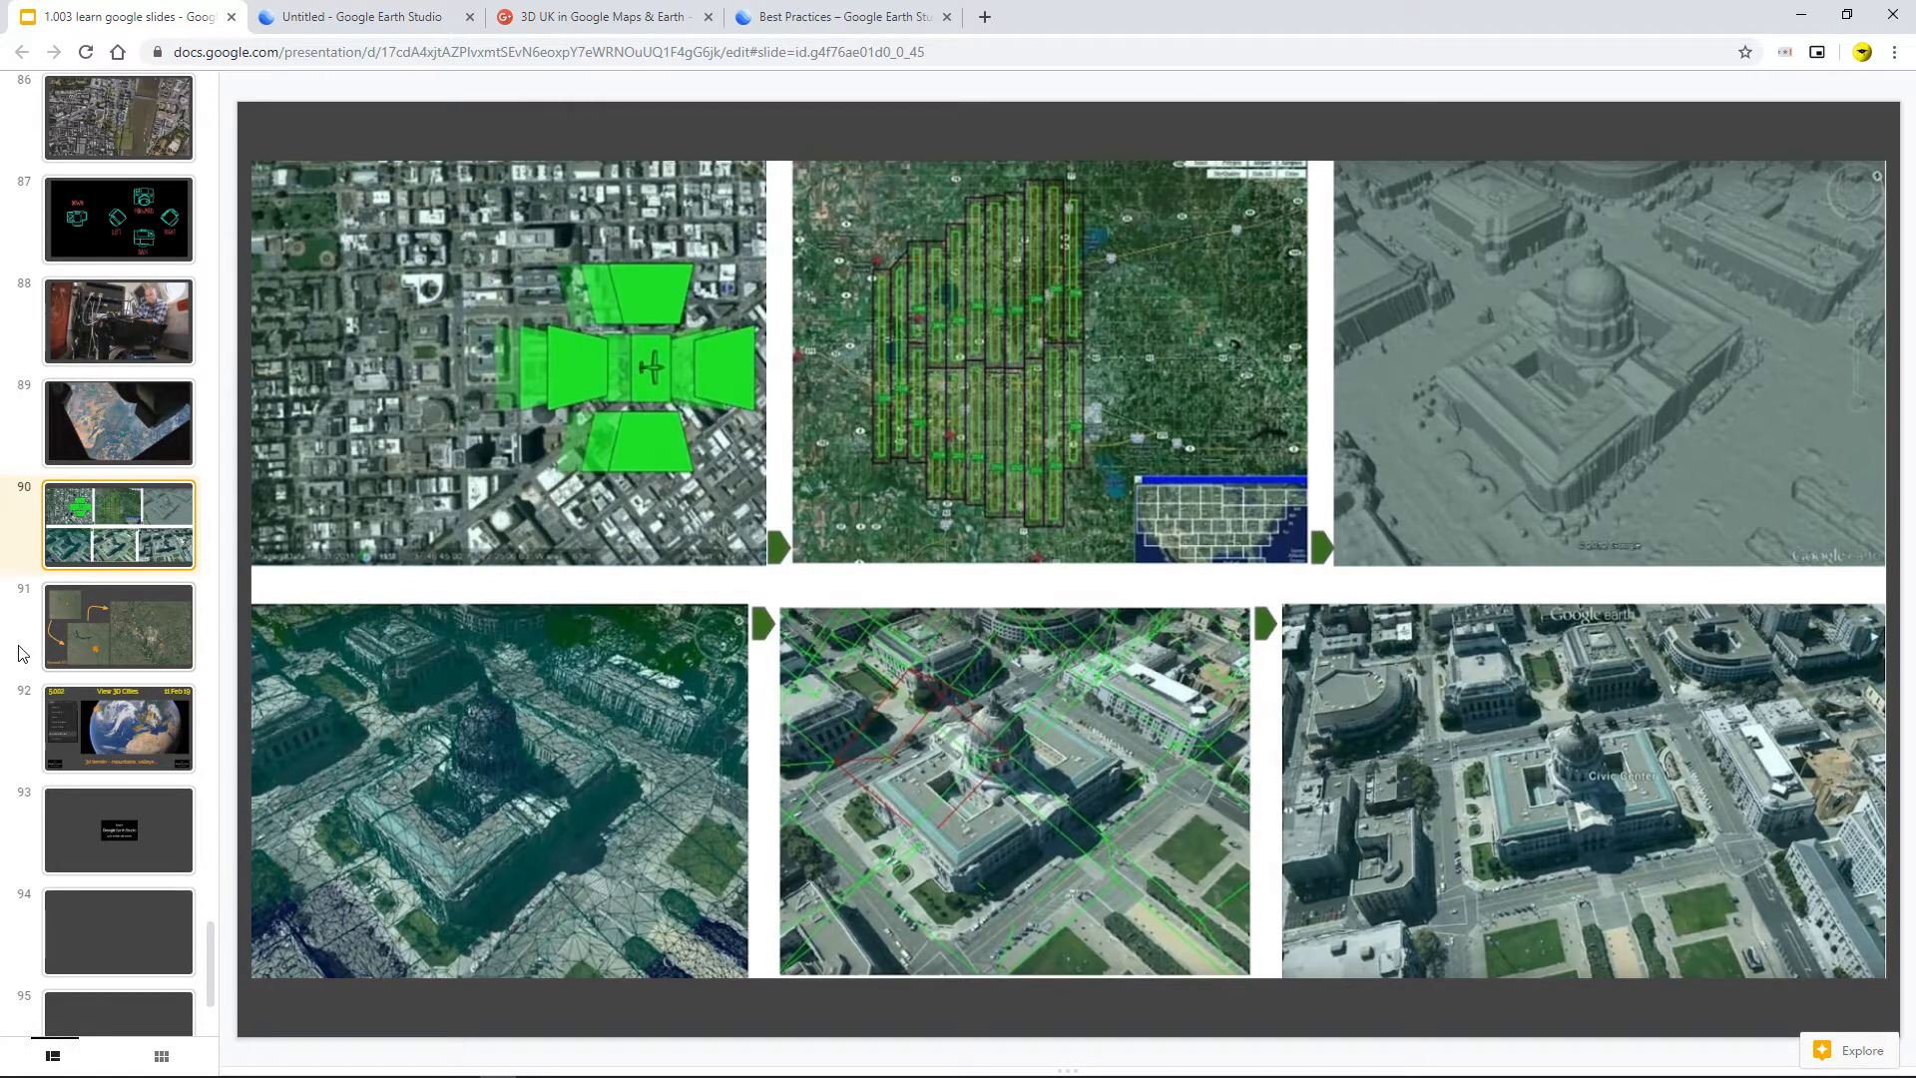
click(119, 627)
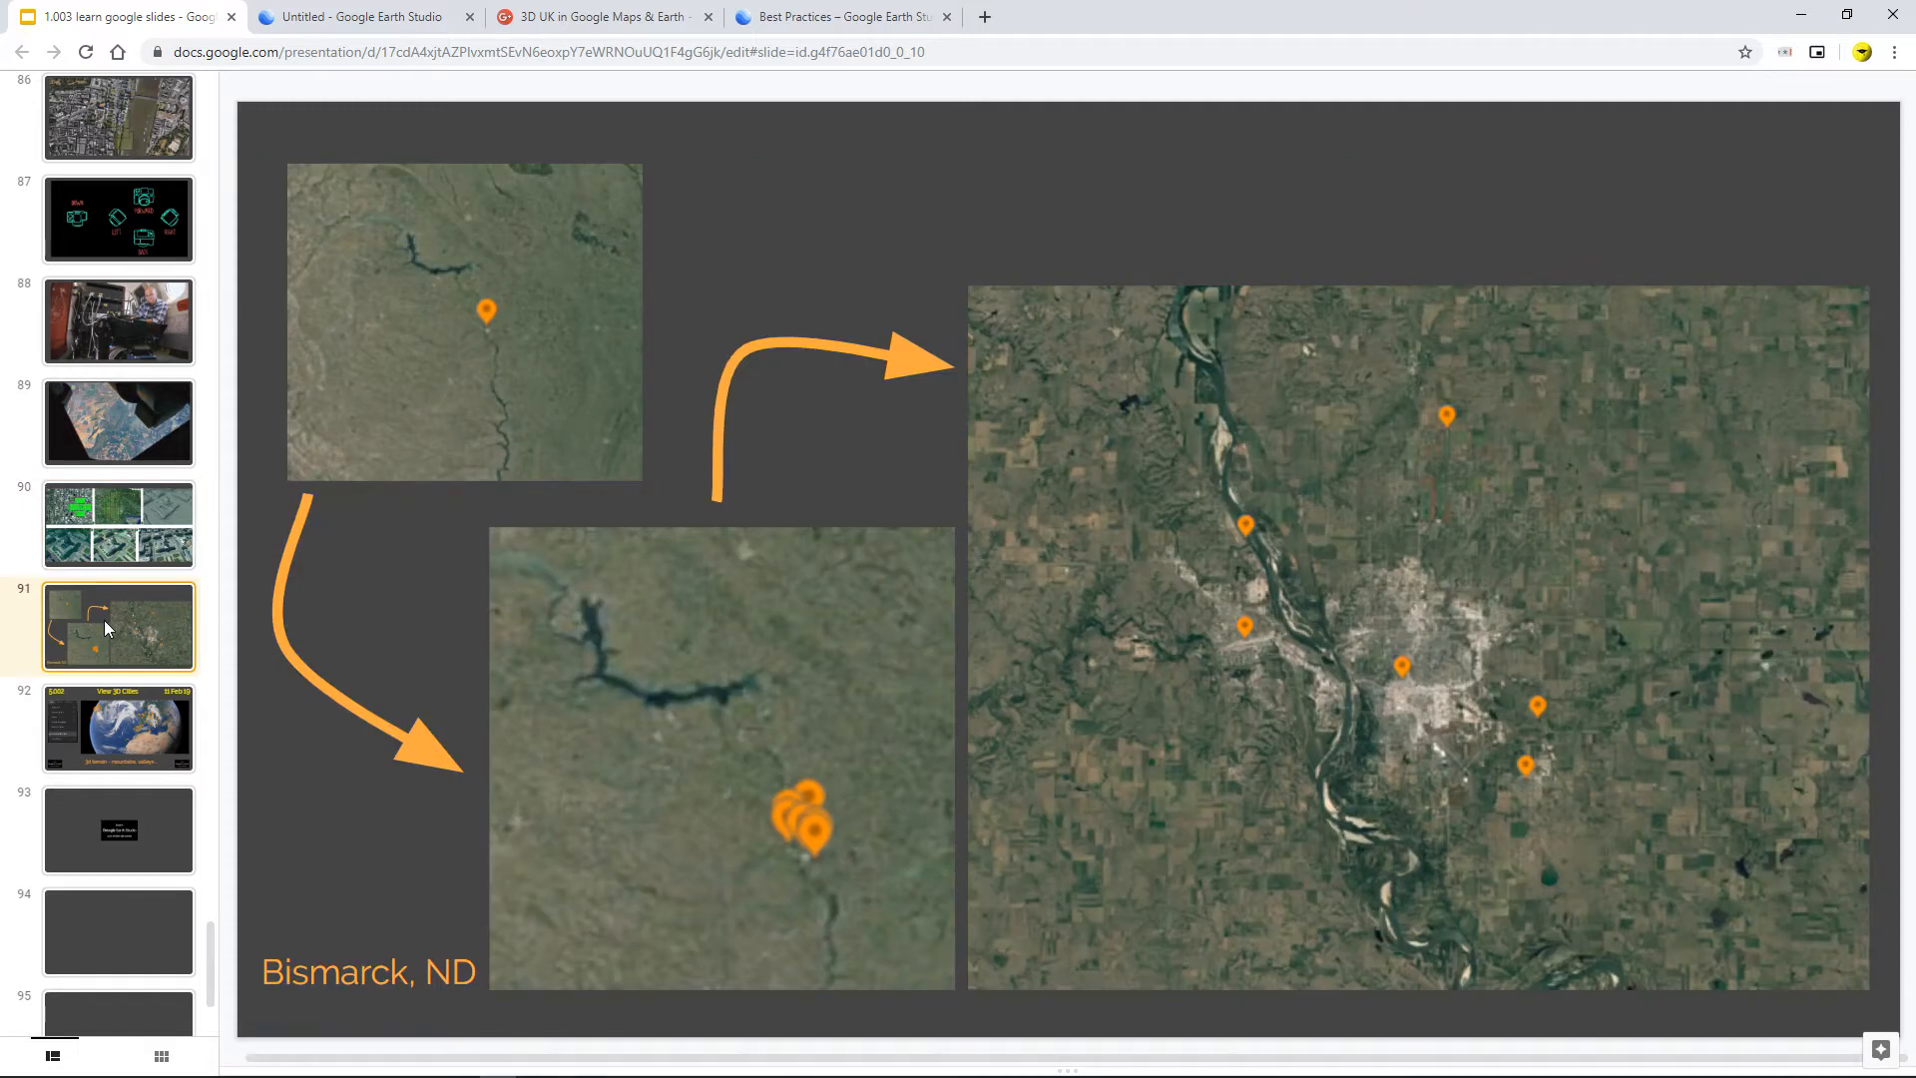
mouse_move(664, 779)
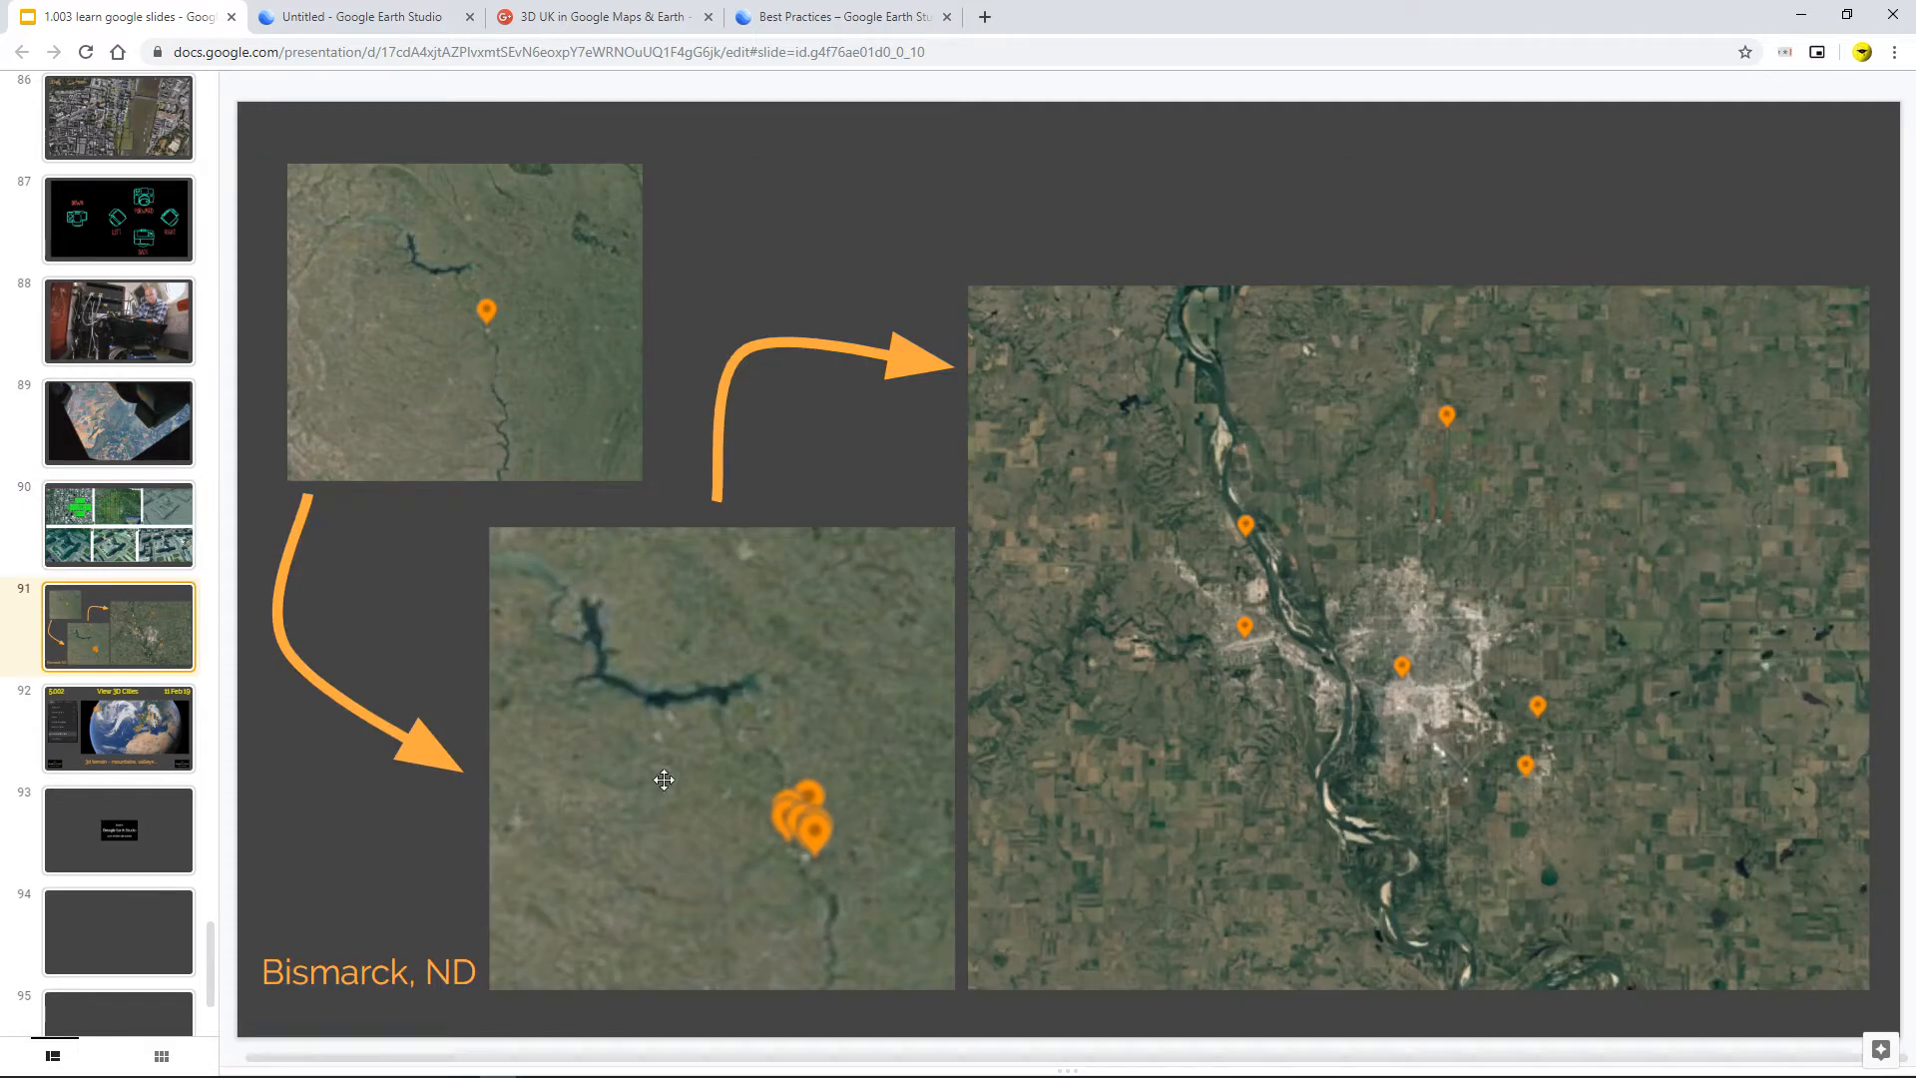
mouse_move(49, 741)
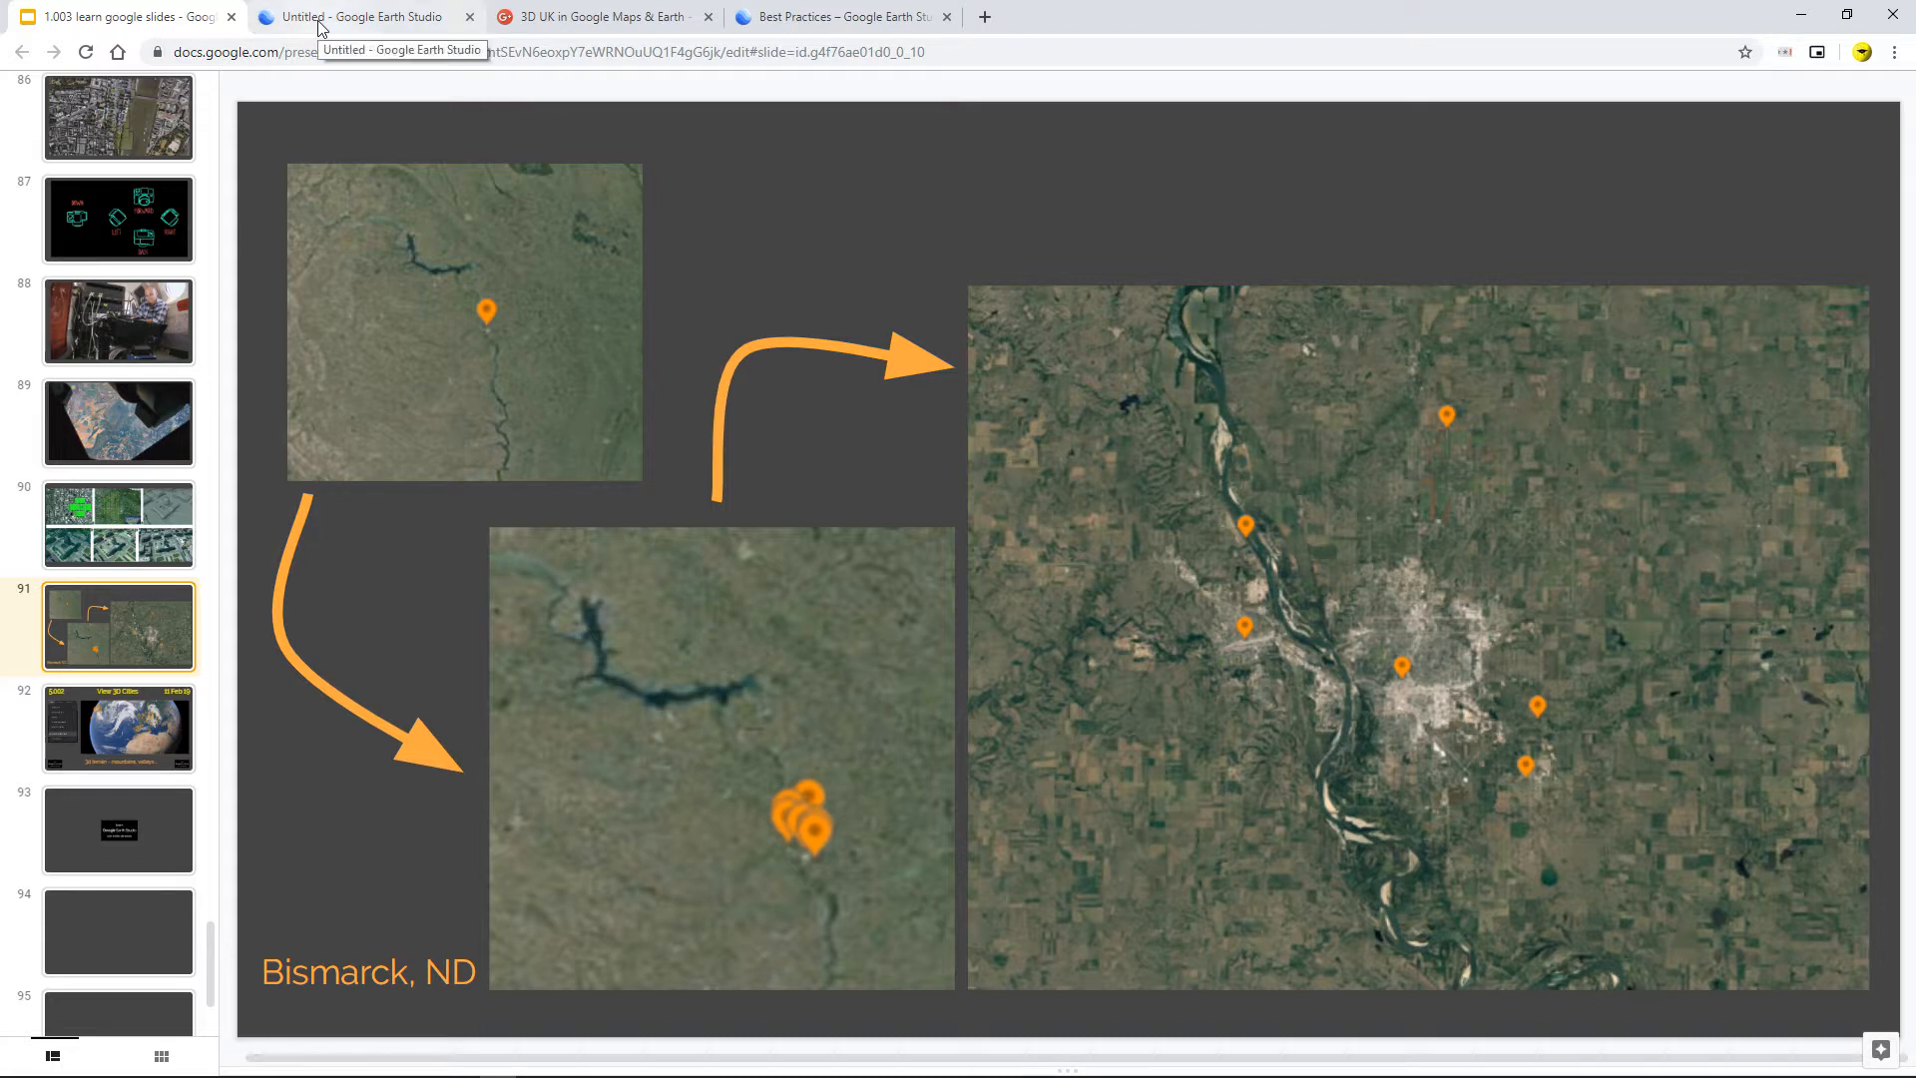
Scroll through the '3D UK in Google Maps & Earth' Google+ collection posts, then show Best Practices.
click(599, 16)
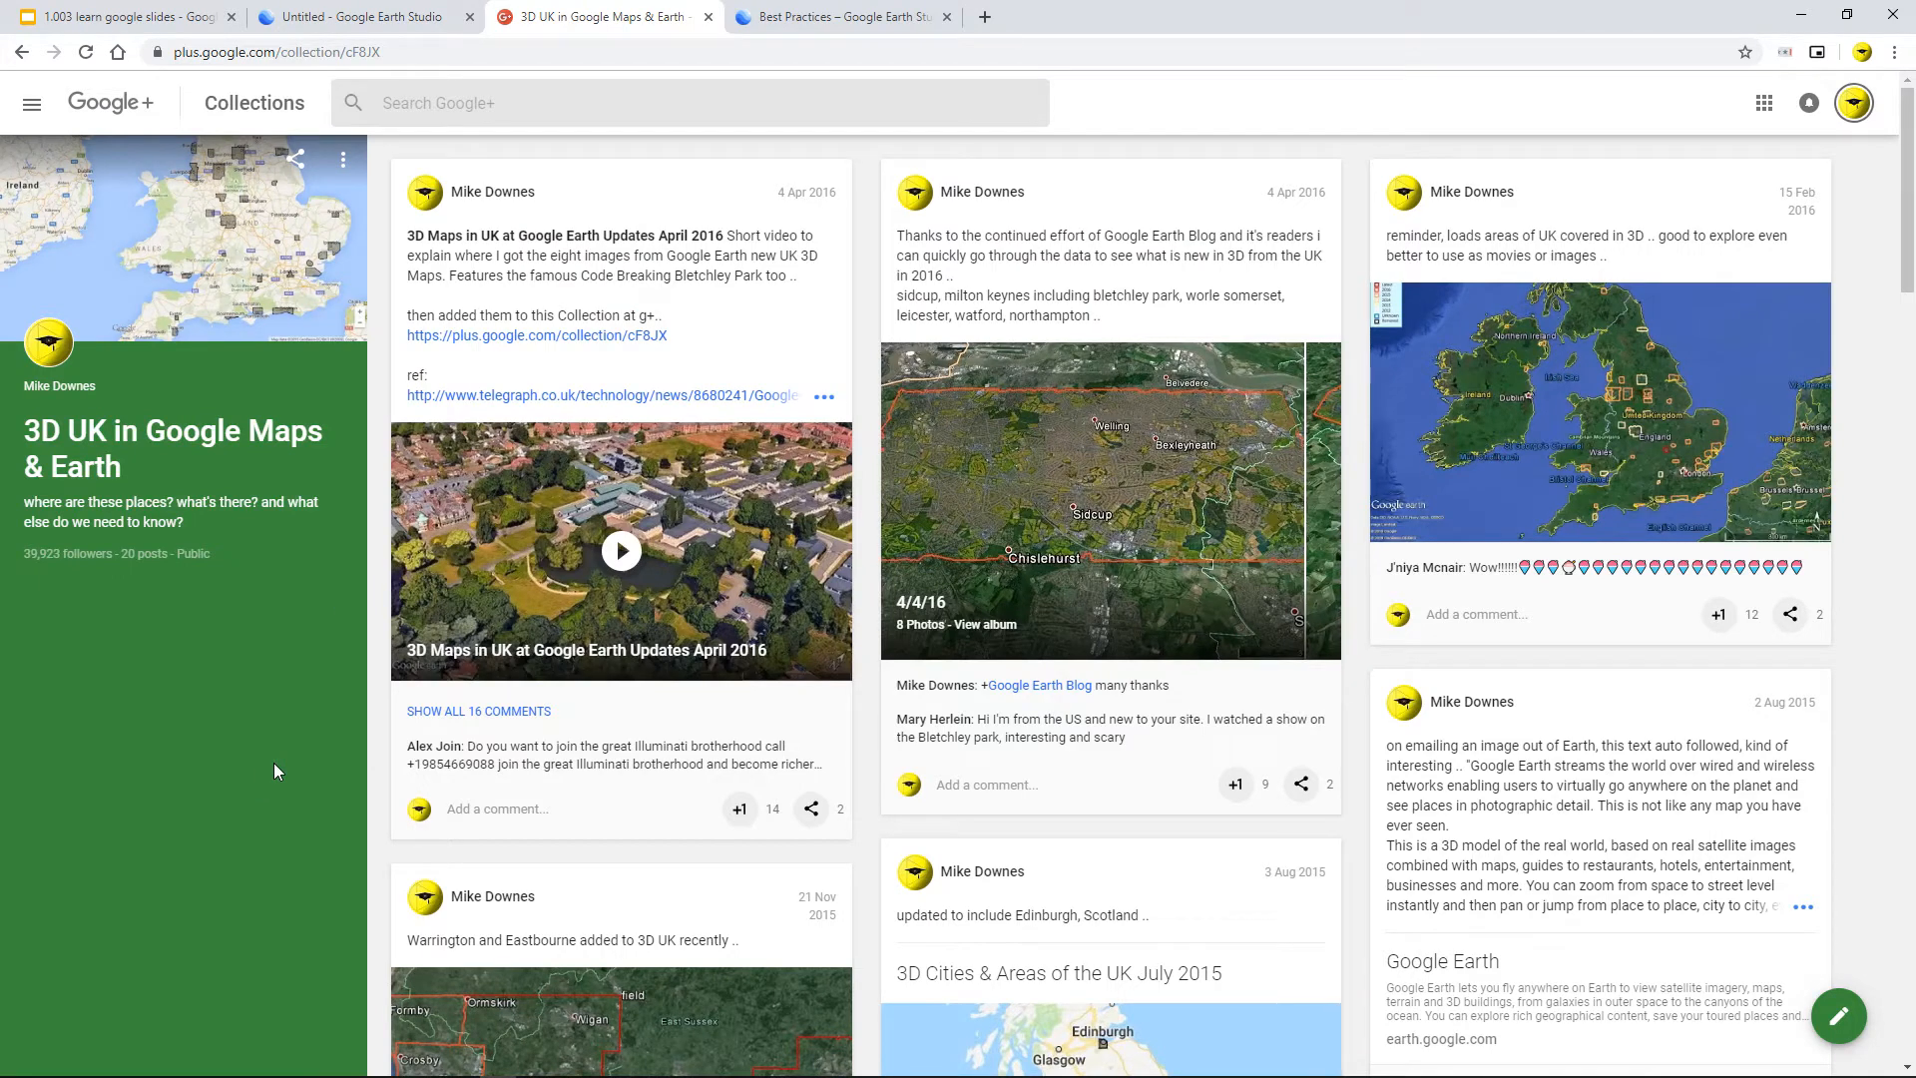
mouse_move(241, 741)
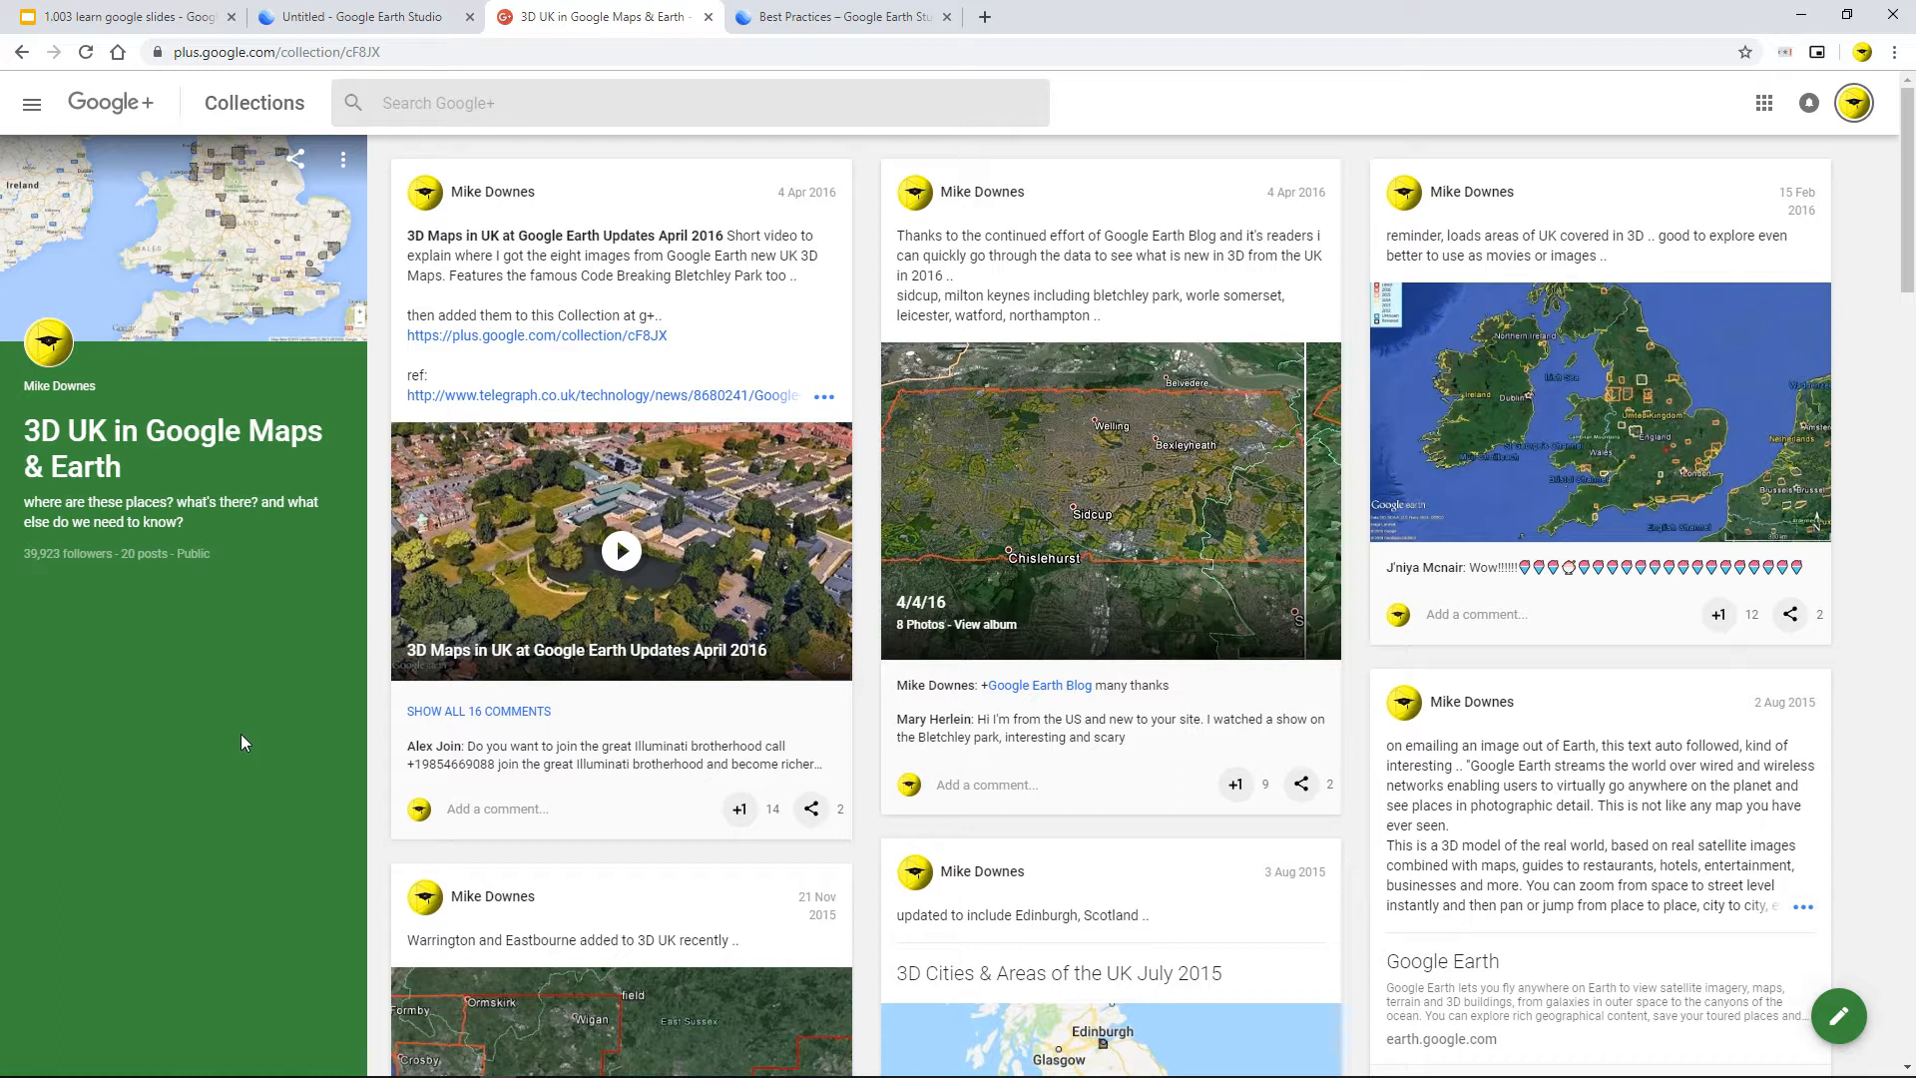
scroll(down, 3)
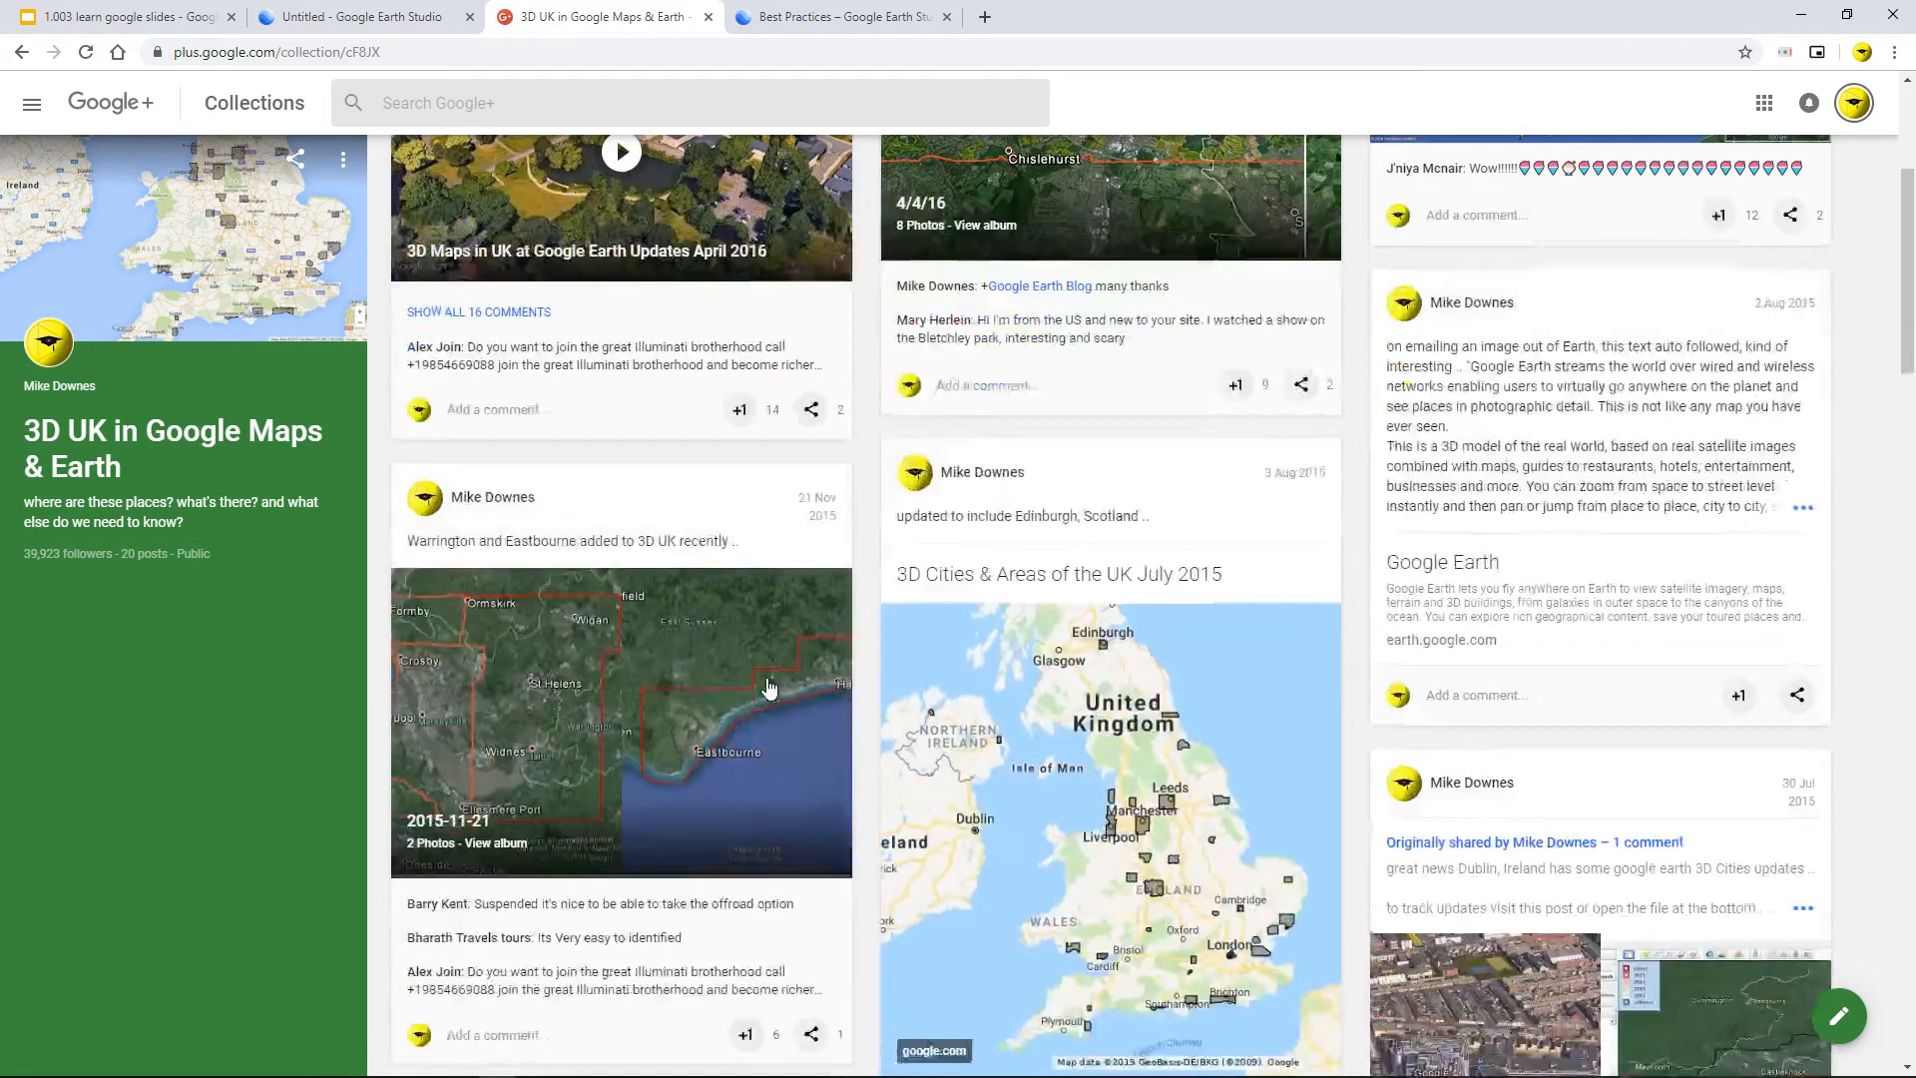
scroll(down, 3)
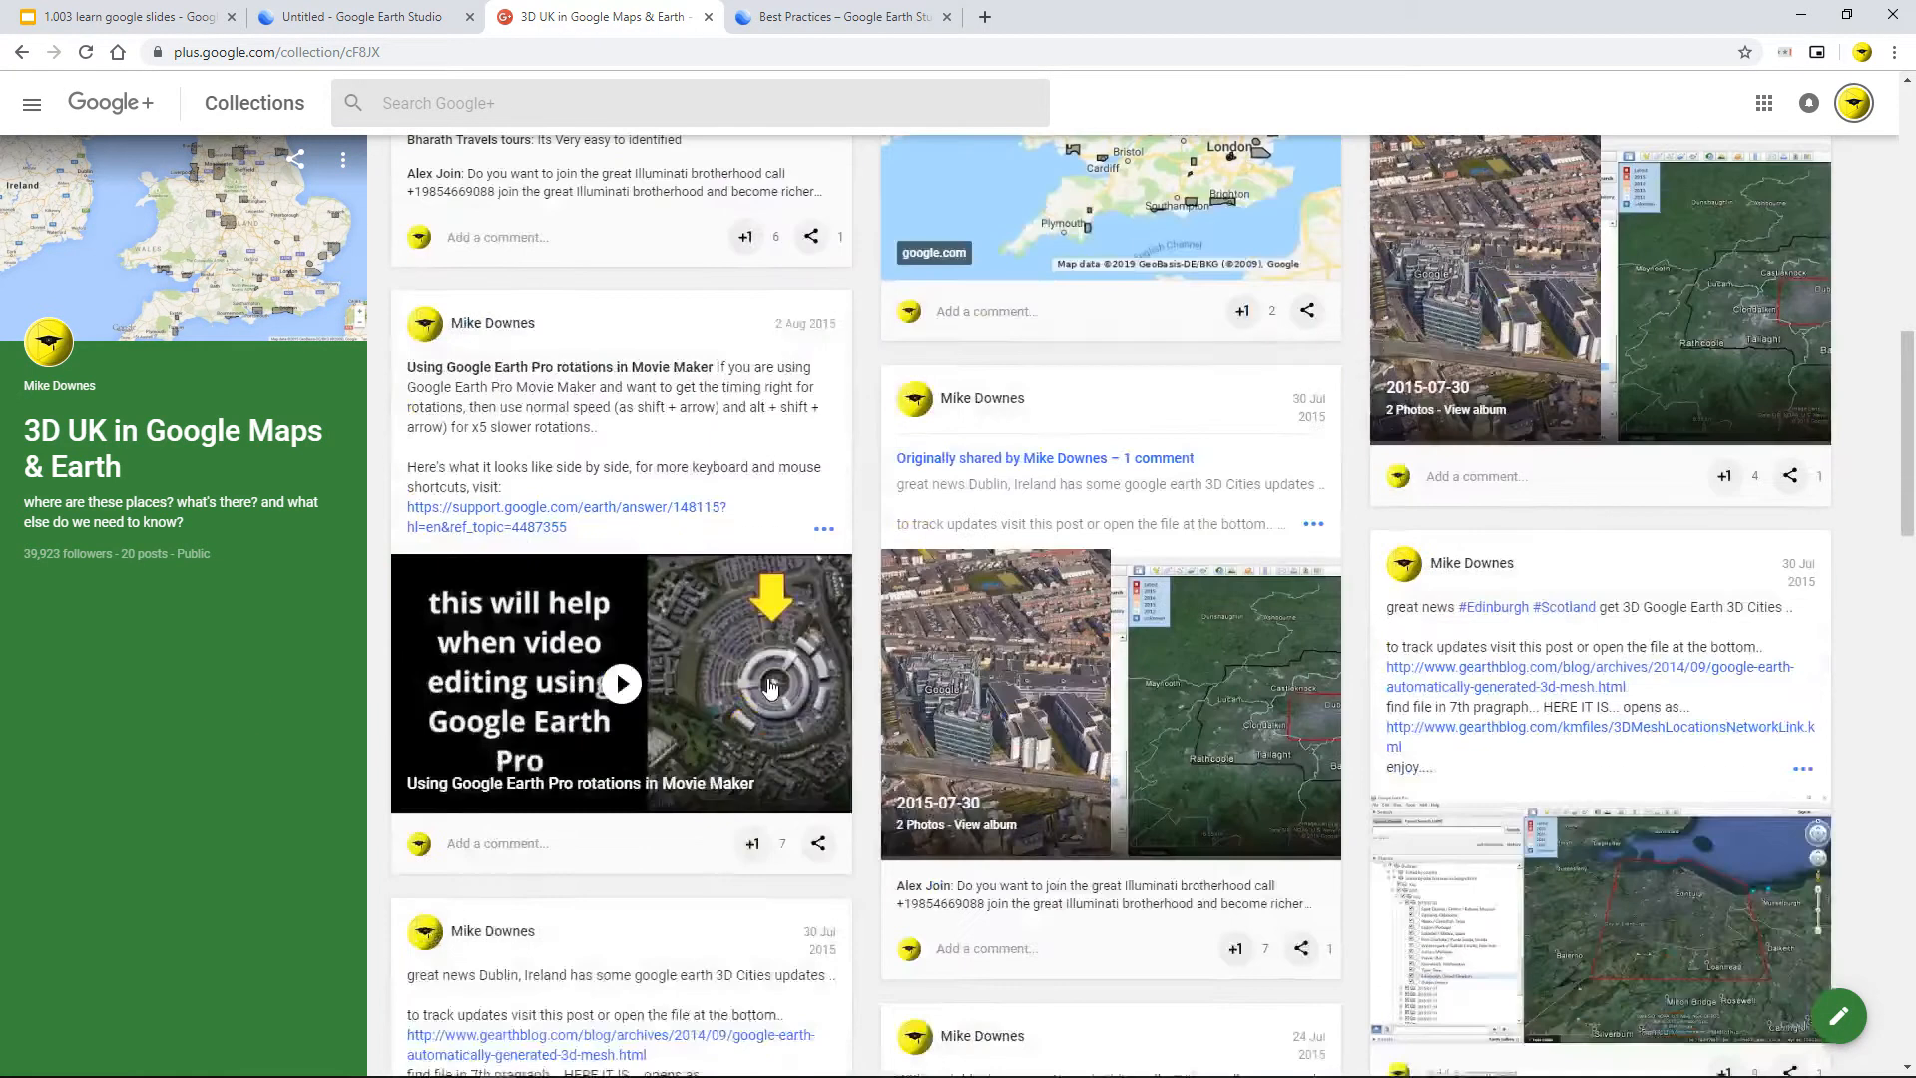
scroll(up, 3)
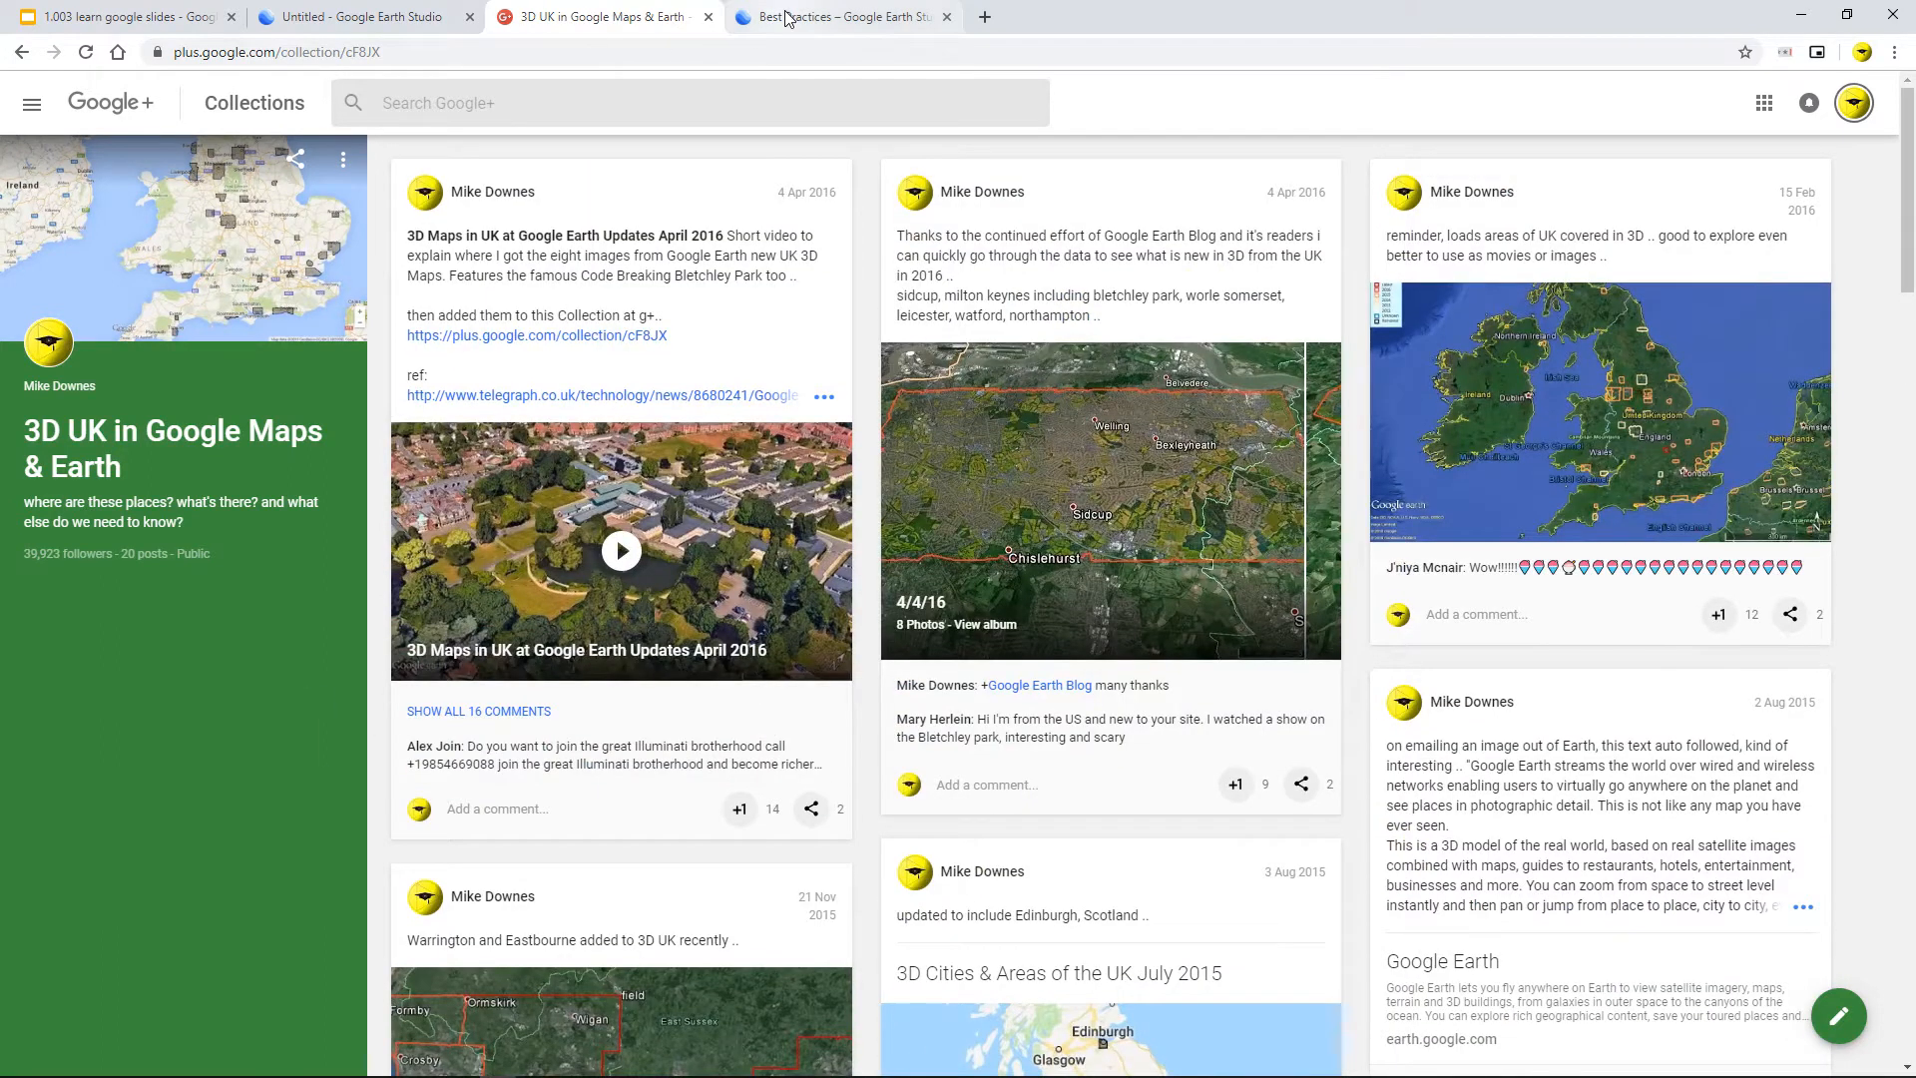
click(841, 16)
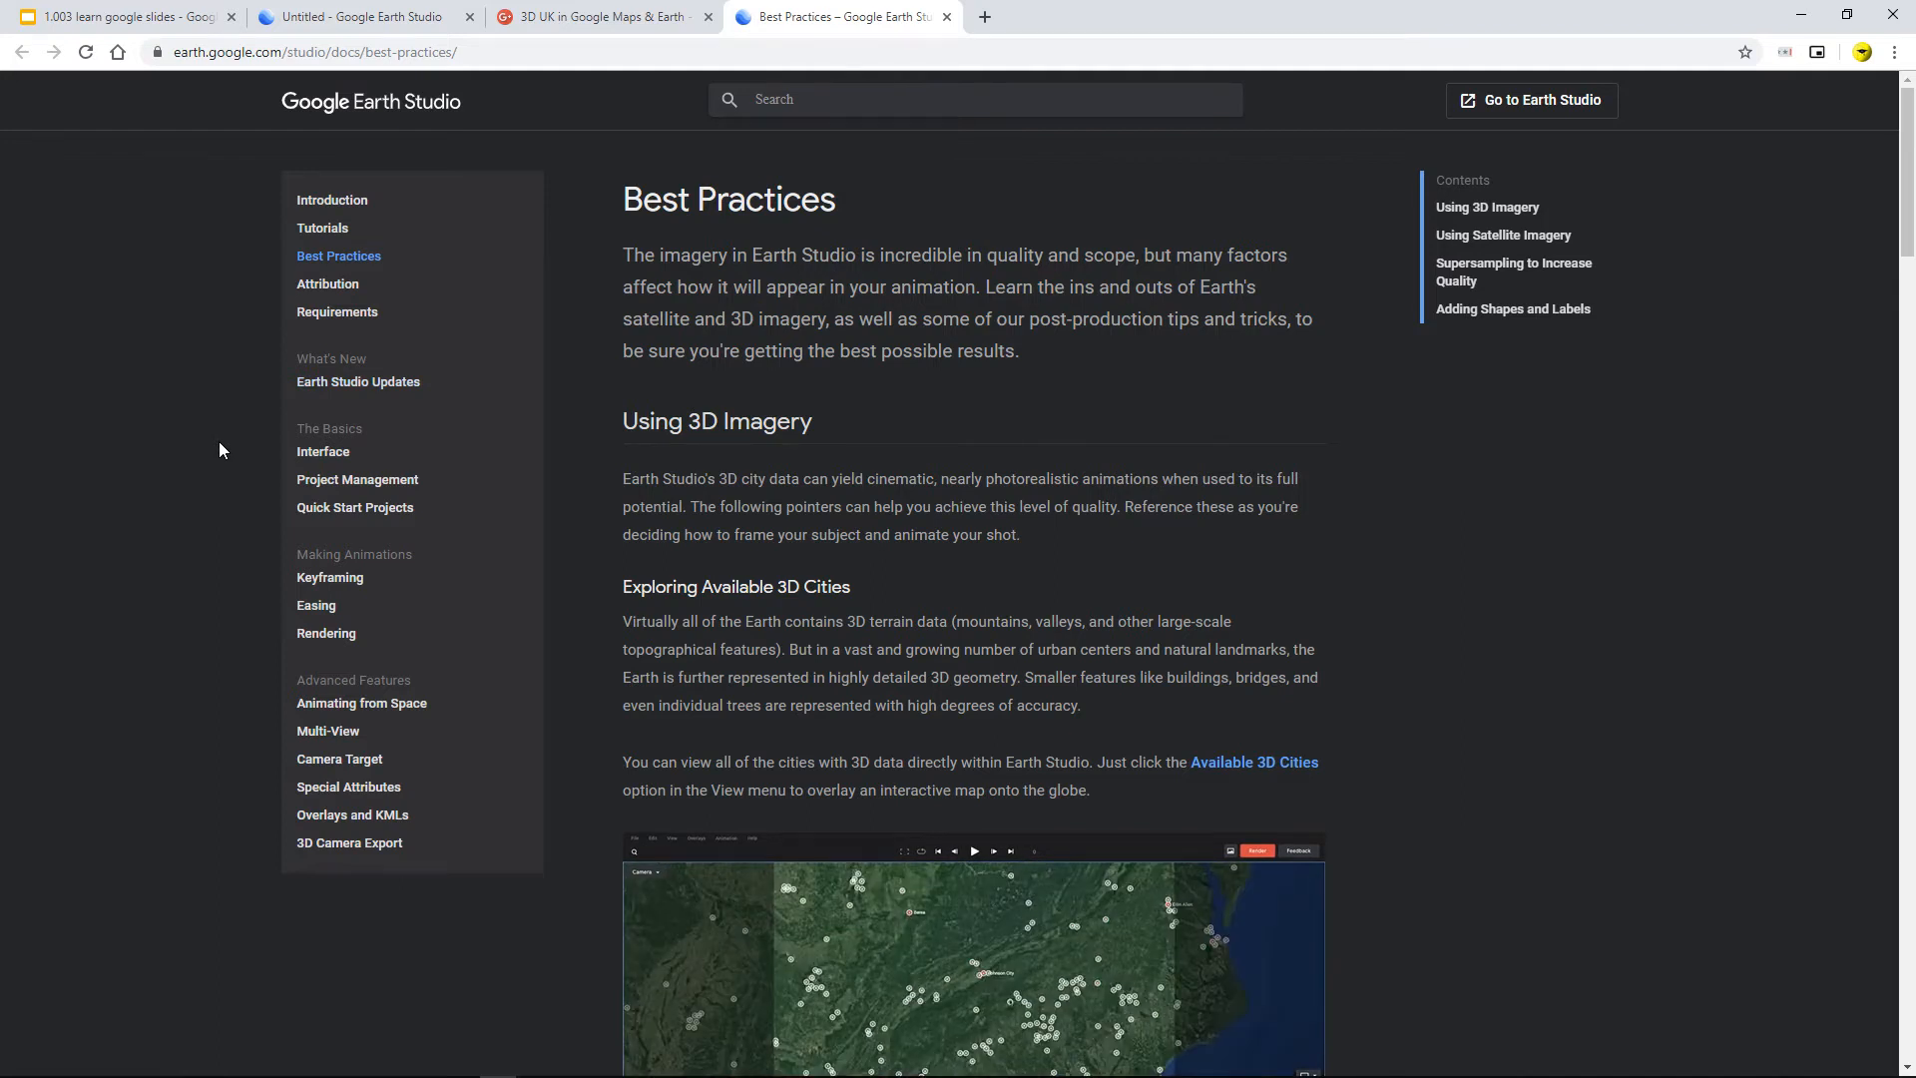
mouse_move(385, 320)
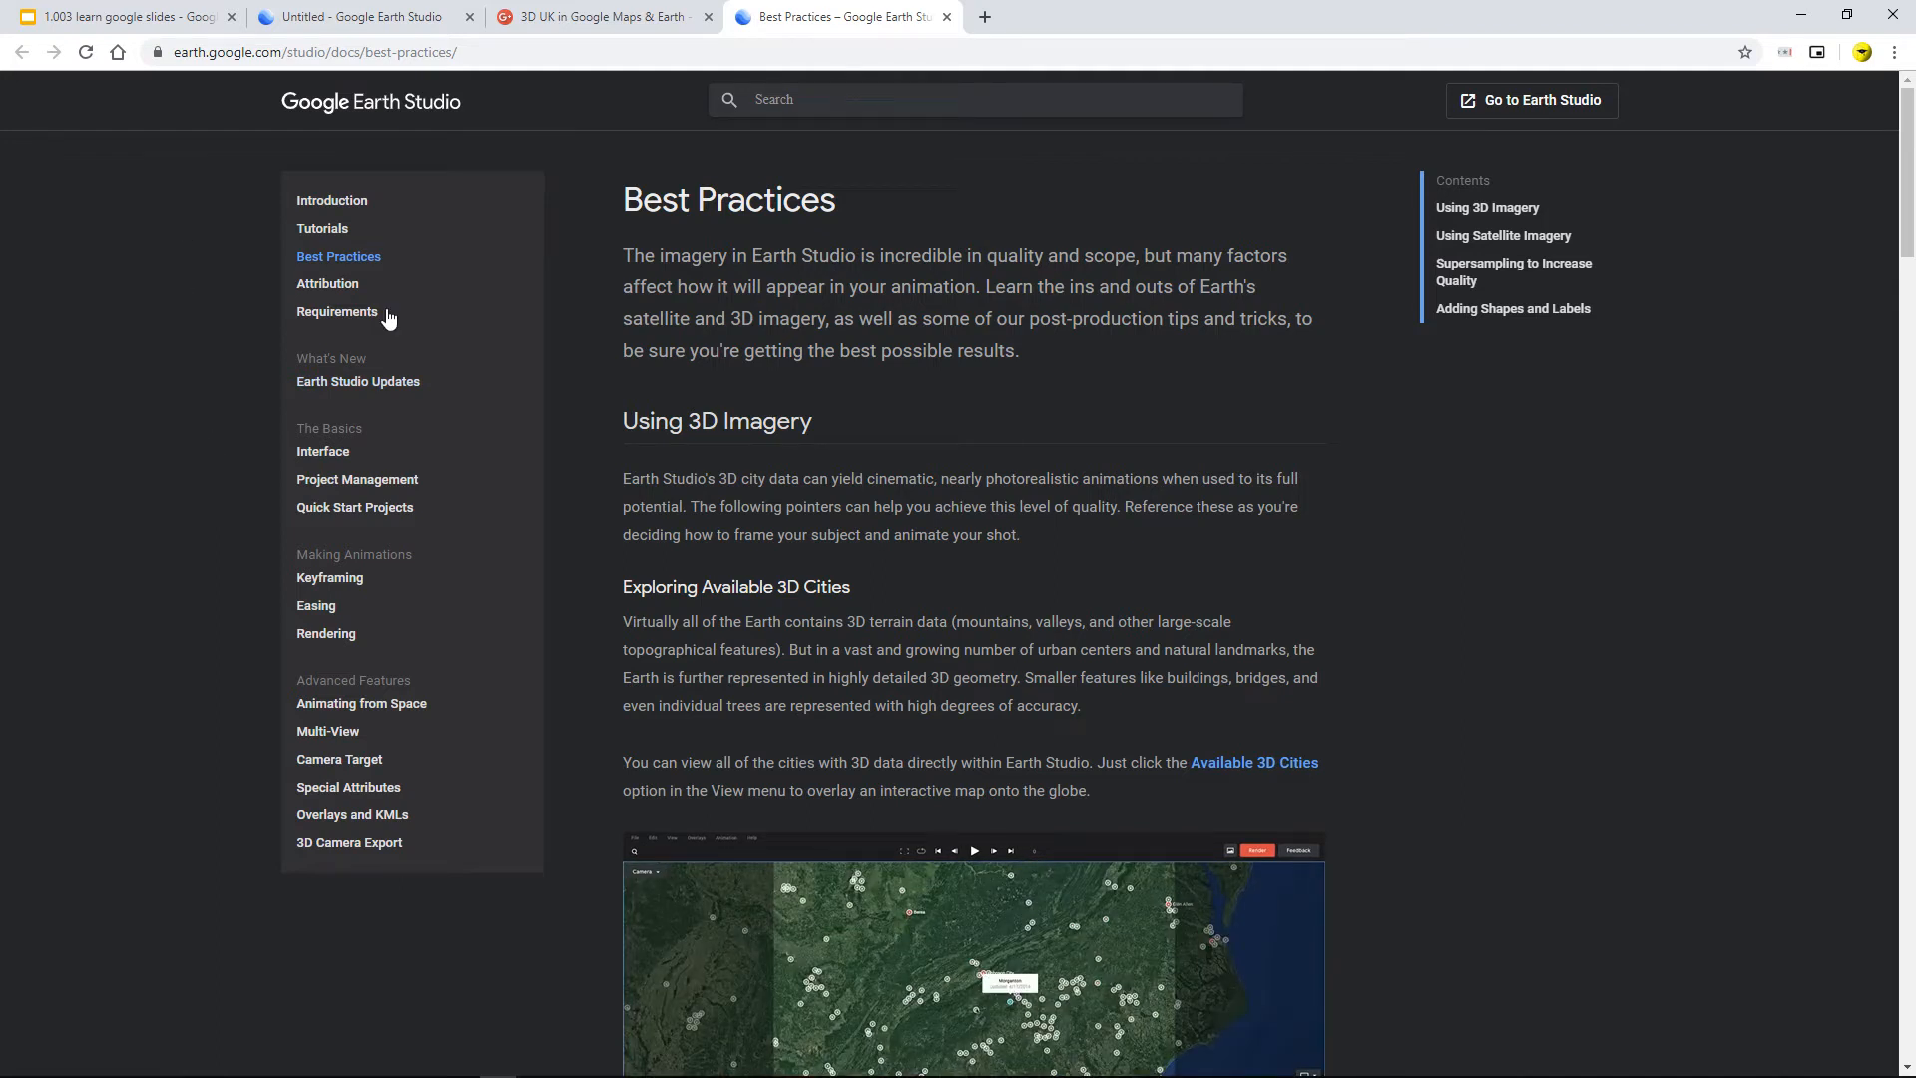
Scroll the Best Practices page down to 'Exploring Available 3D Cities'.
scroll(down, 3)
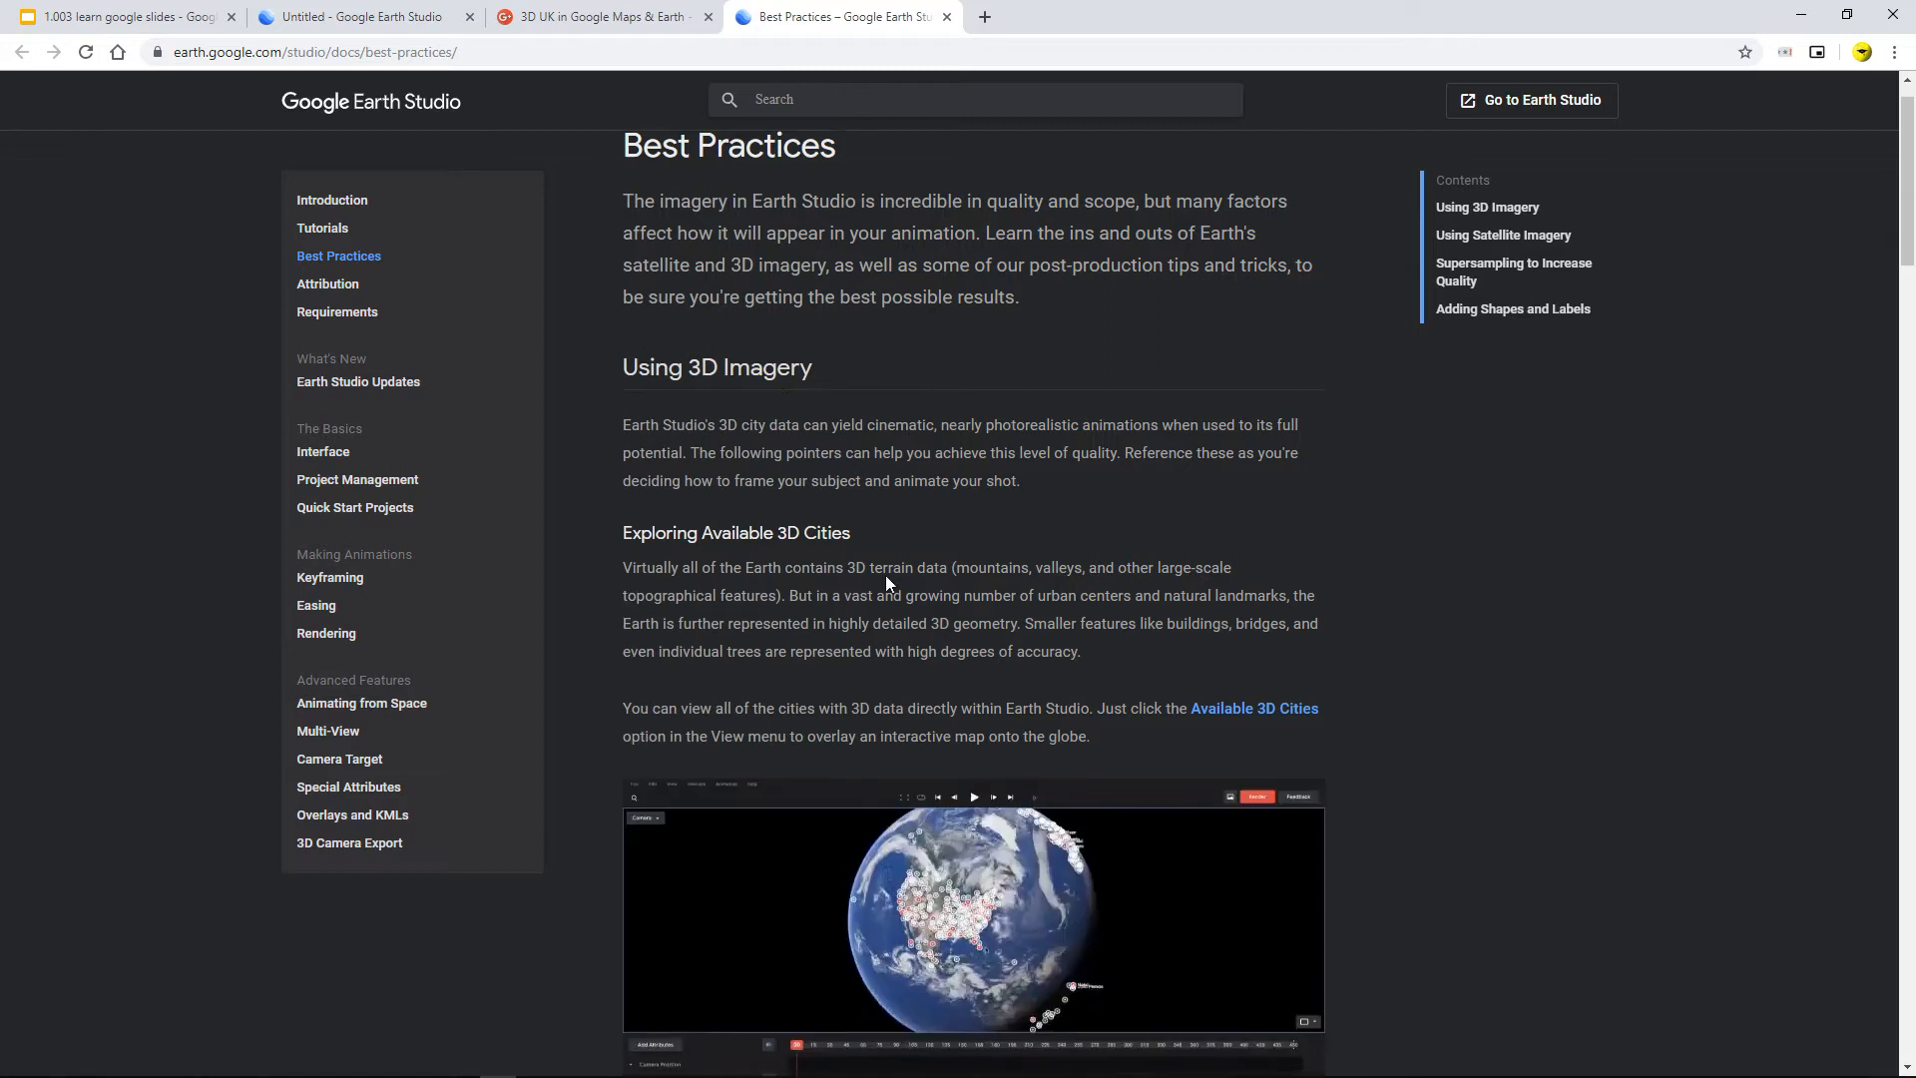
scroll(down, 3)
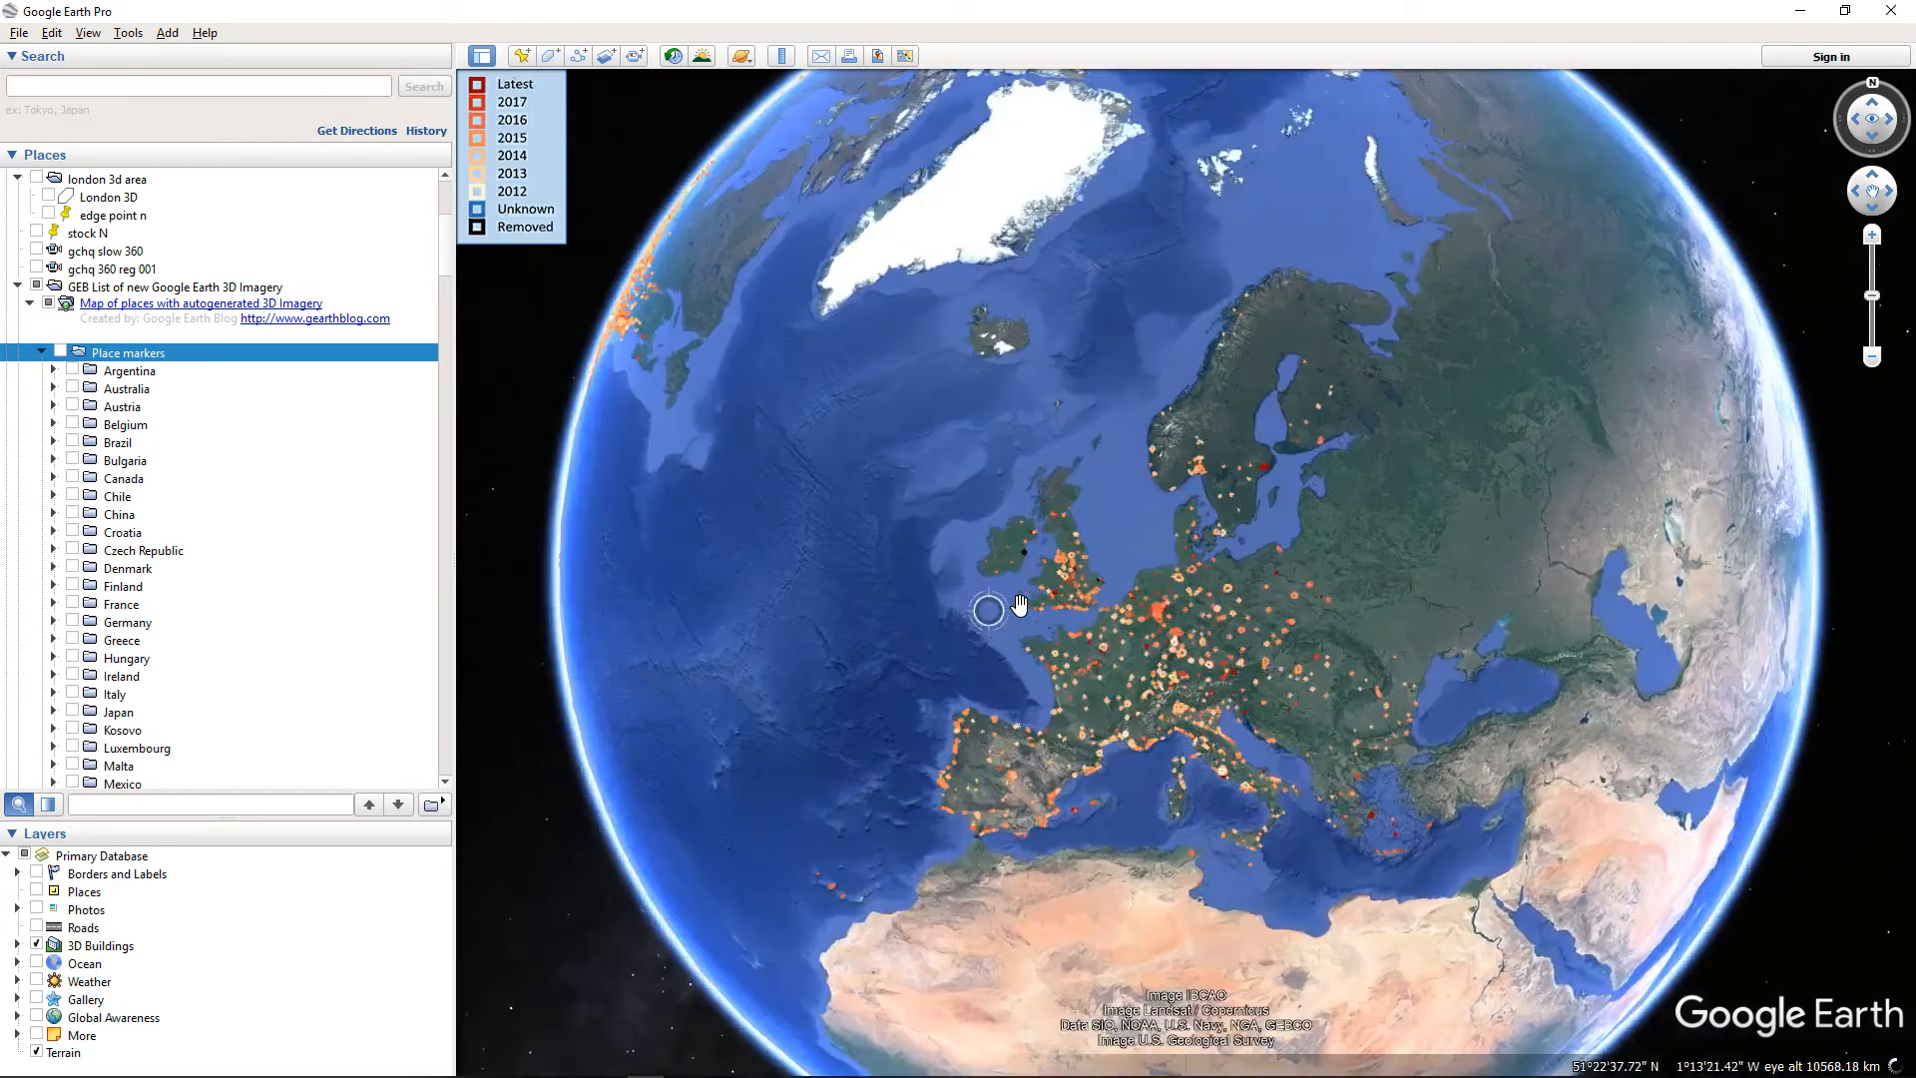
Zoom Google Earth Pro onto Britain's autogenerated 3D imagery outlines, then return to Earth Studio.
scroll(up, 3)
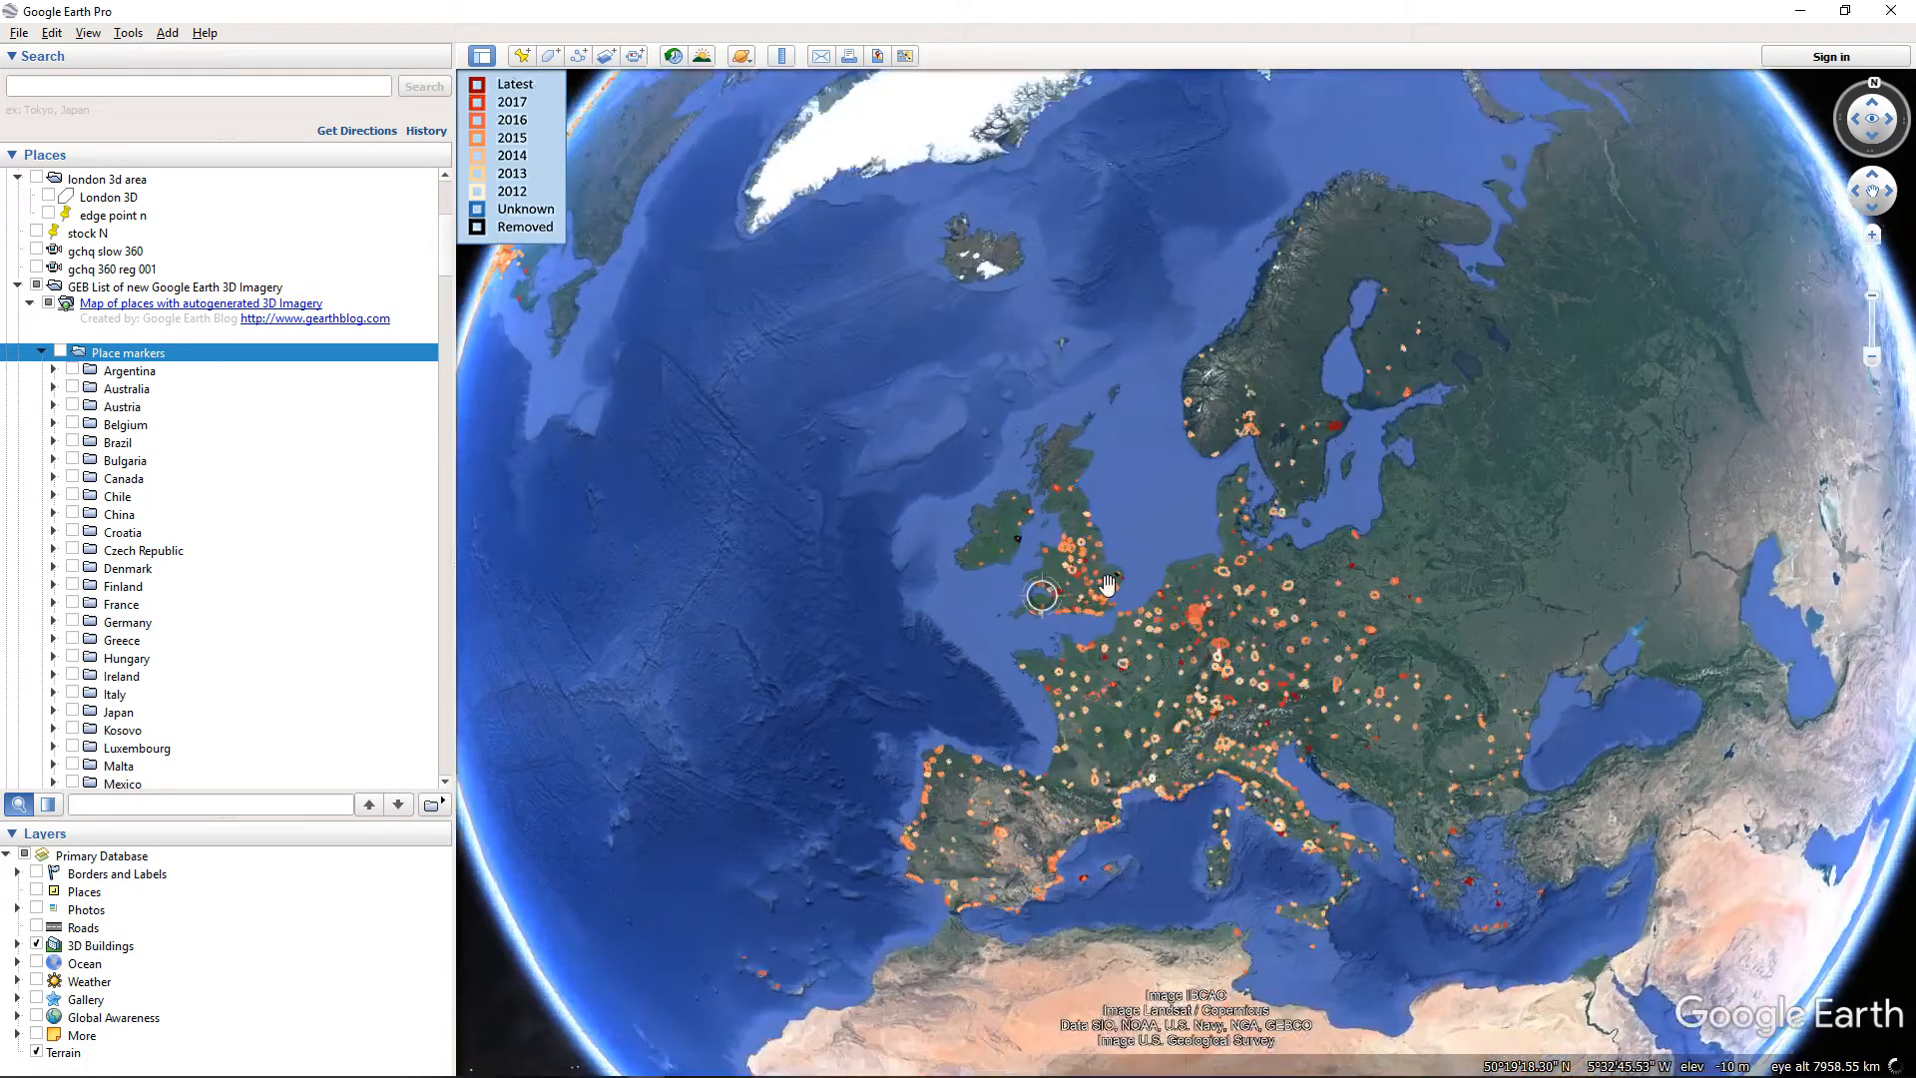
scroll(down, 3)
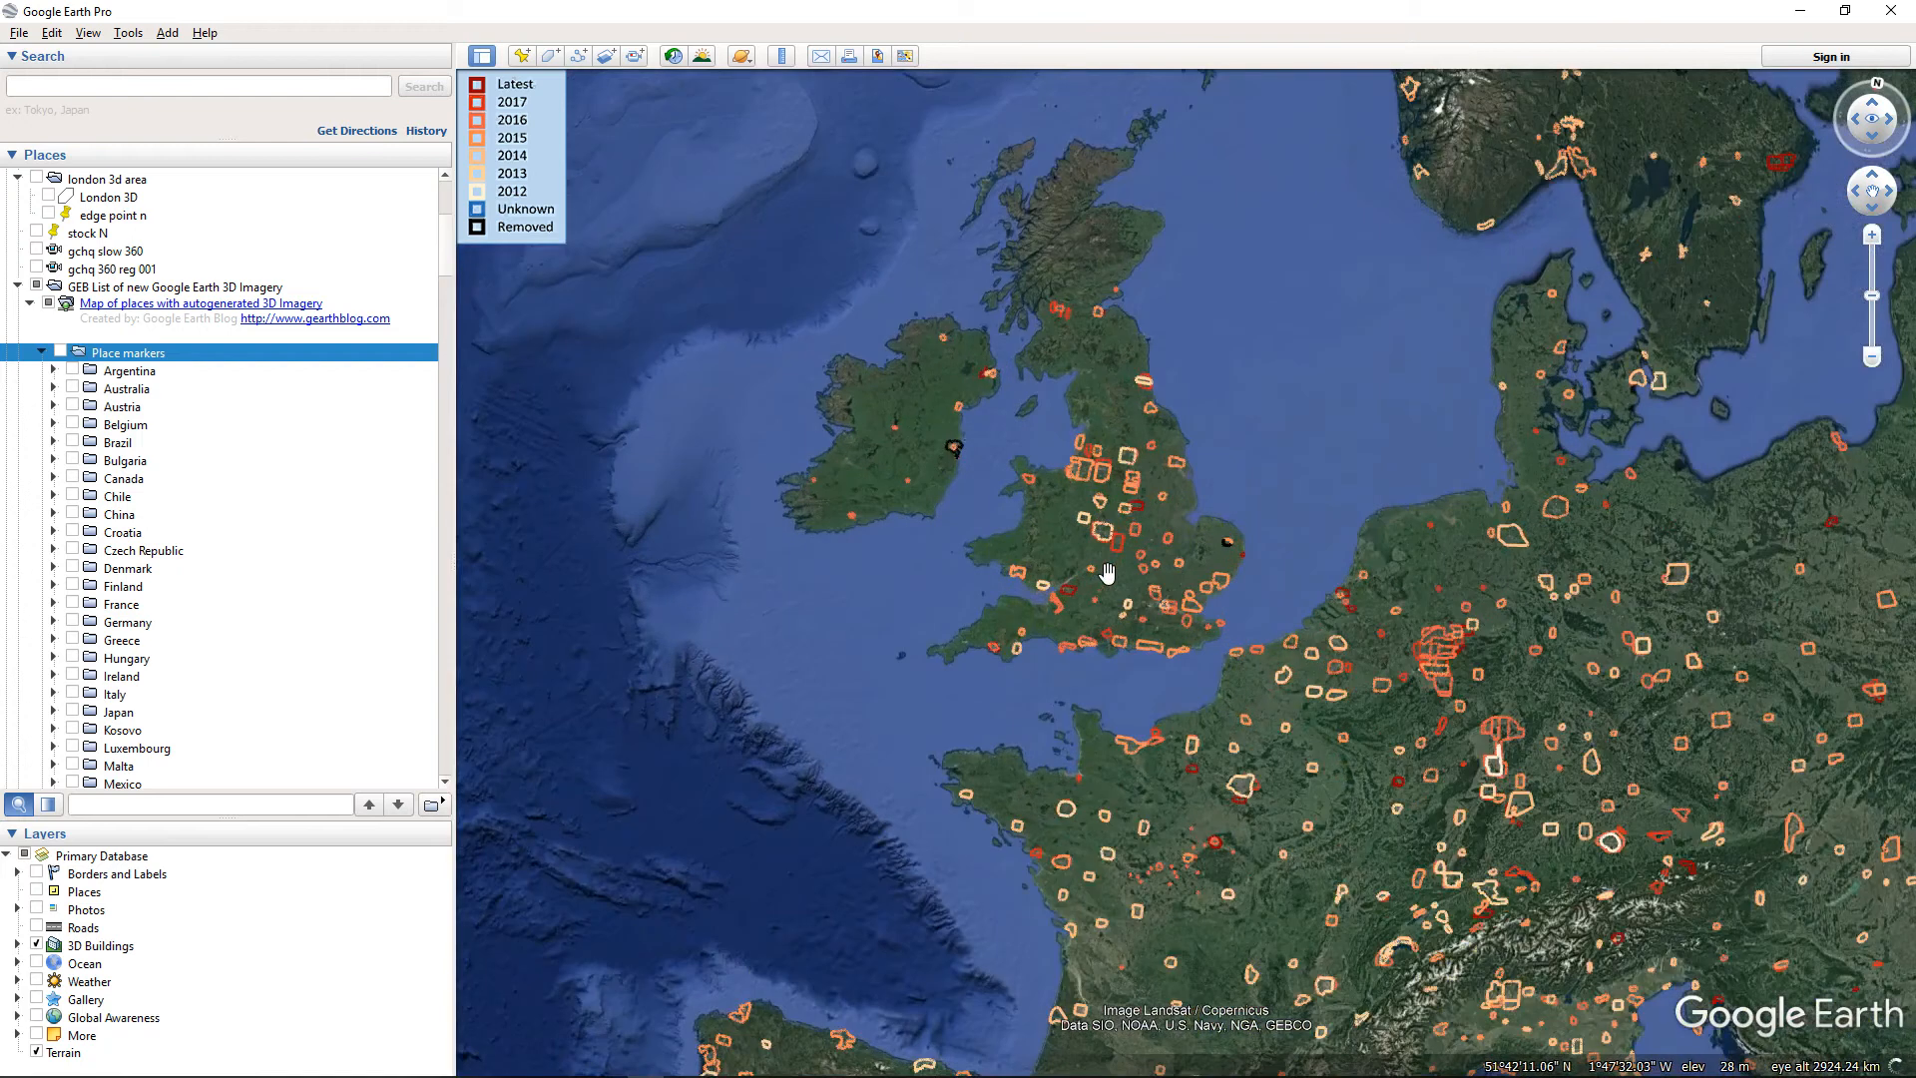
scroll(up, 3)
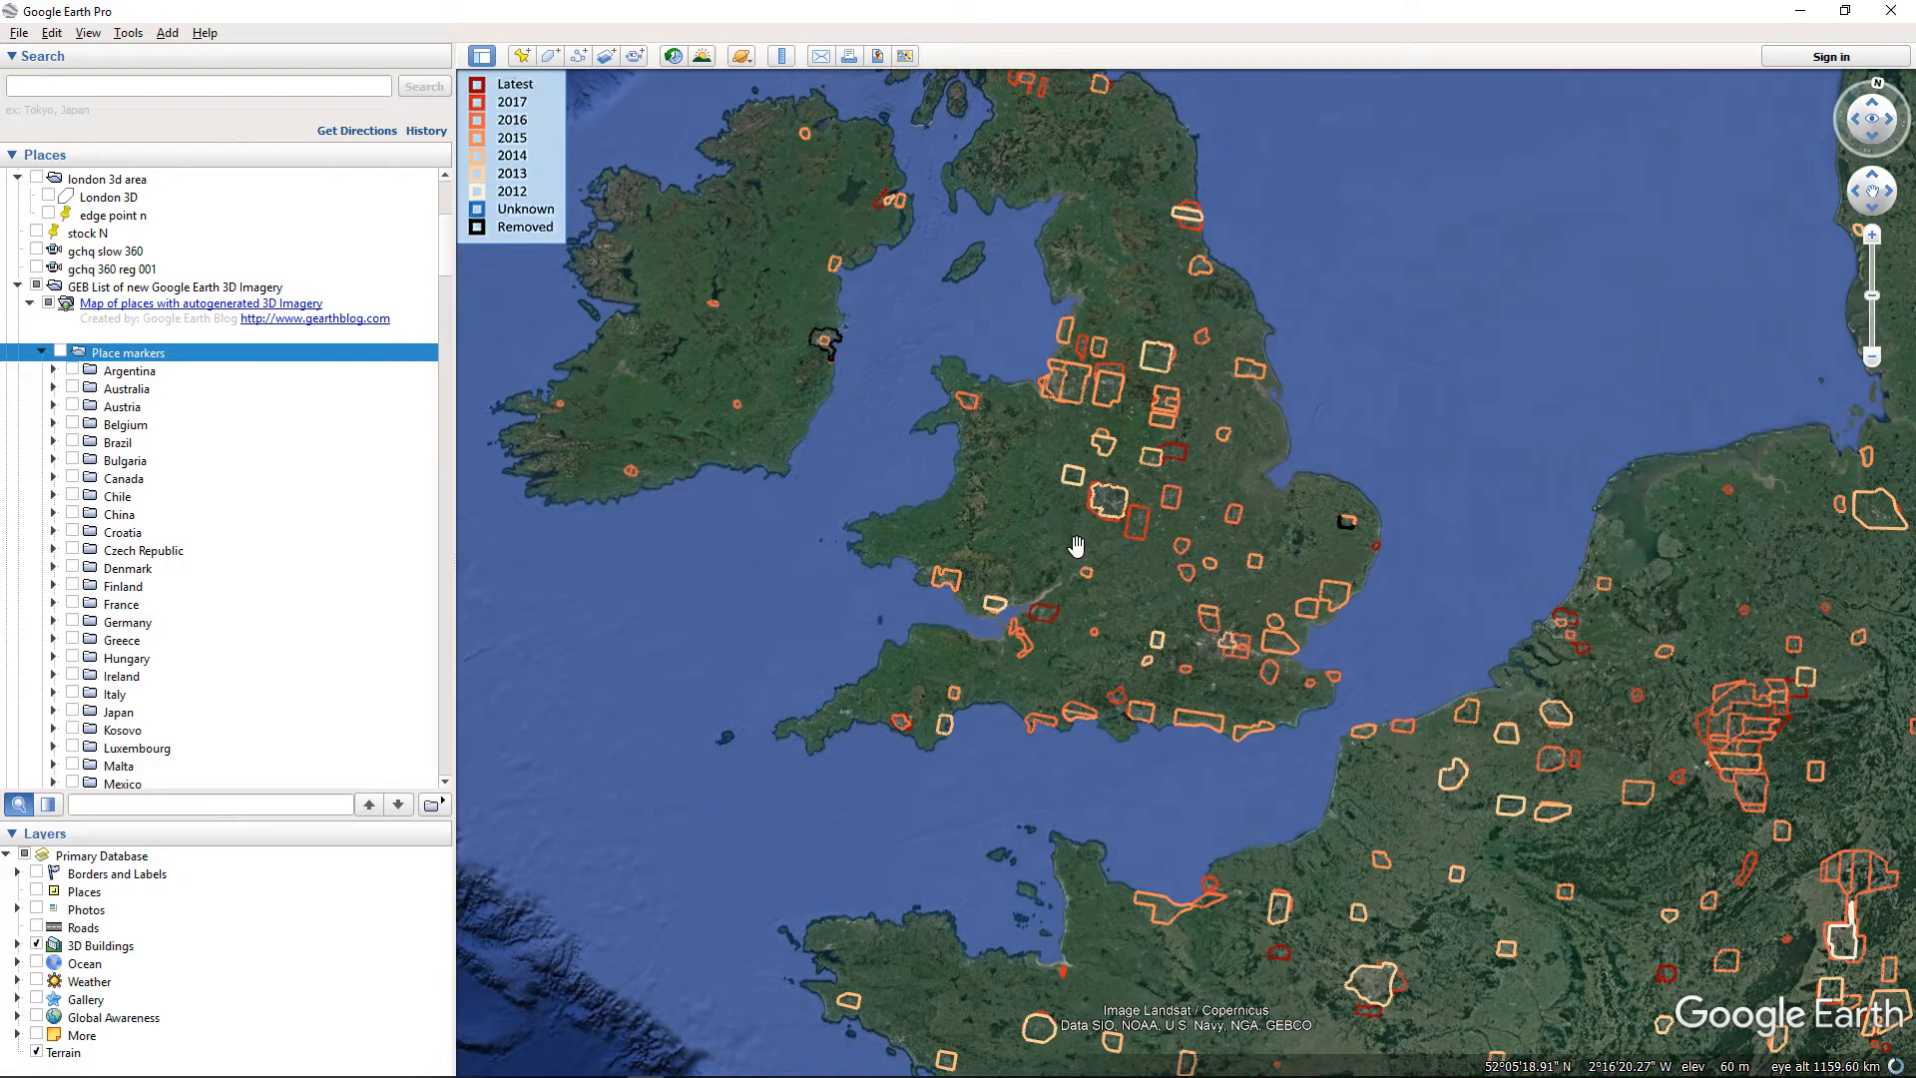
click(841, 16)
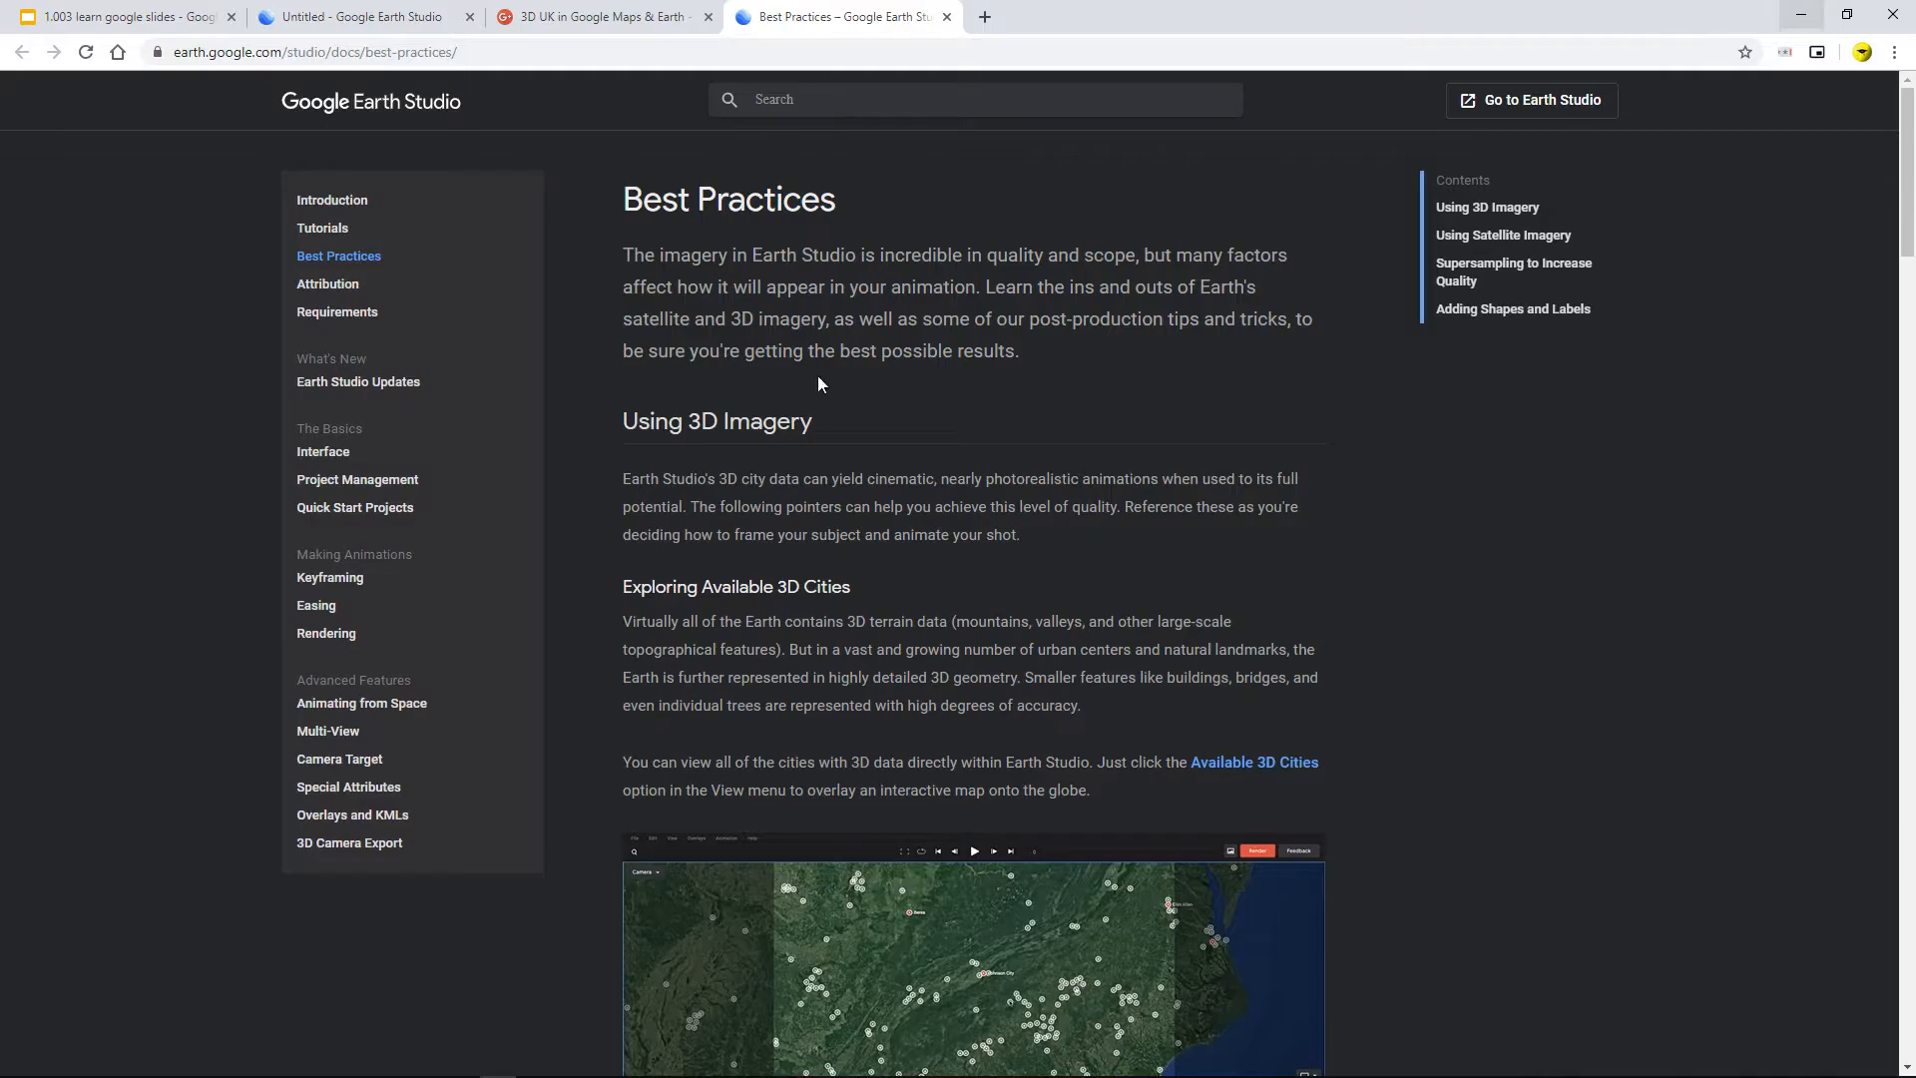
click(364, 16)
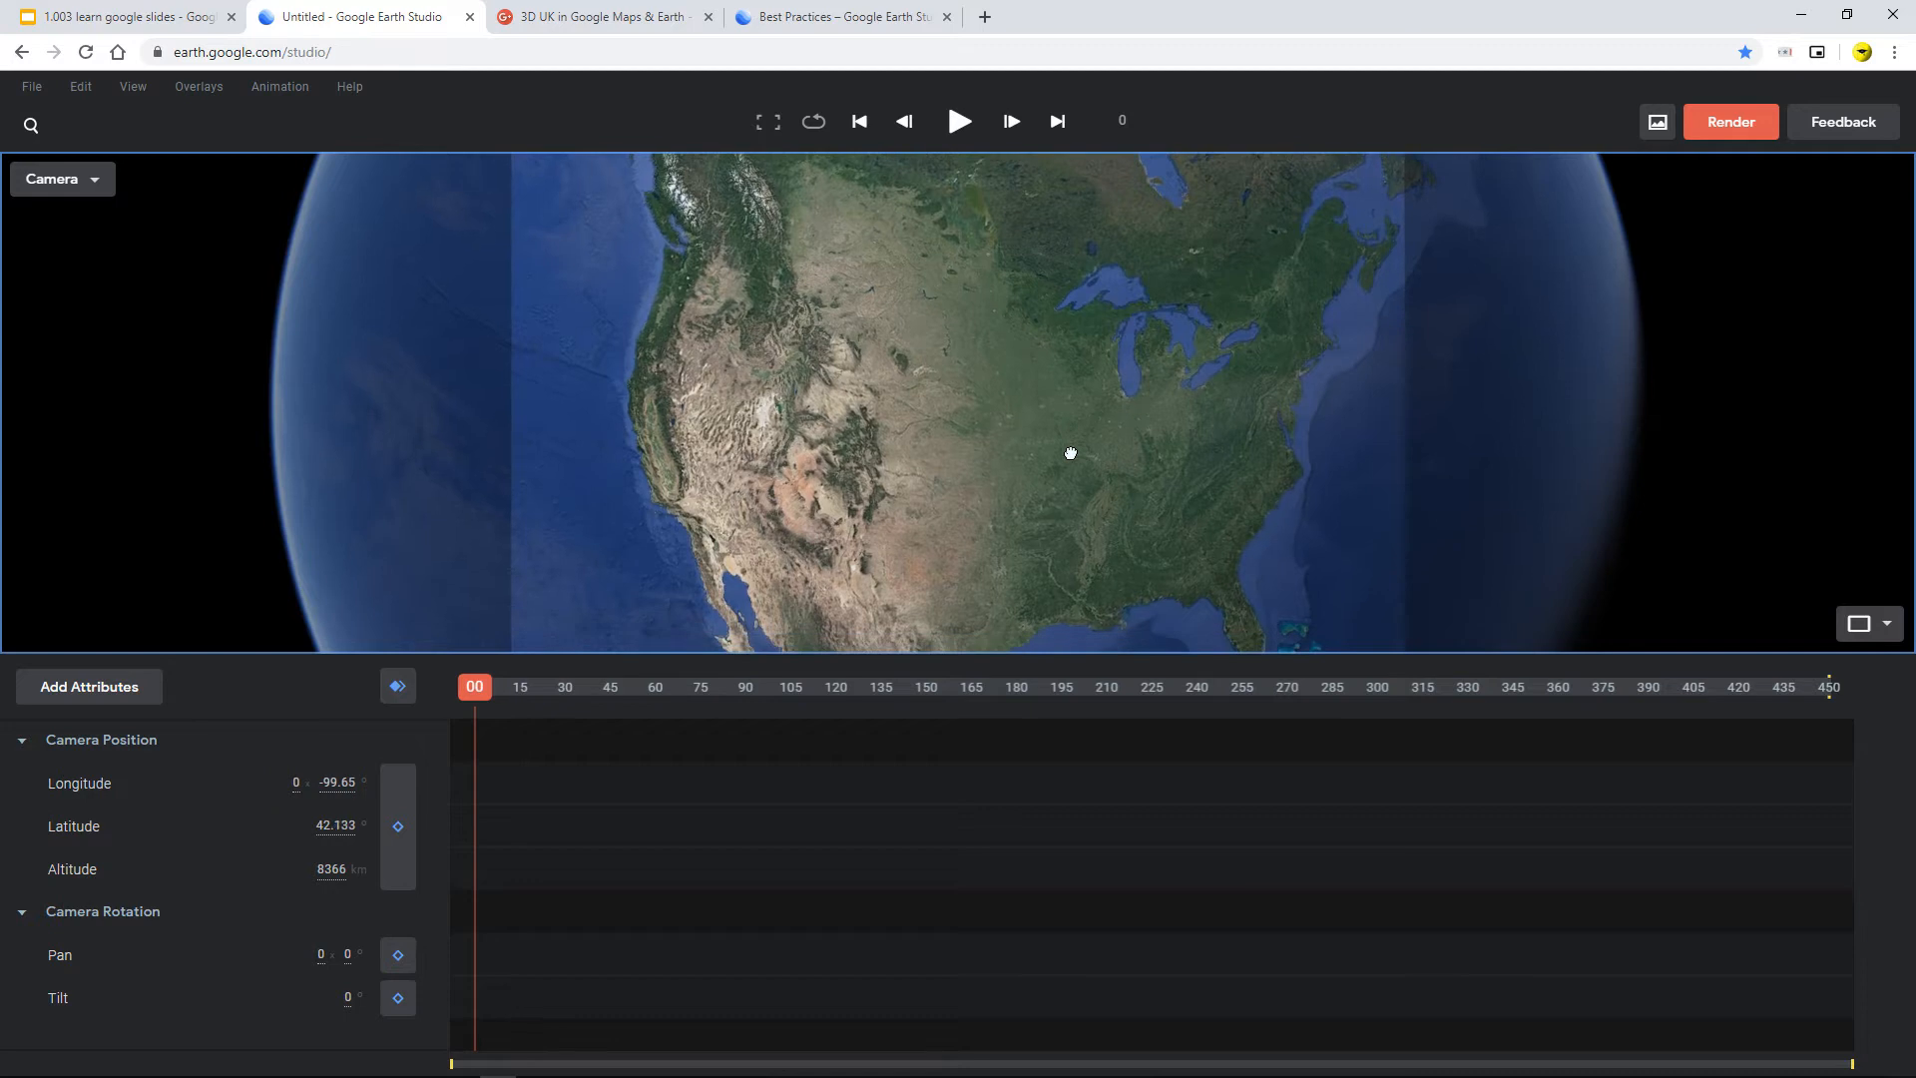
Enable View > Available 3D Cities to mark North America, briefly revisiting the Bismarck slide.
click(132, 86)
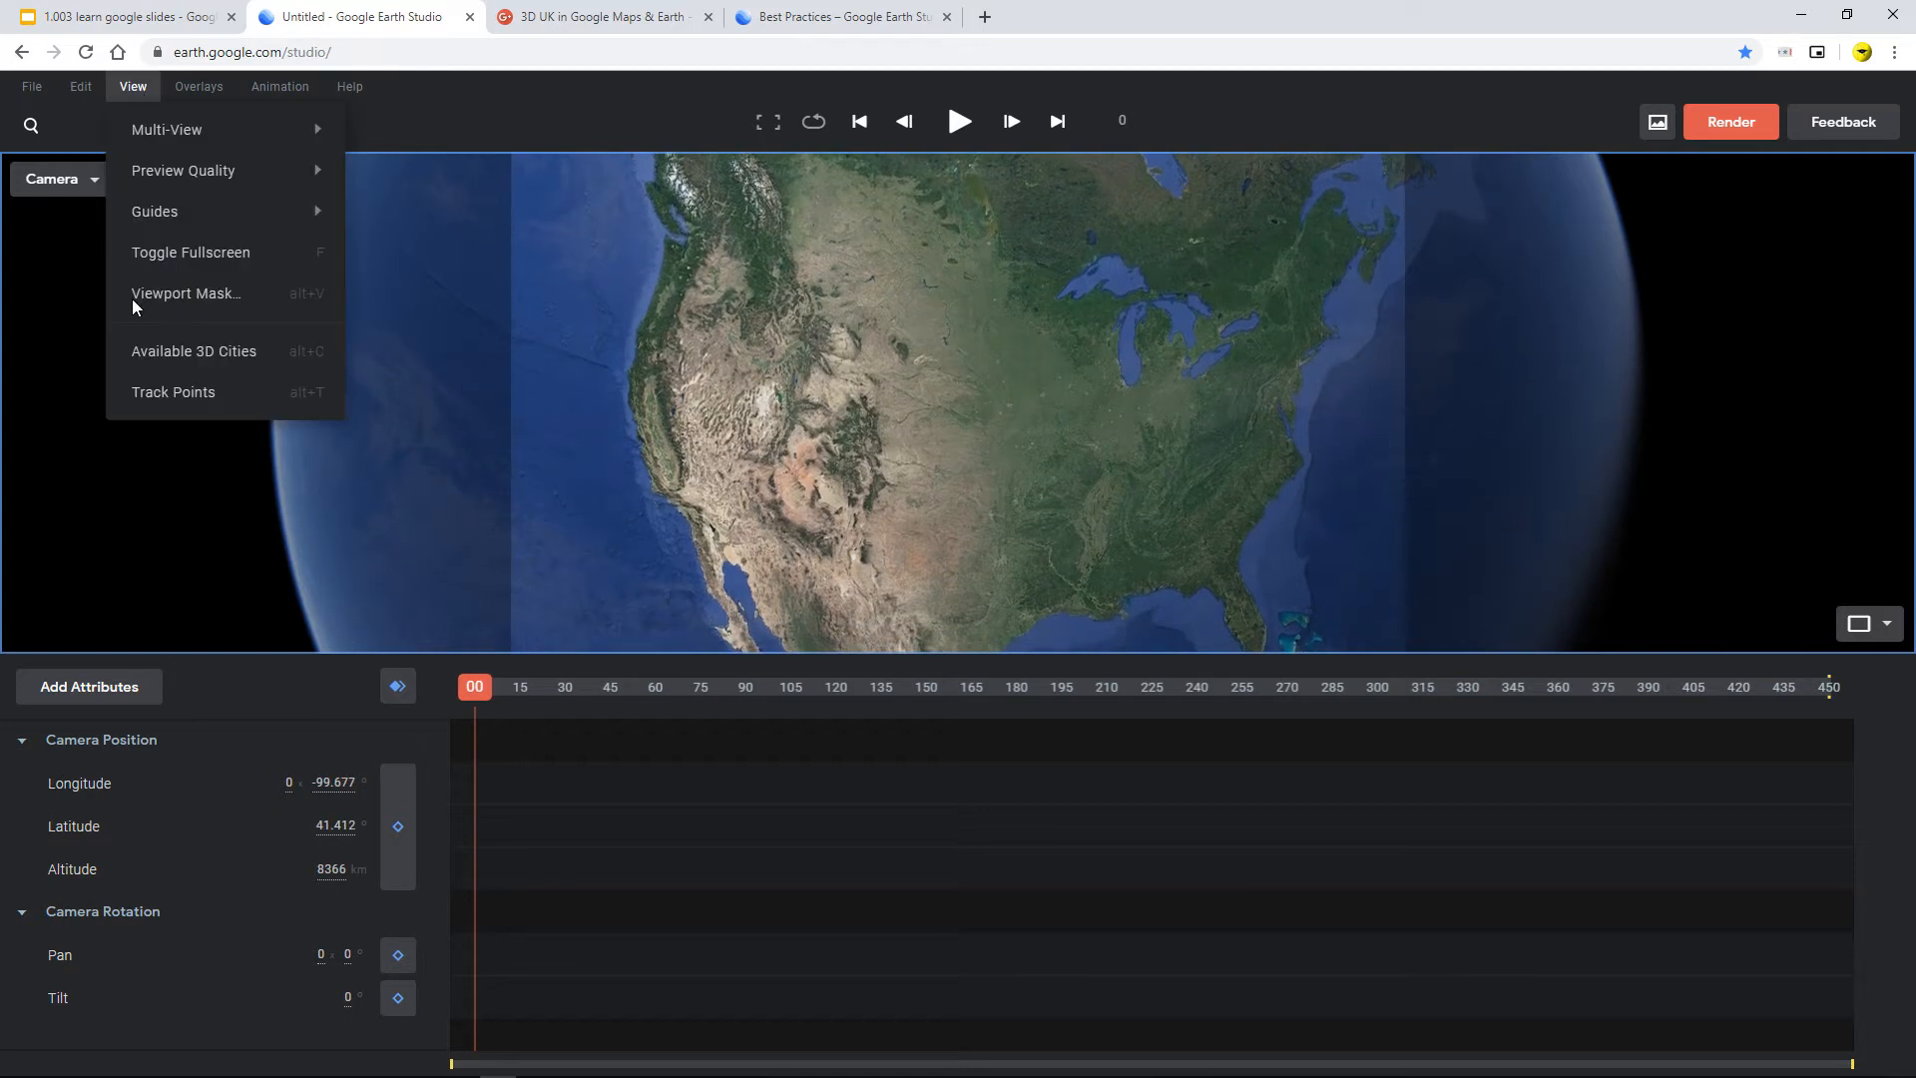
click(481, 472)
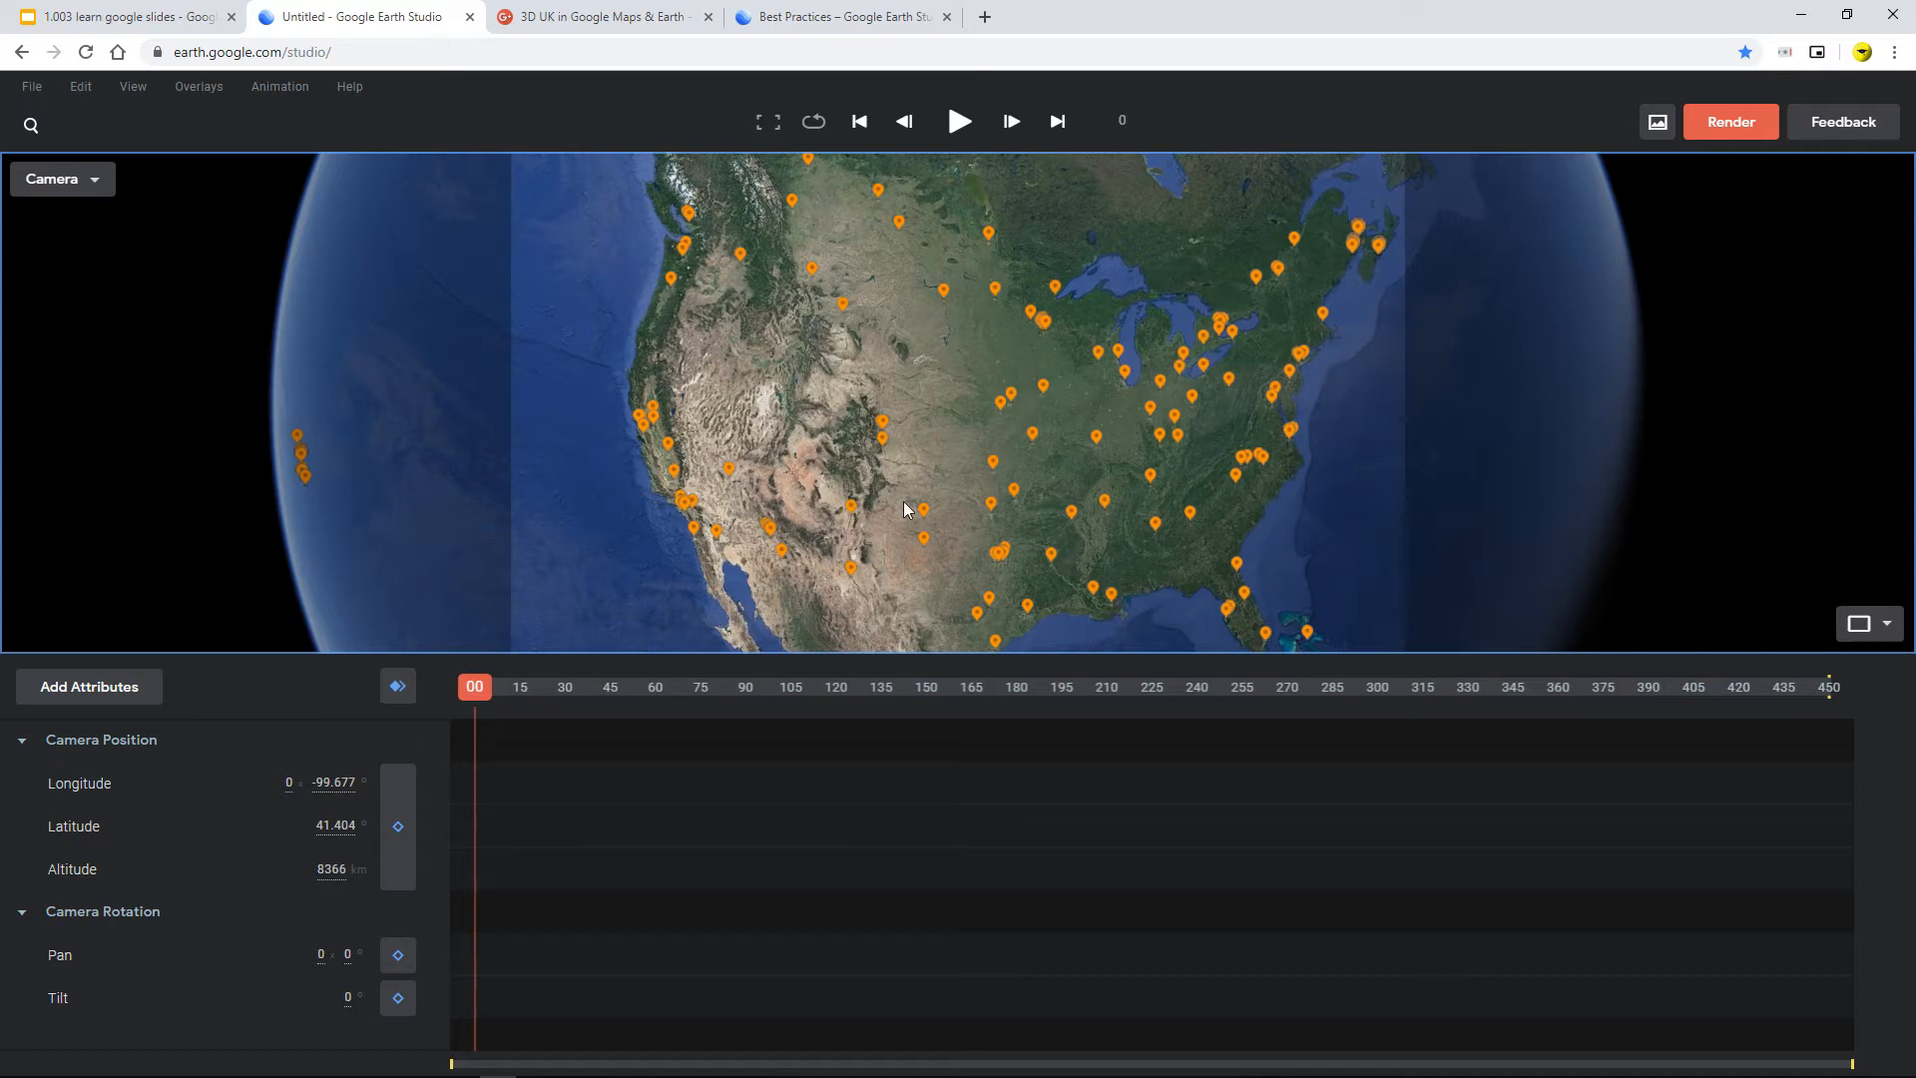
click(122, 16)
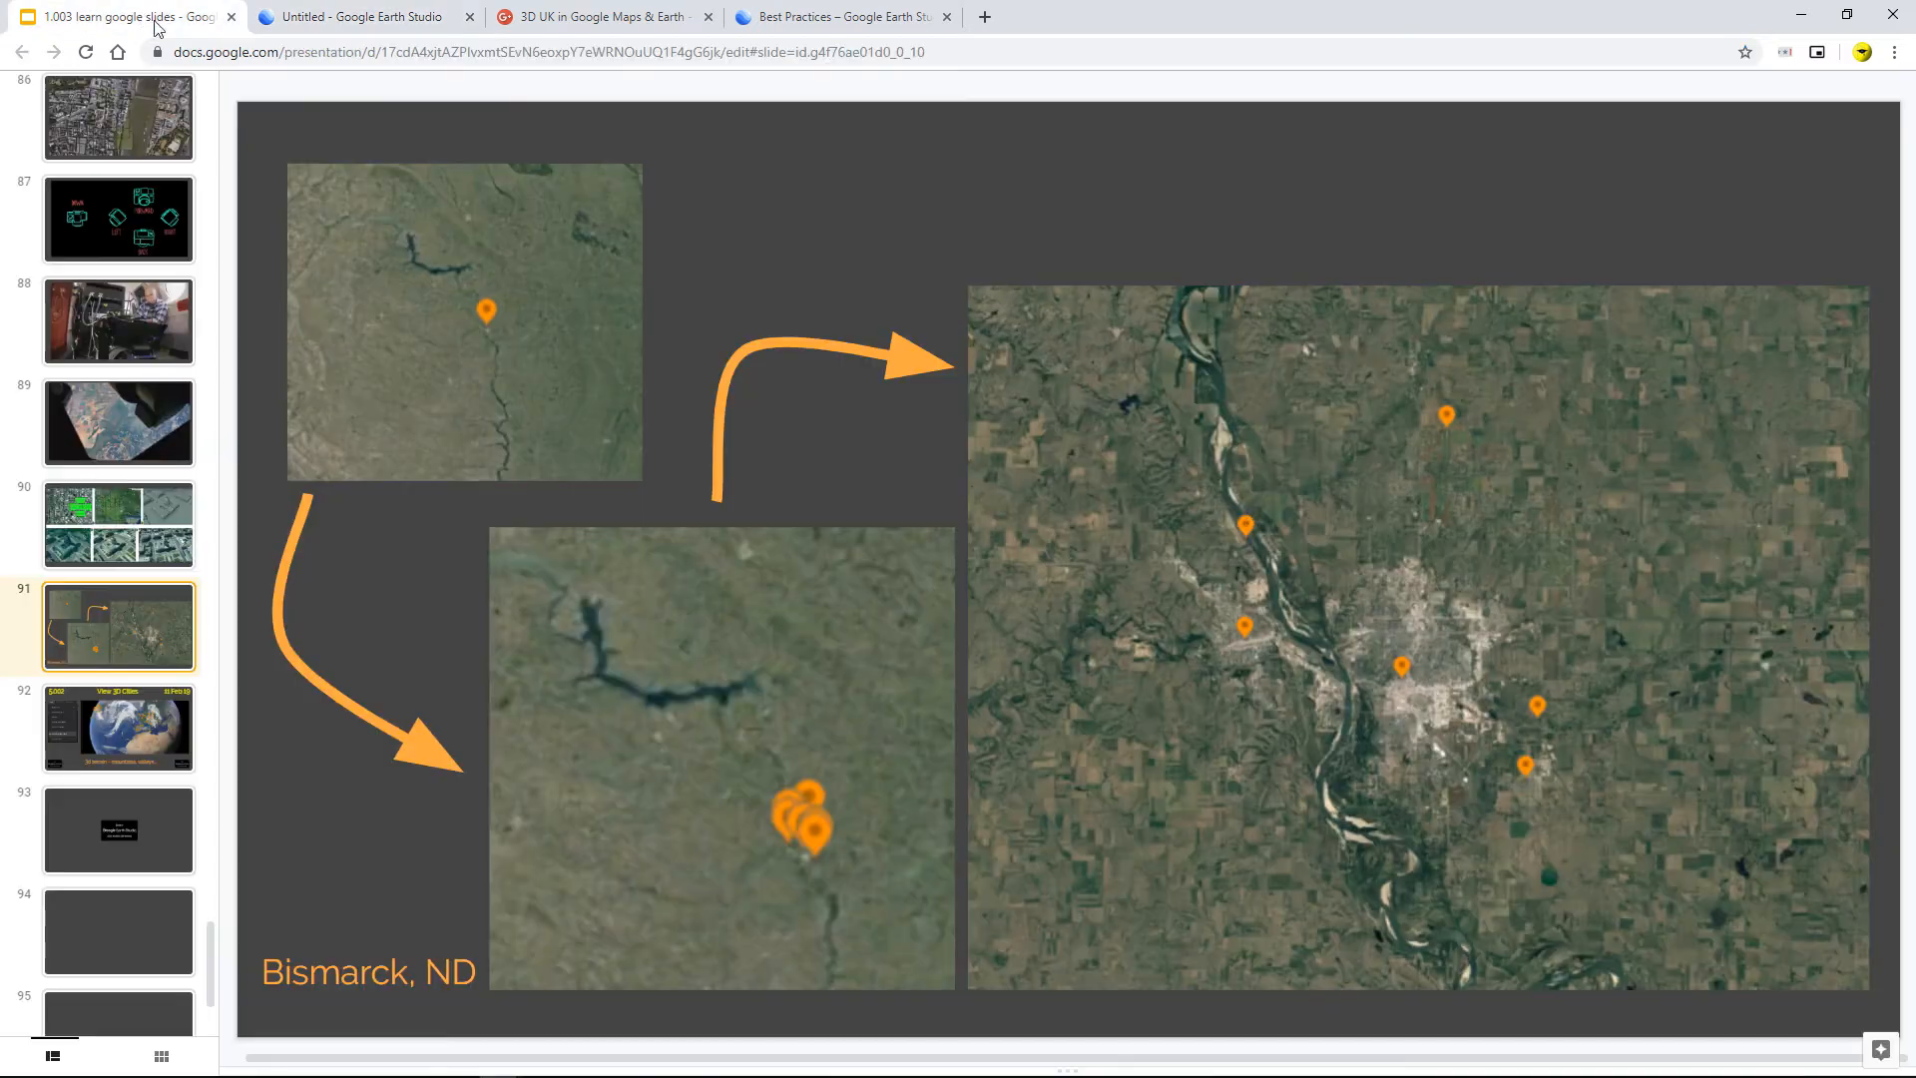
mouse_move(544, 17)
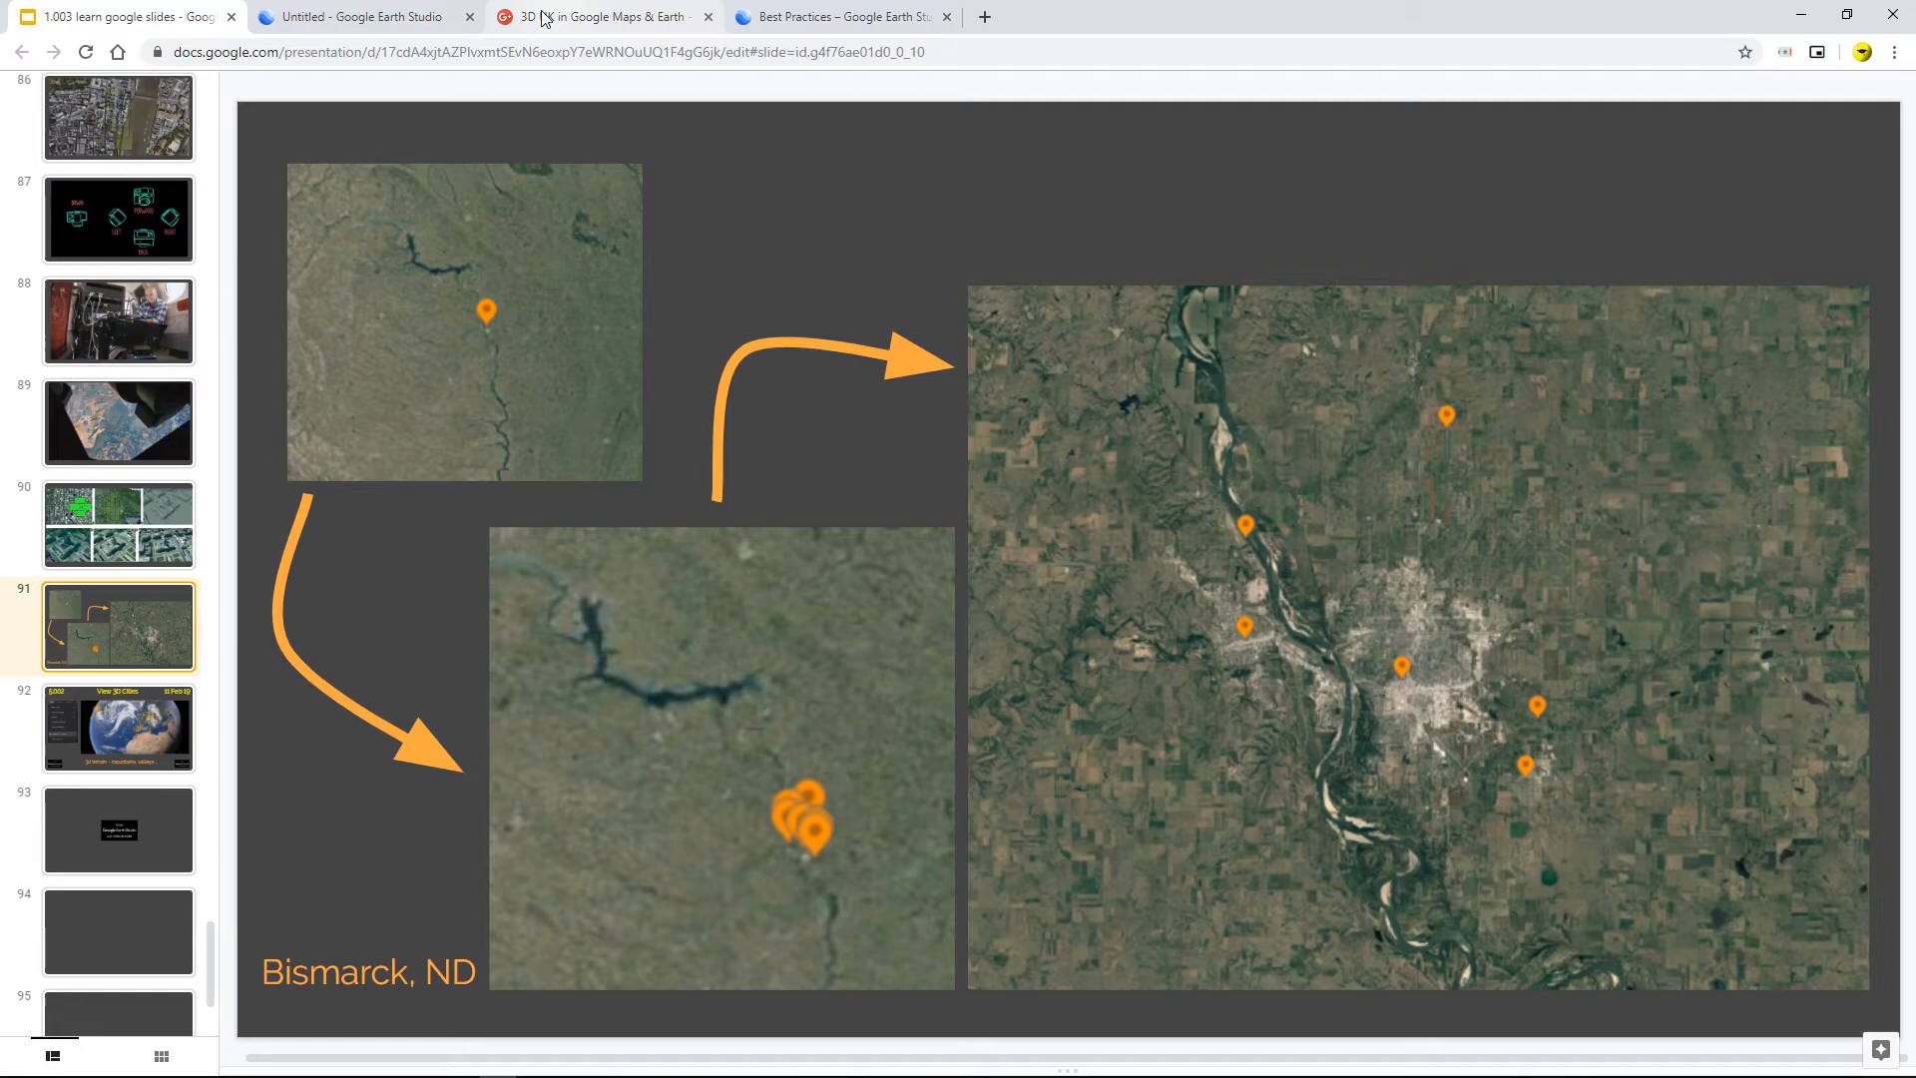
click(354, 16)
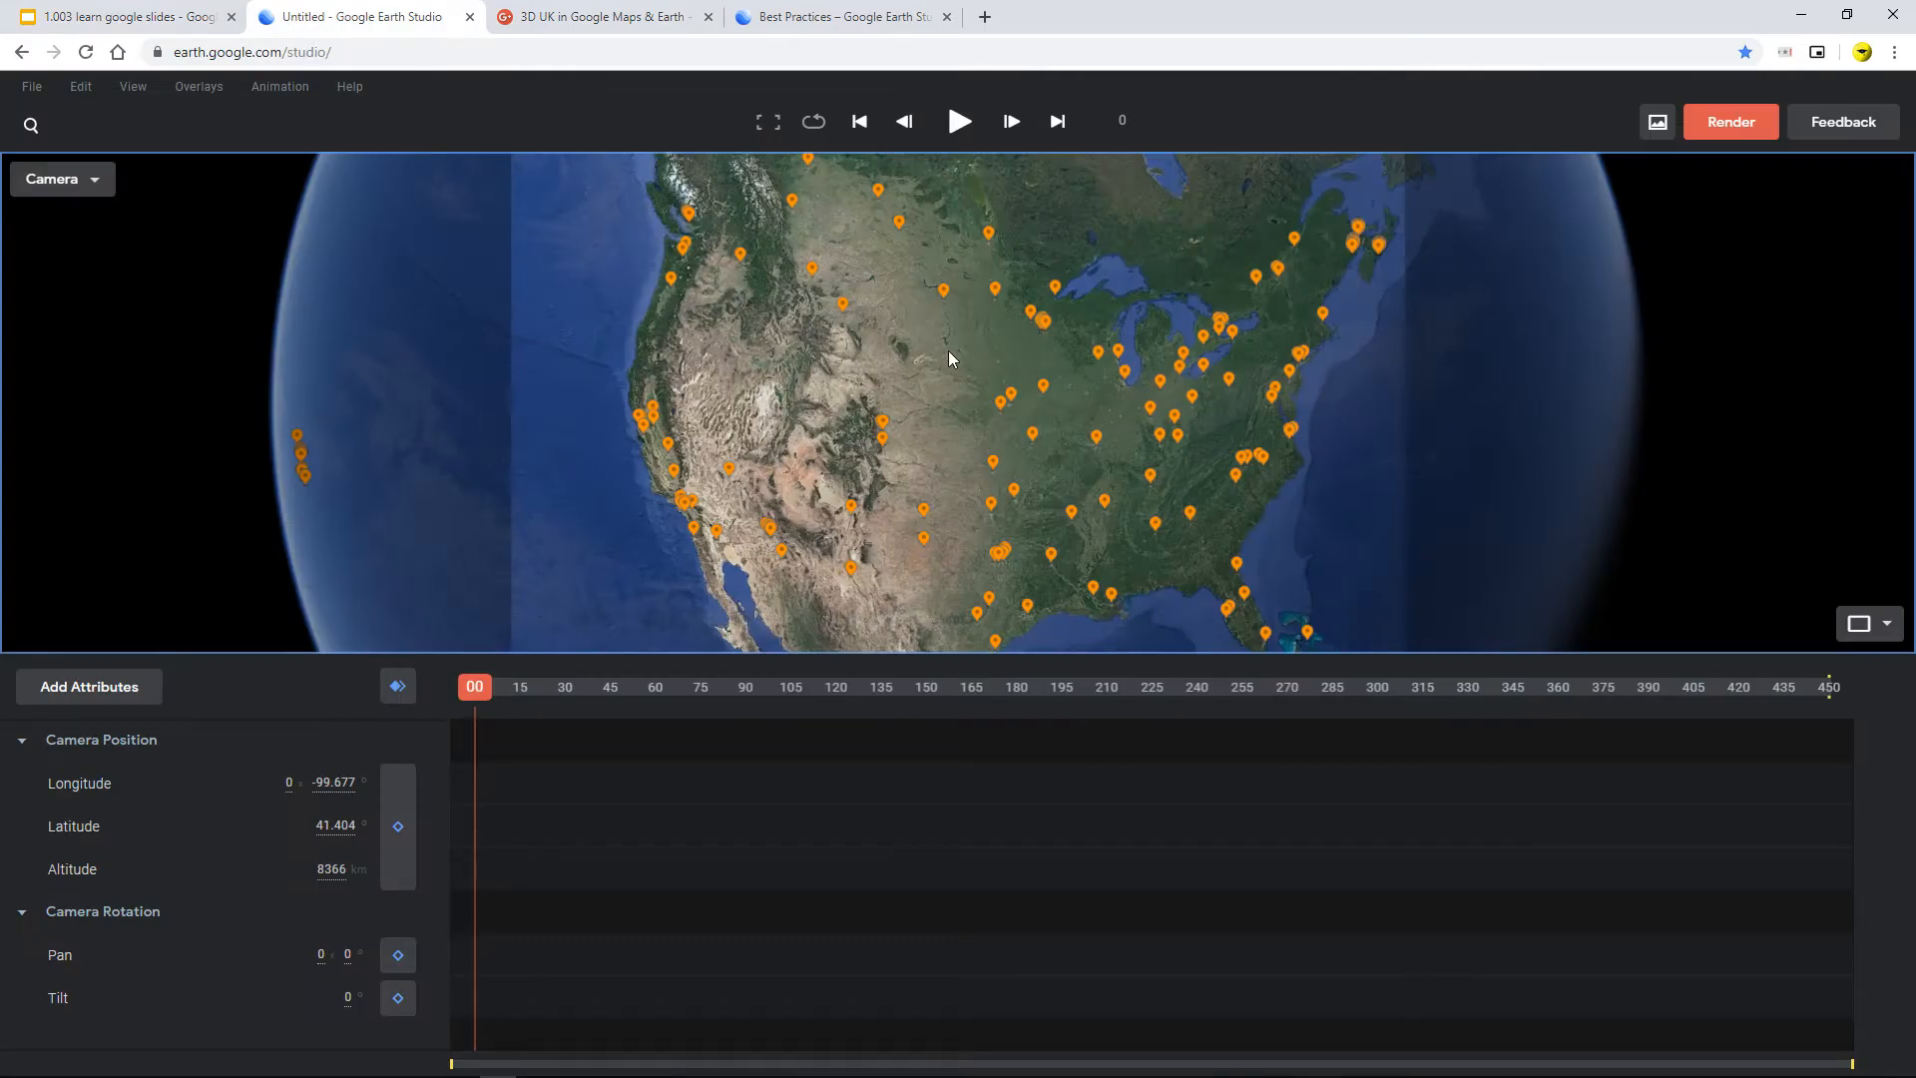
Zoom into North Dakota and tilt the camera low over Bismarck's city blocks and river.
scroll(up, 3)
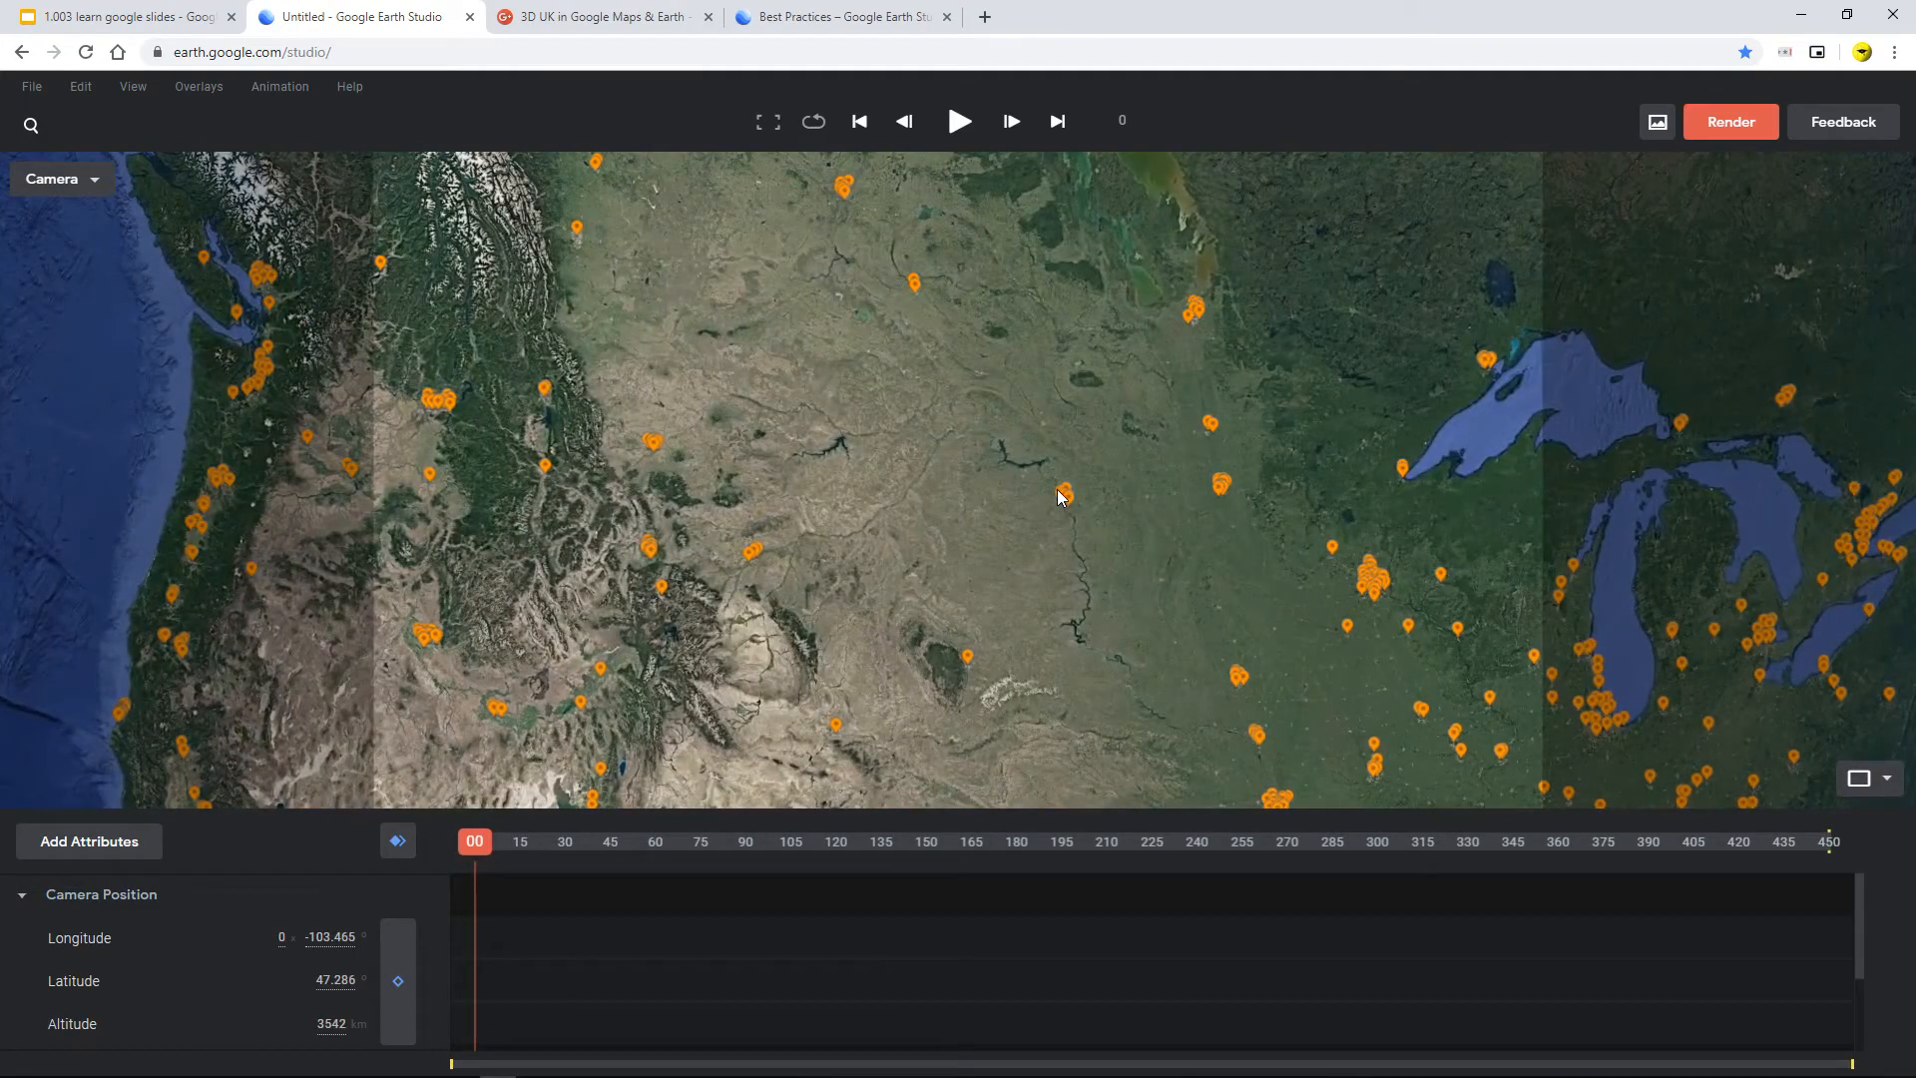
scroll(up, 3)
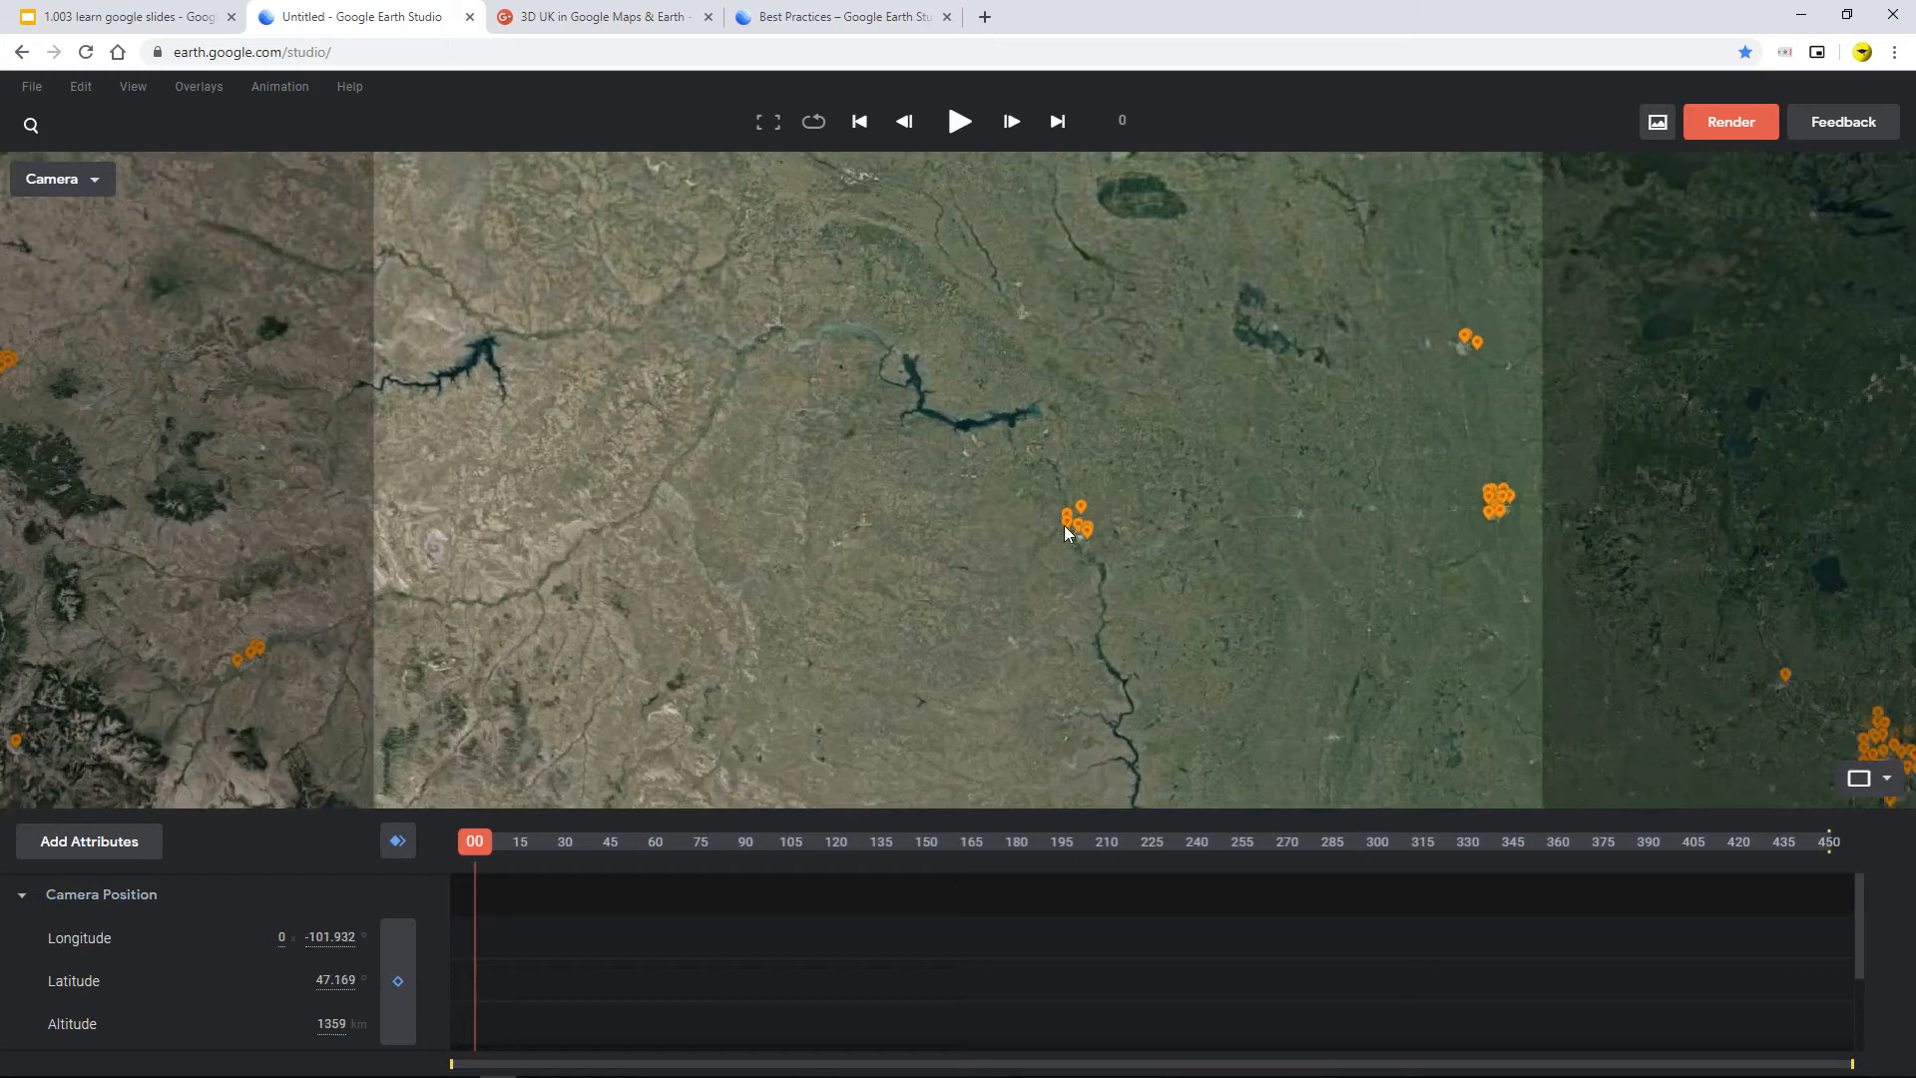
scroll(down, 3)
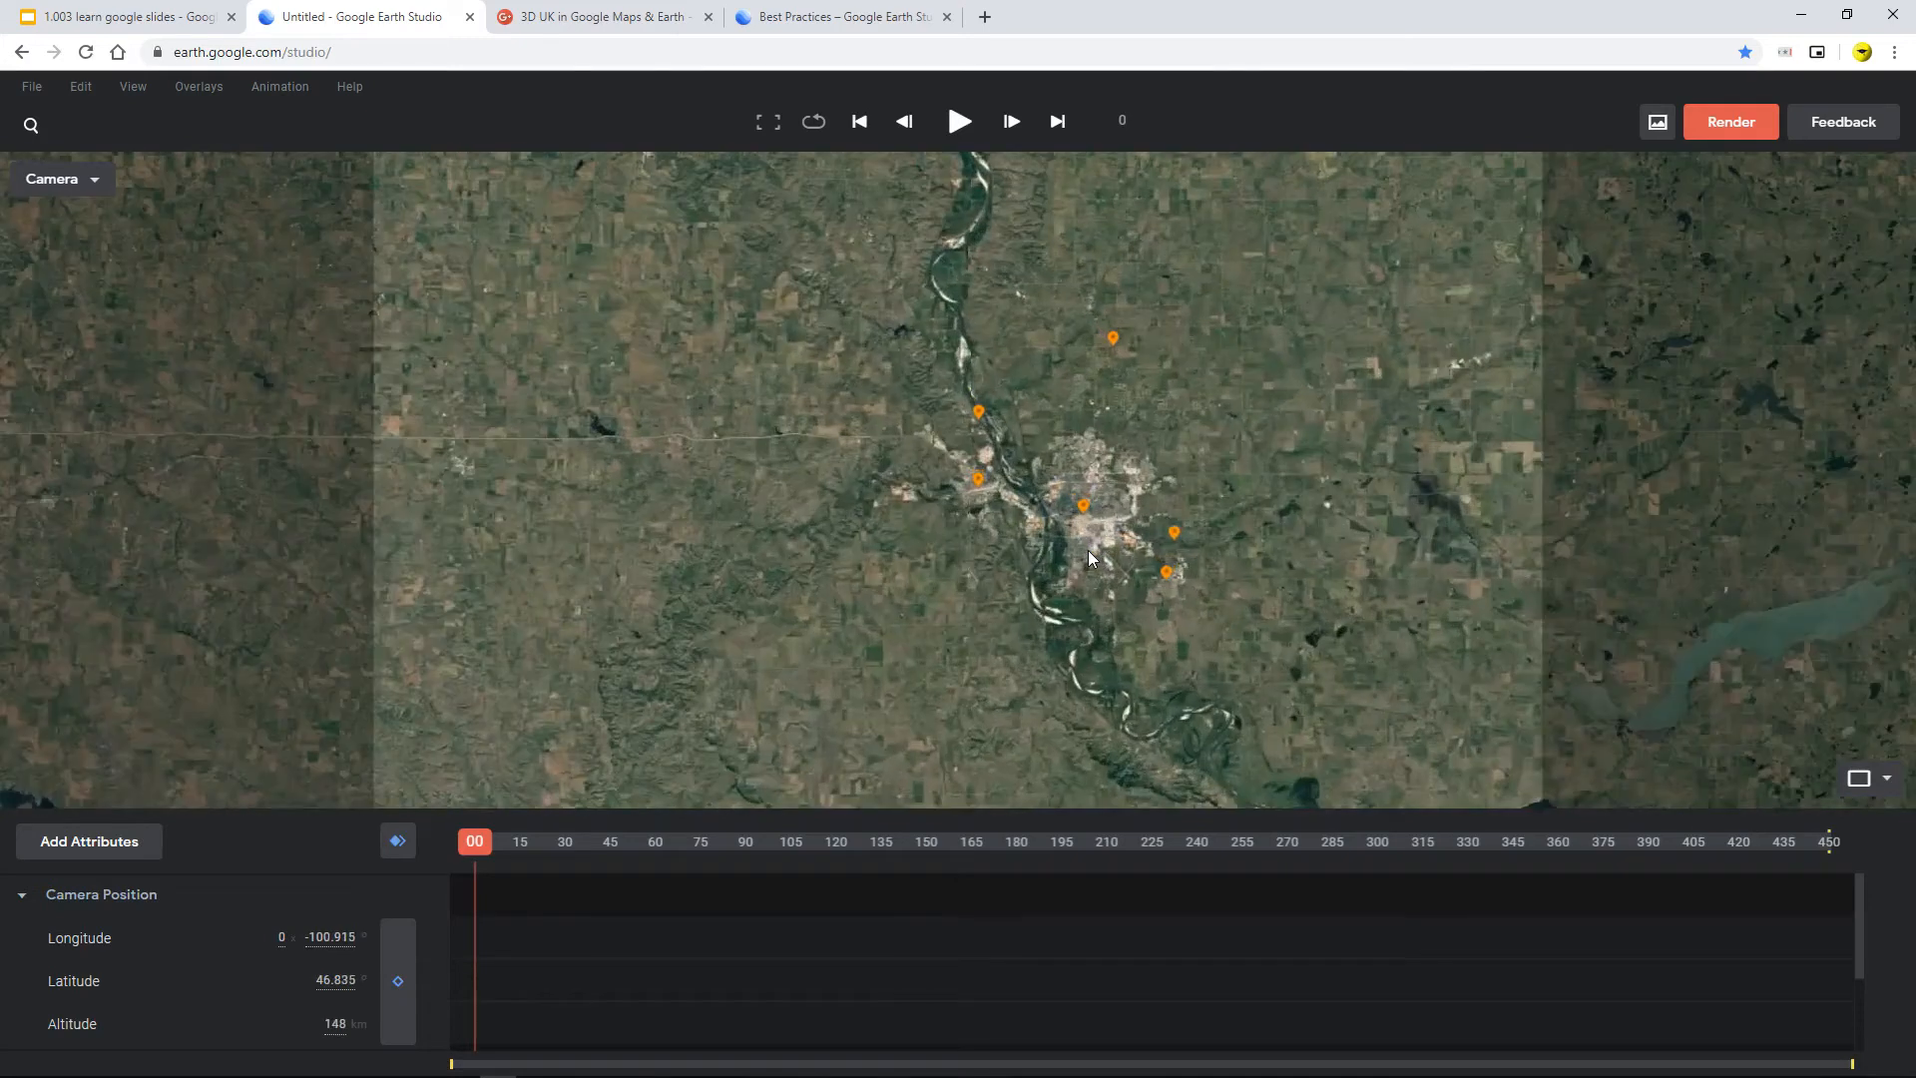
scroll(down, 3)
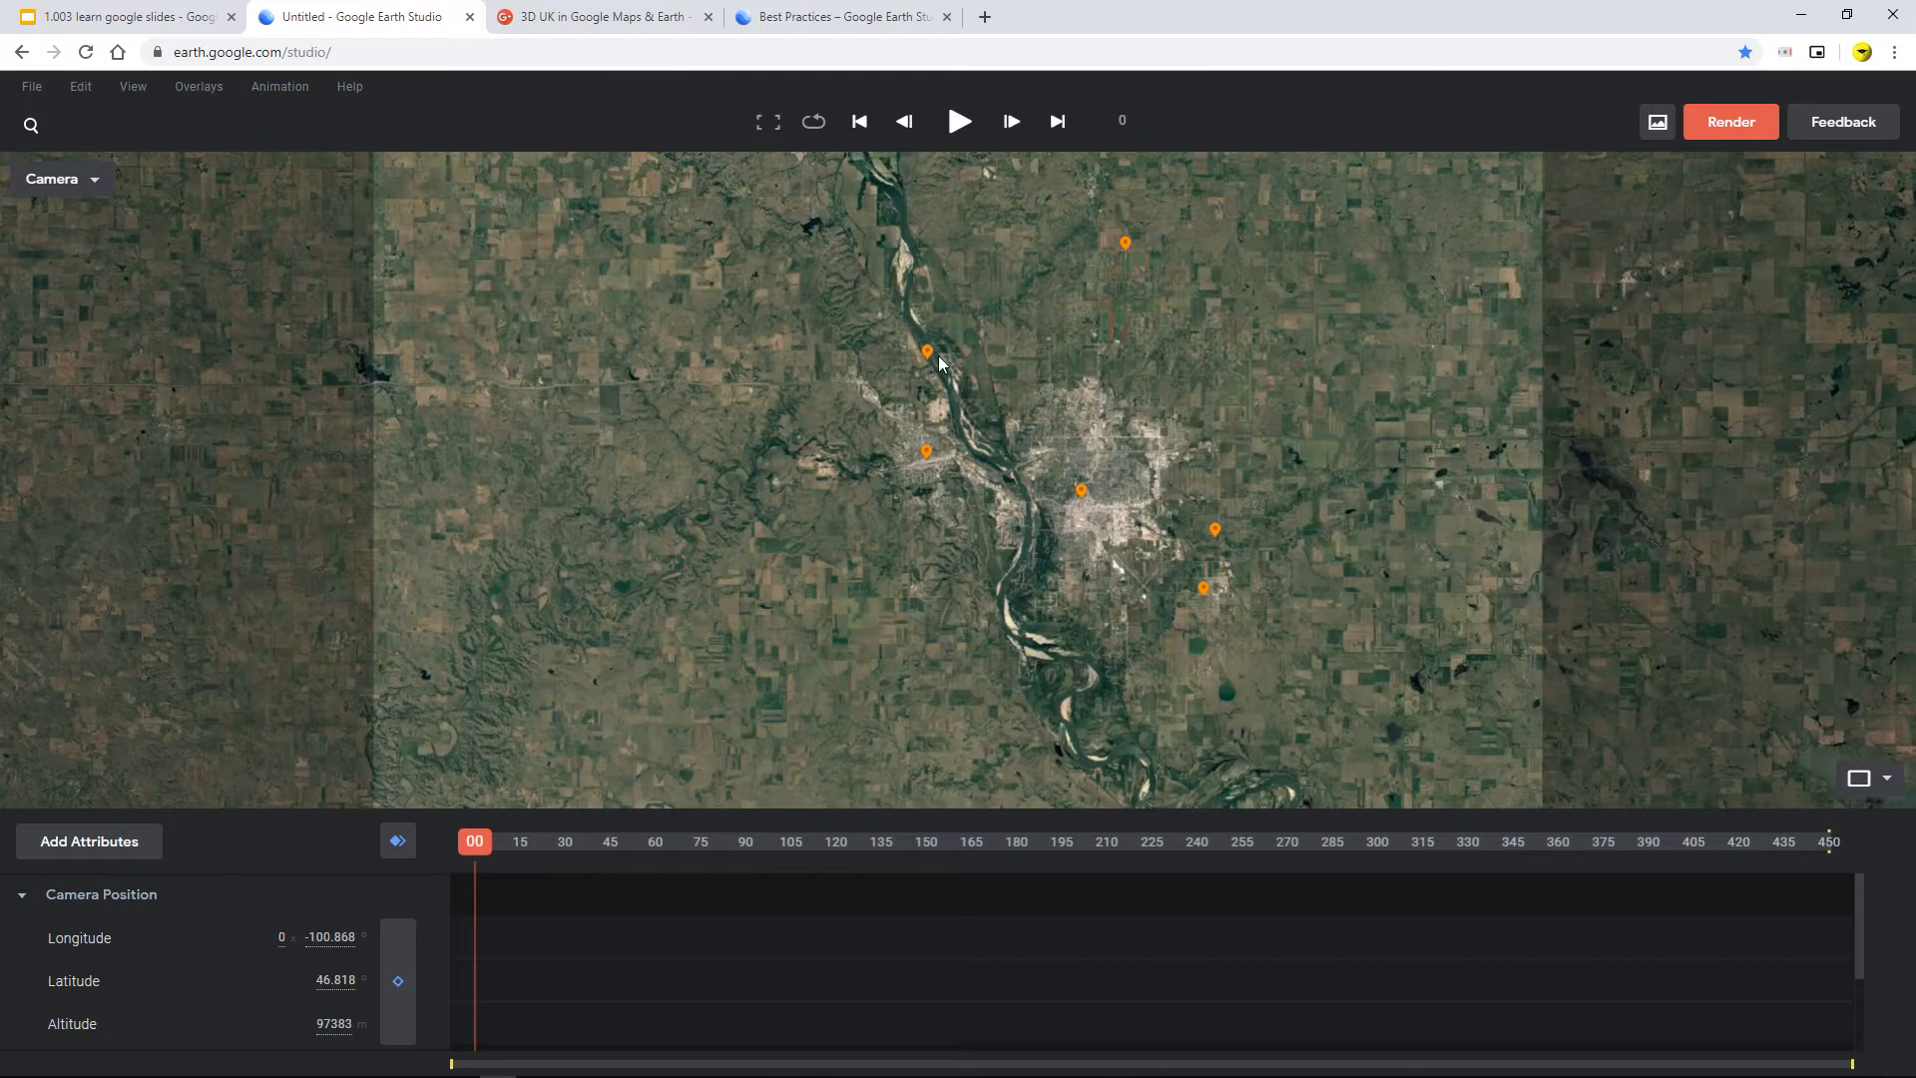
mouse_move(1112, 282)
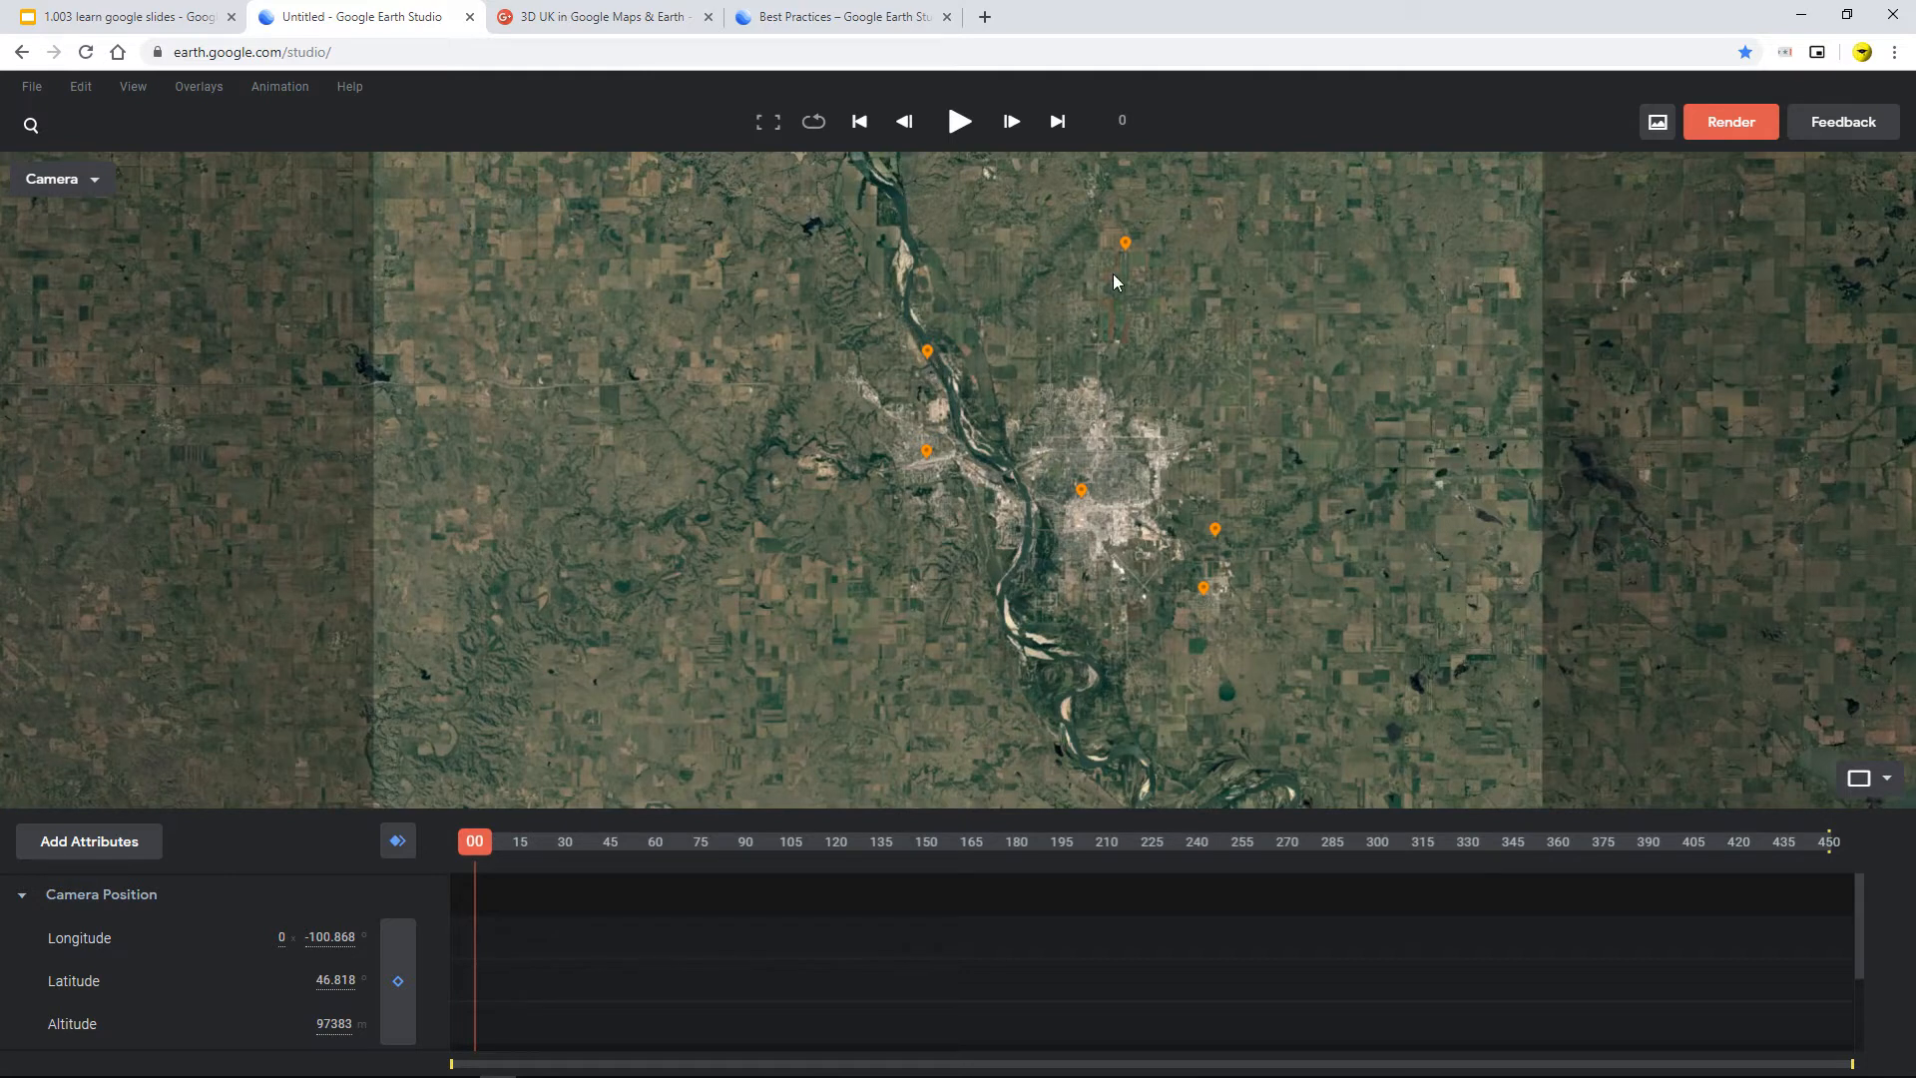
mouse_move(1112, 495)
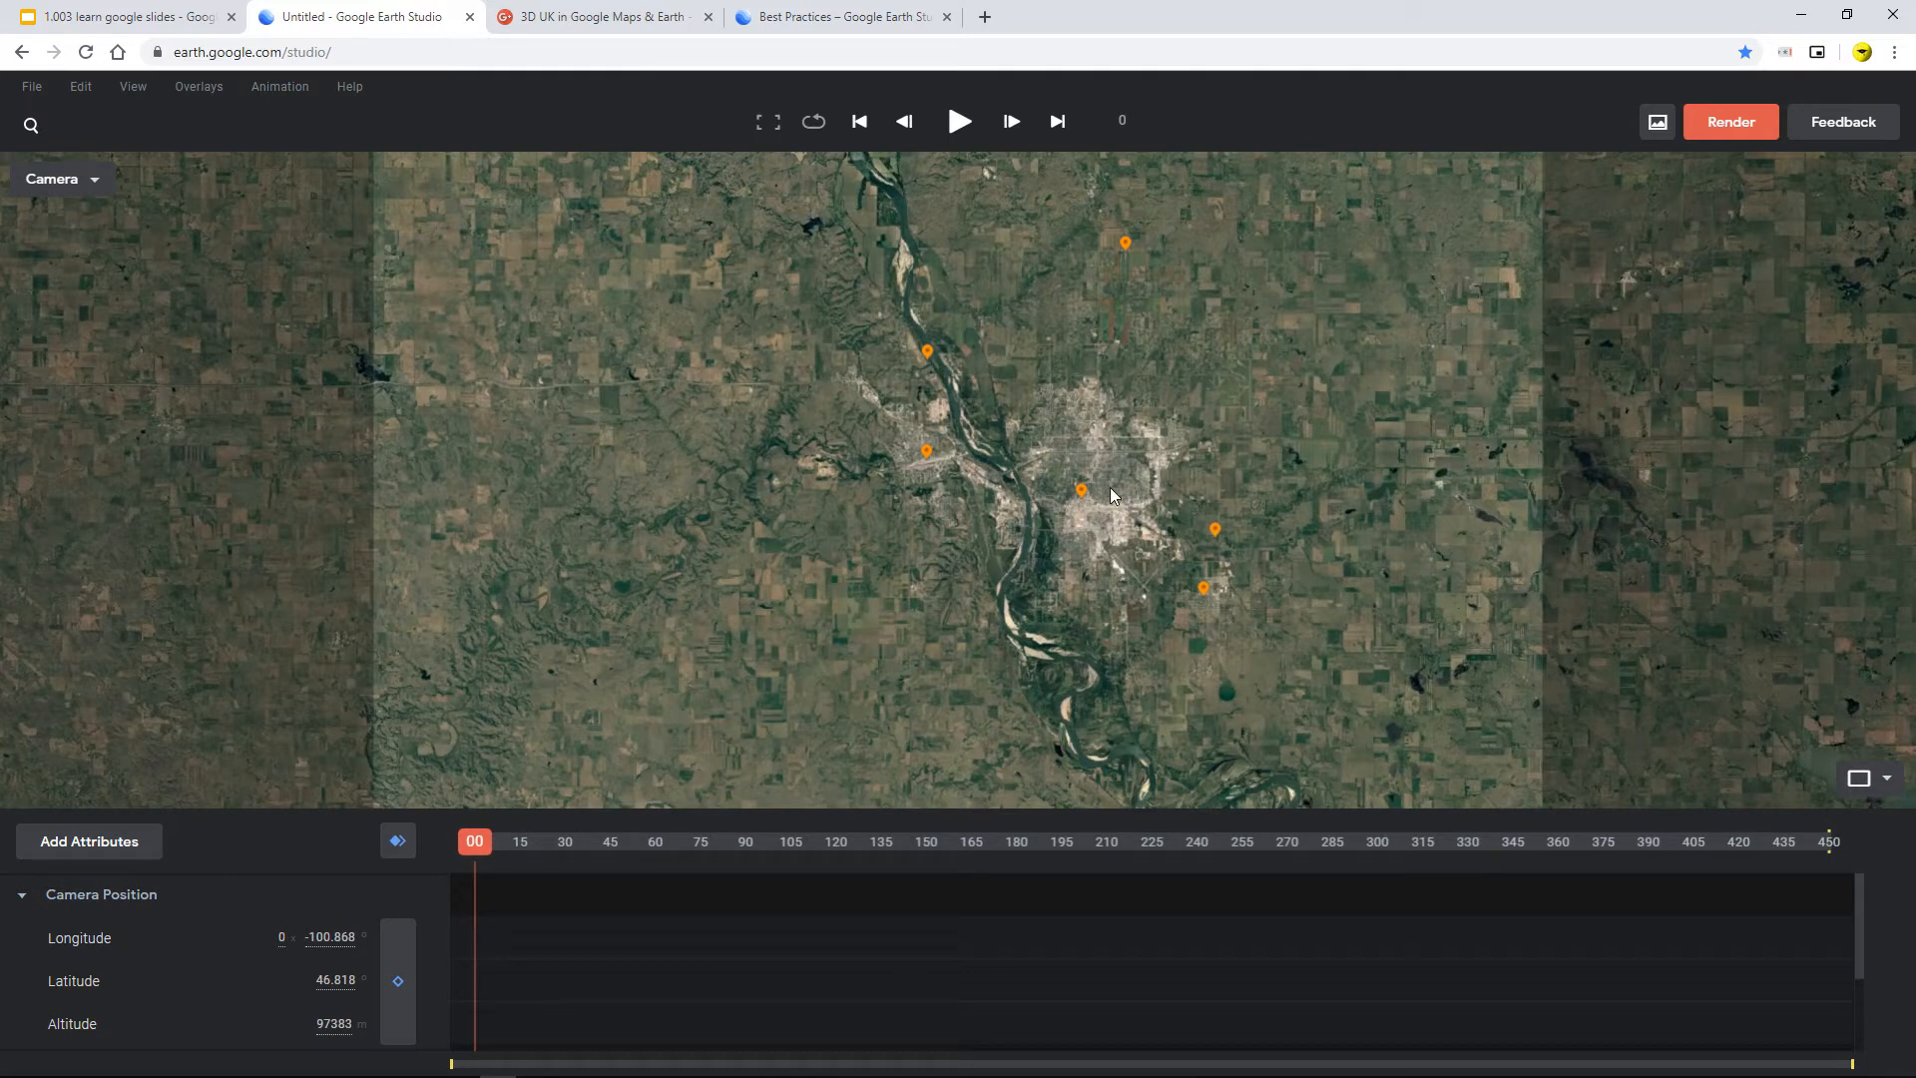
scroll(up, 3)
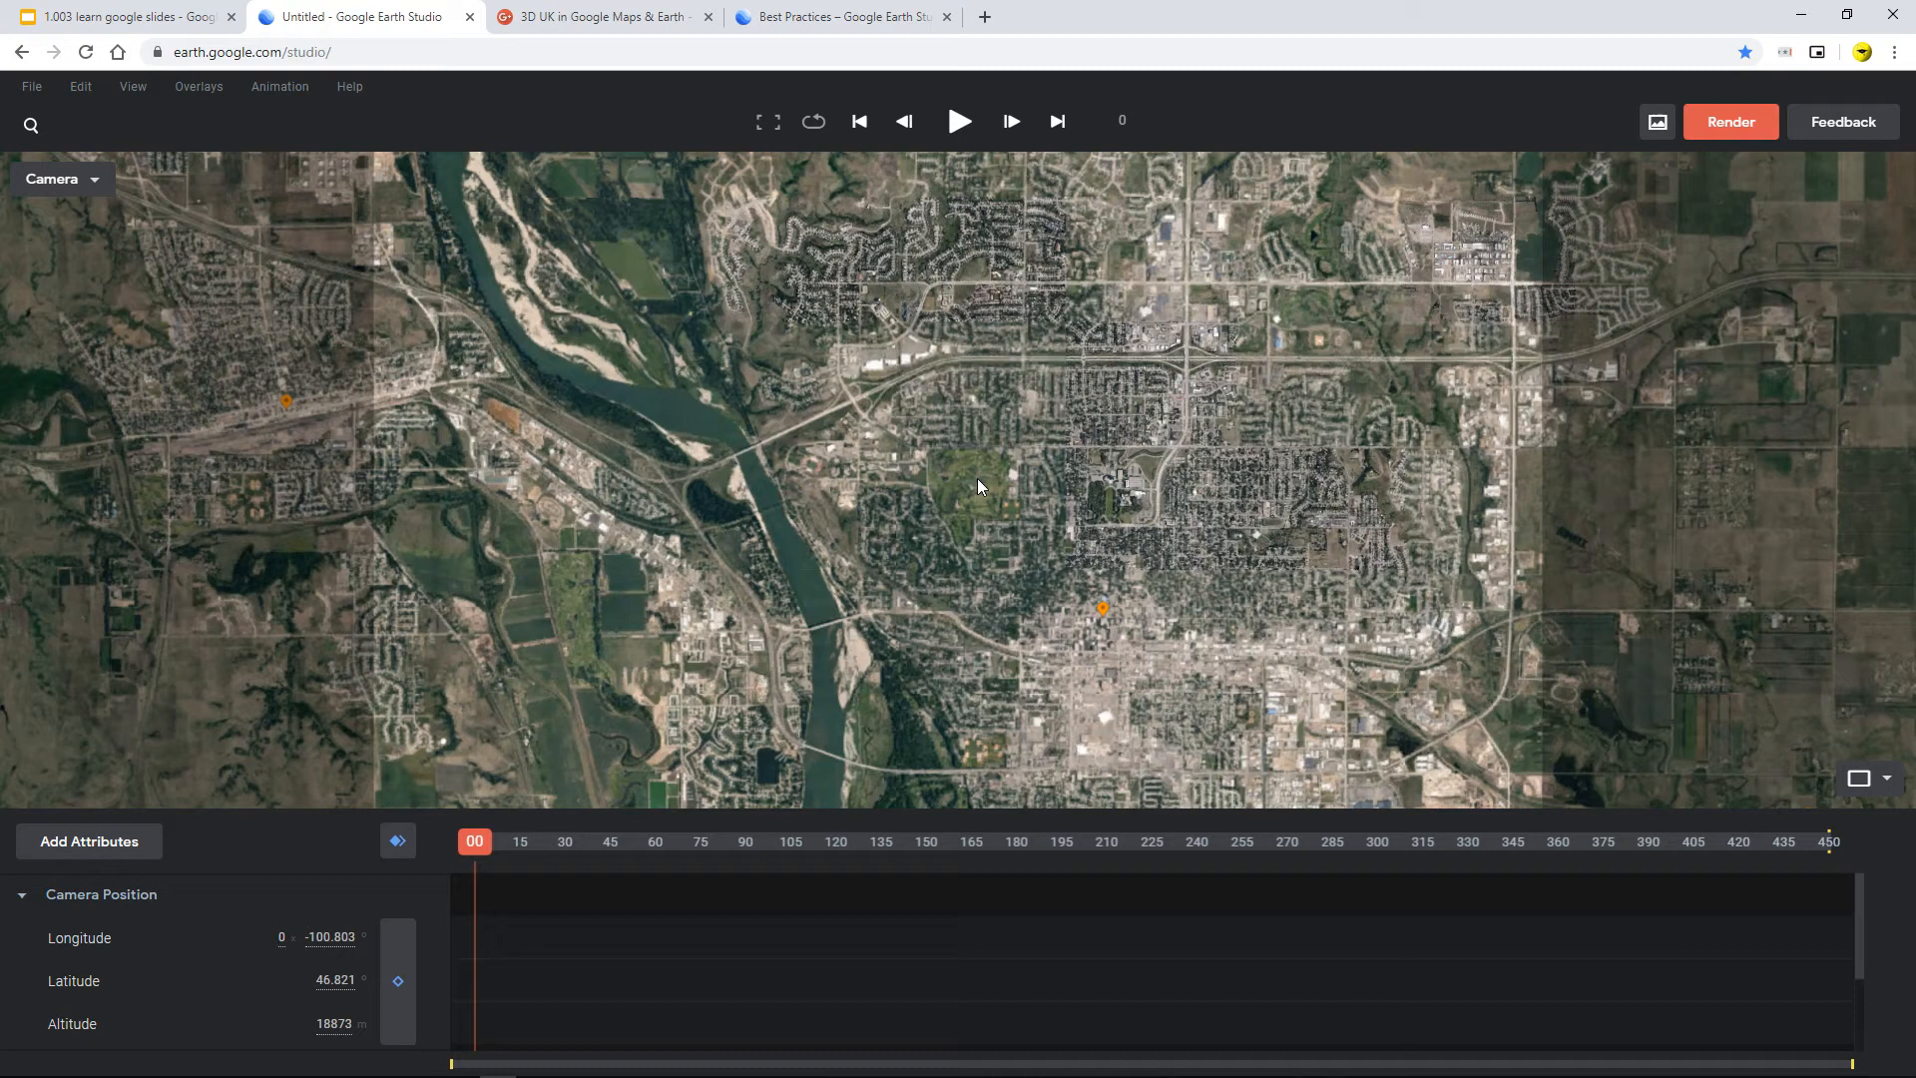
scroll(up, 3)
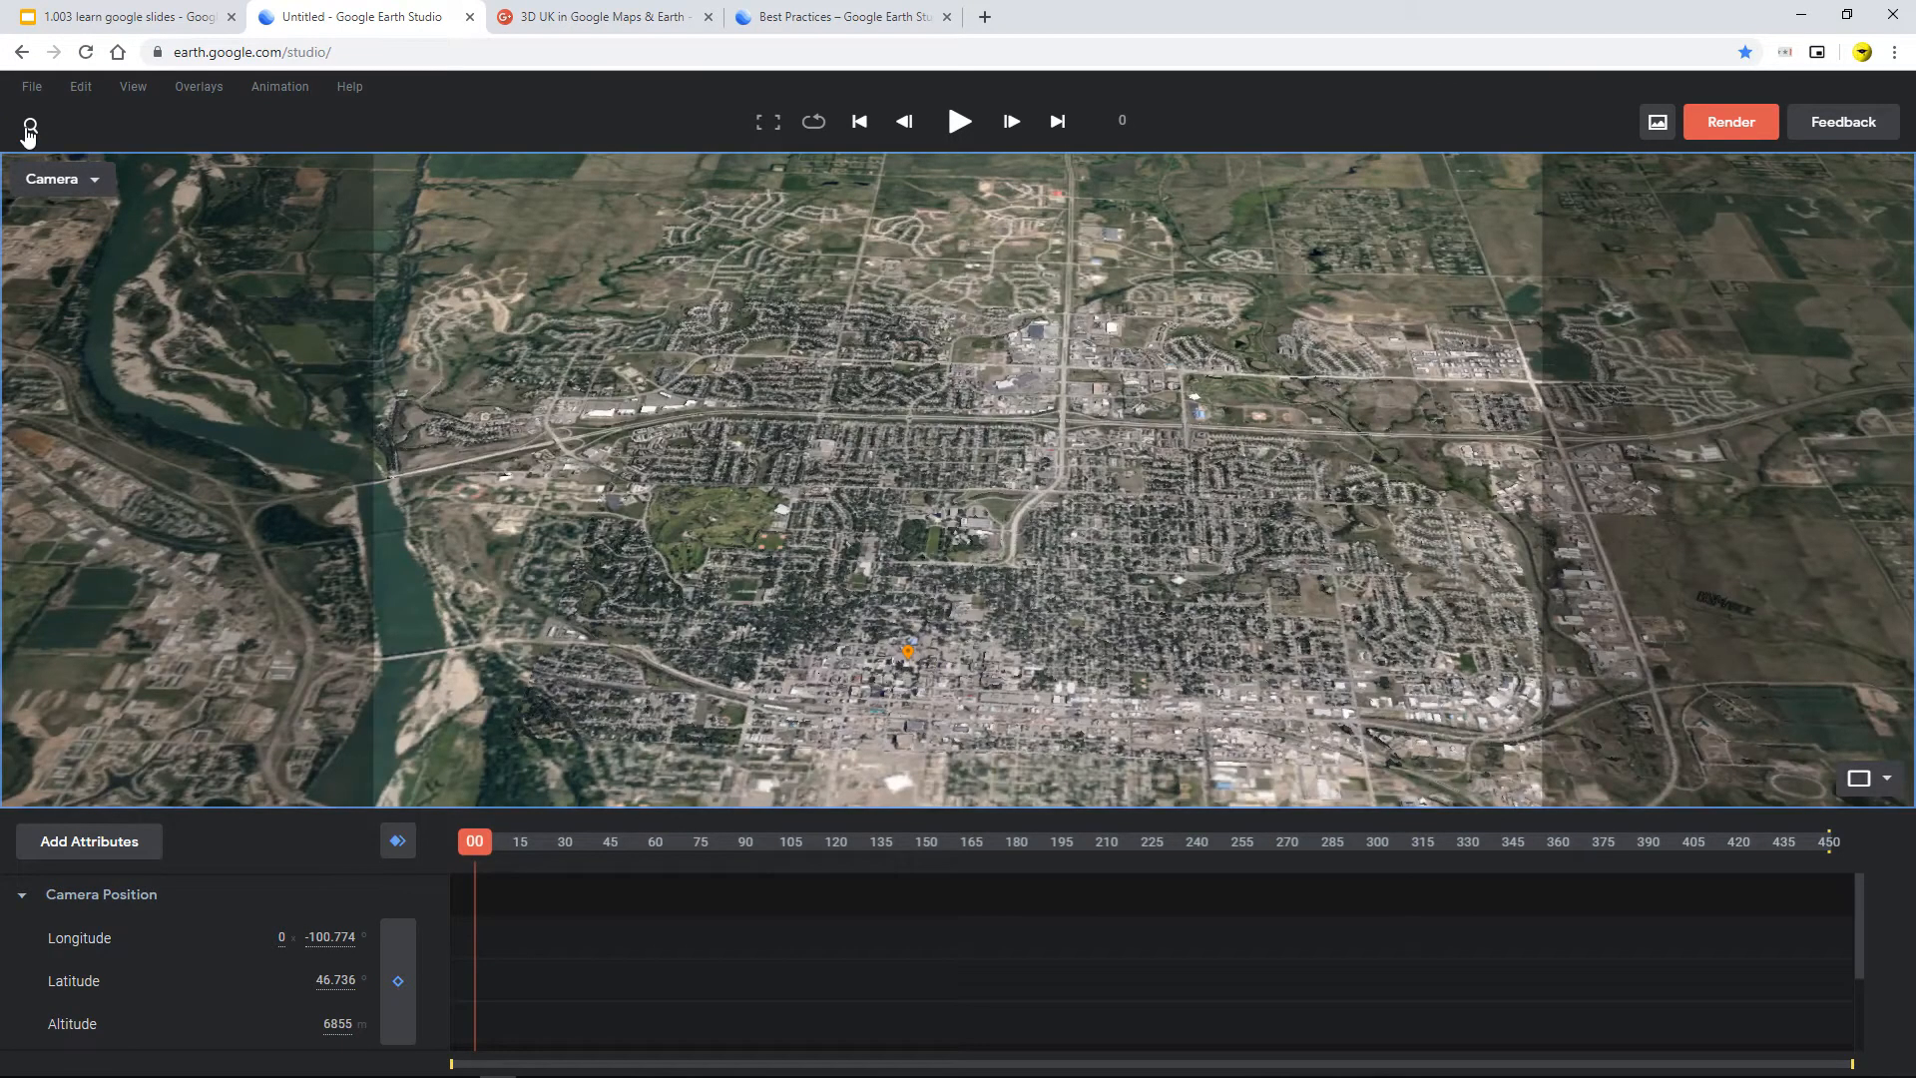
Search for Gibraltar and fly the camera to its harbour, runway and Rock.
click(28, 120)
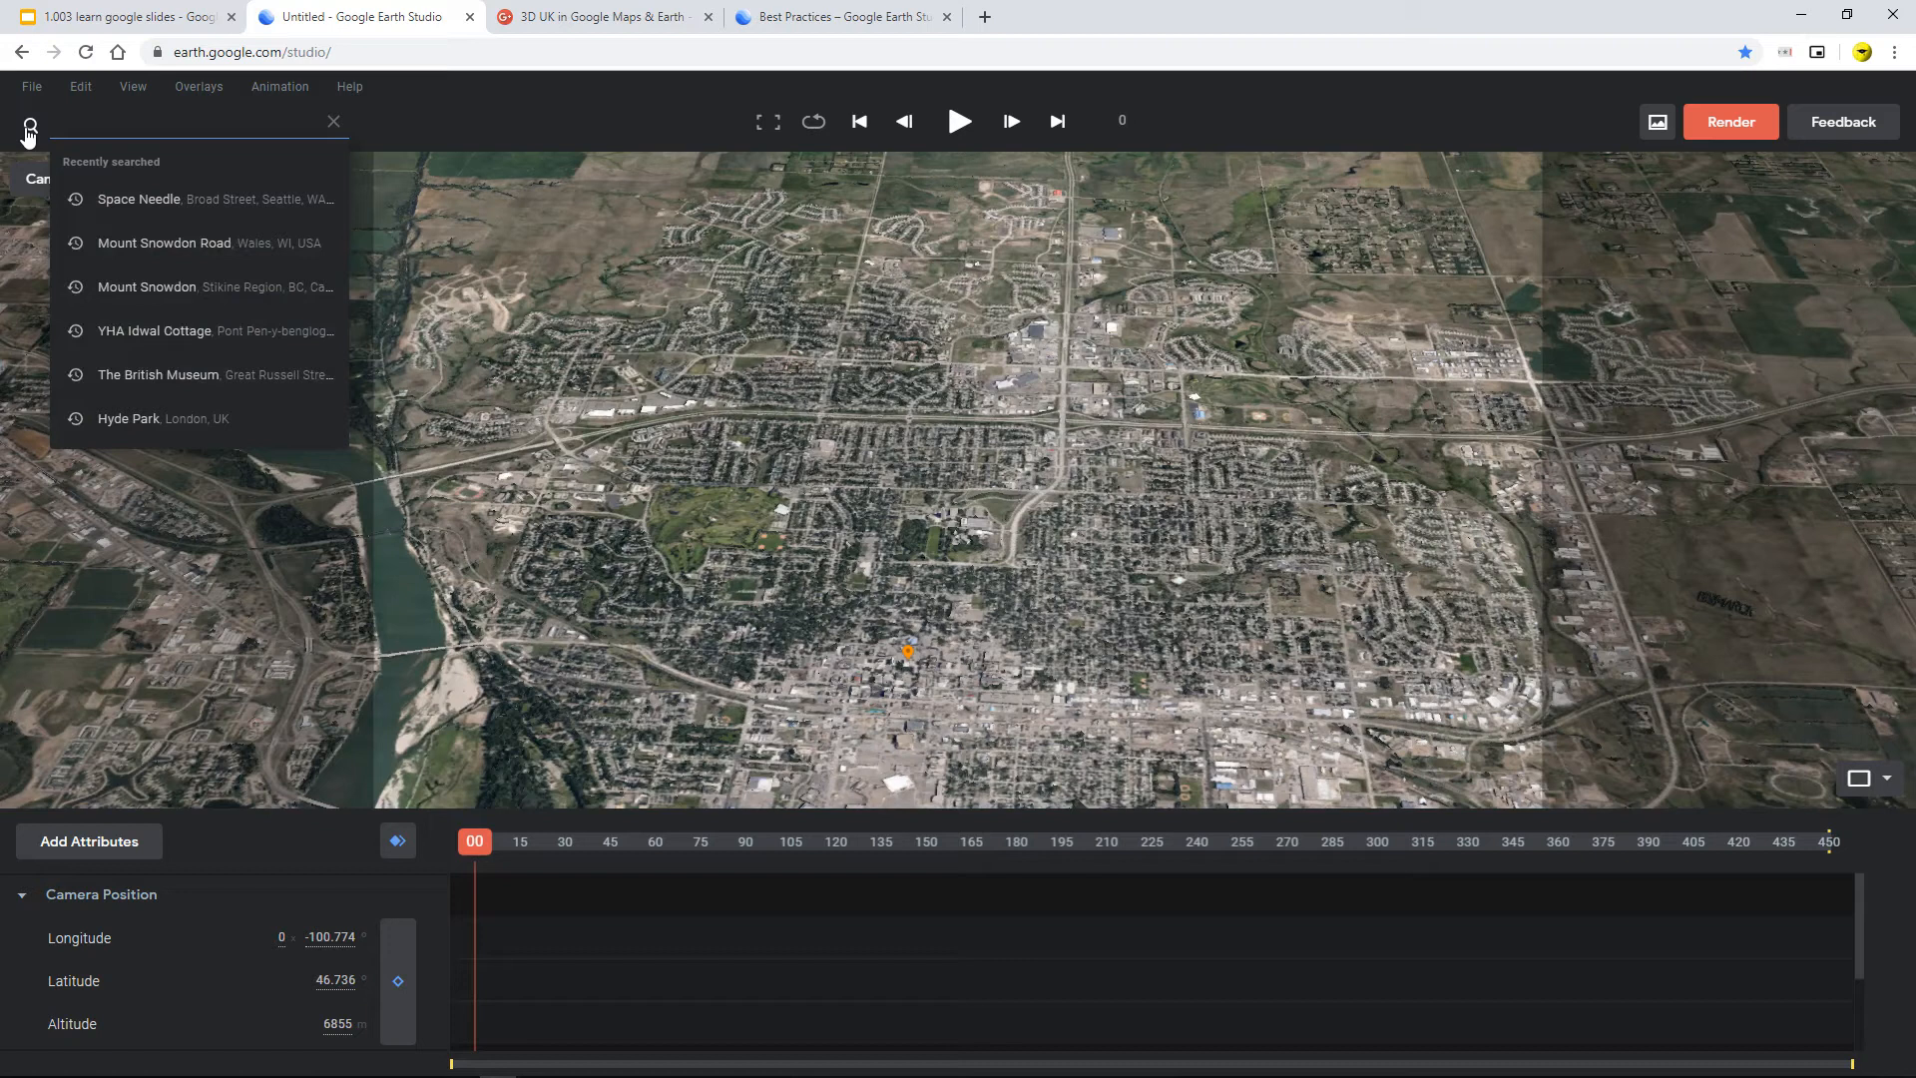
text(gl)
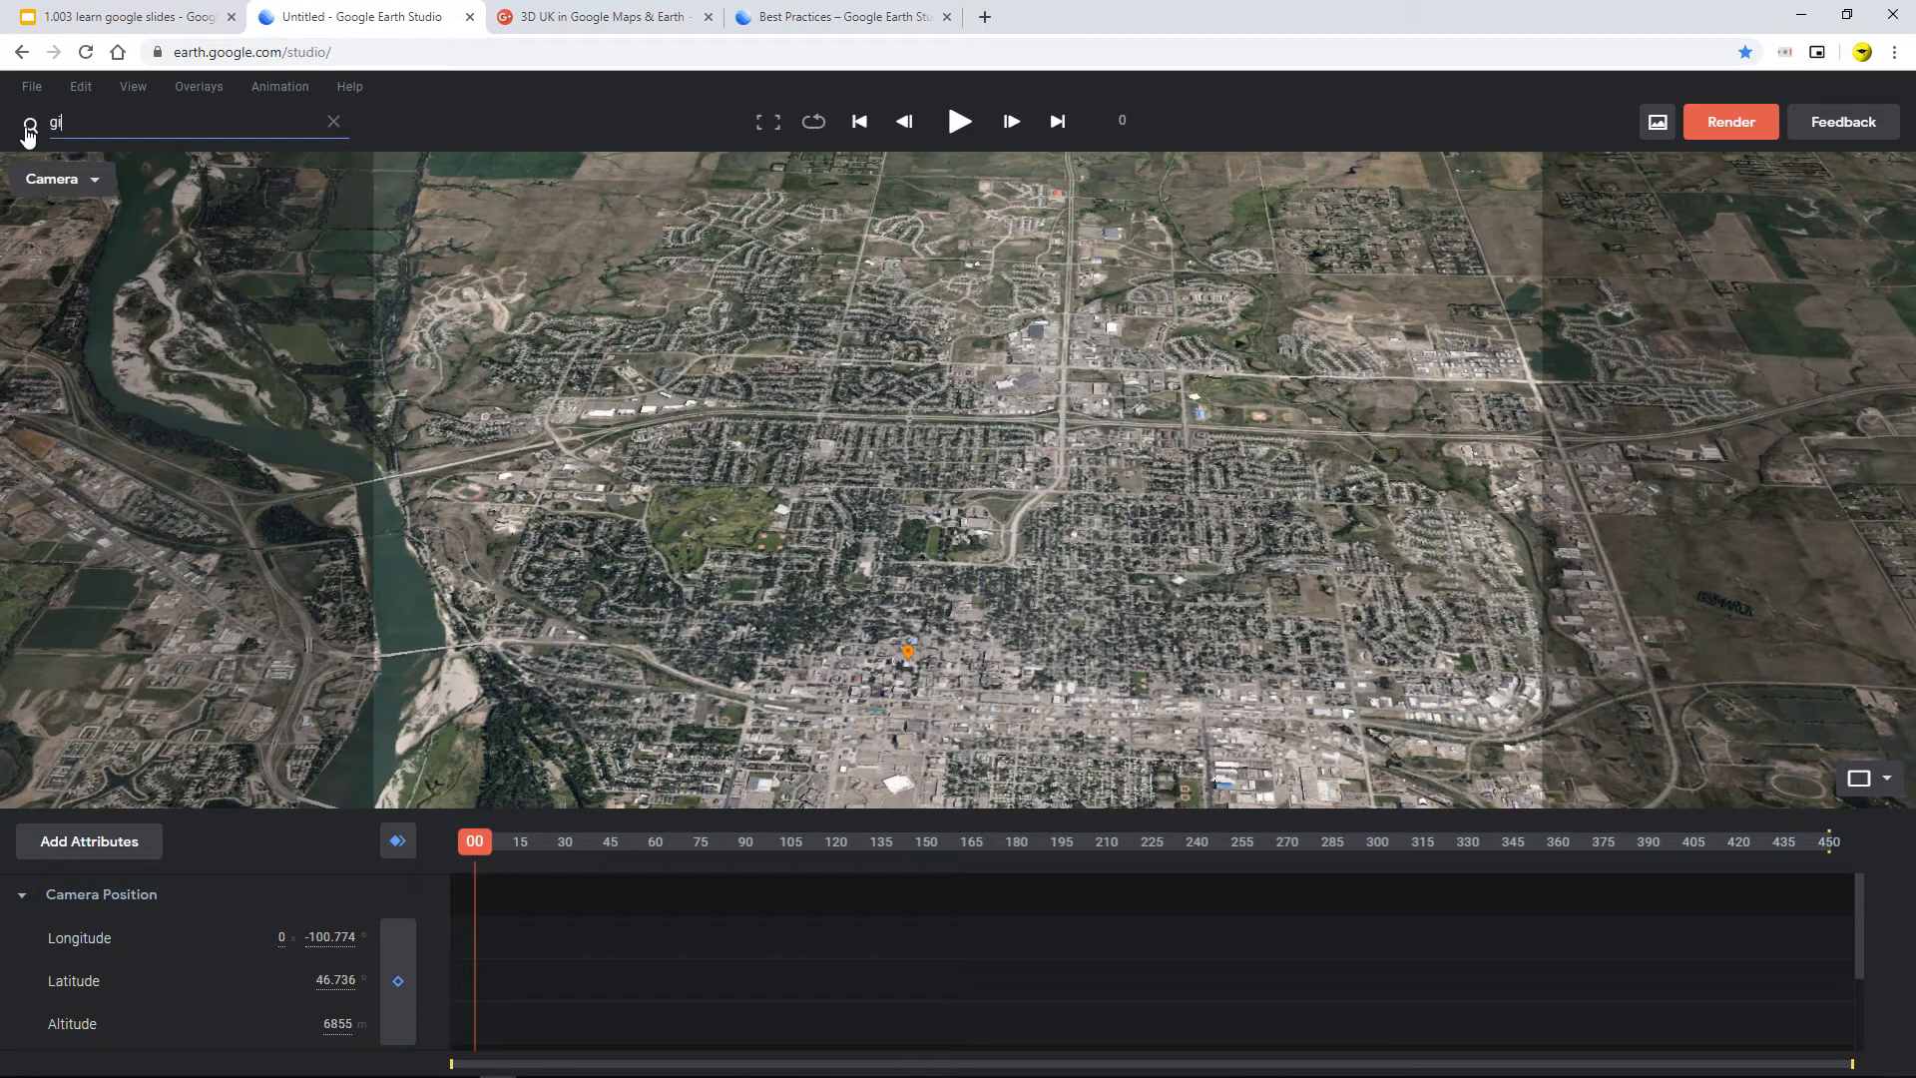
text(b)
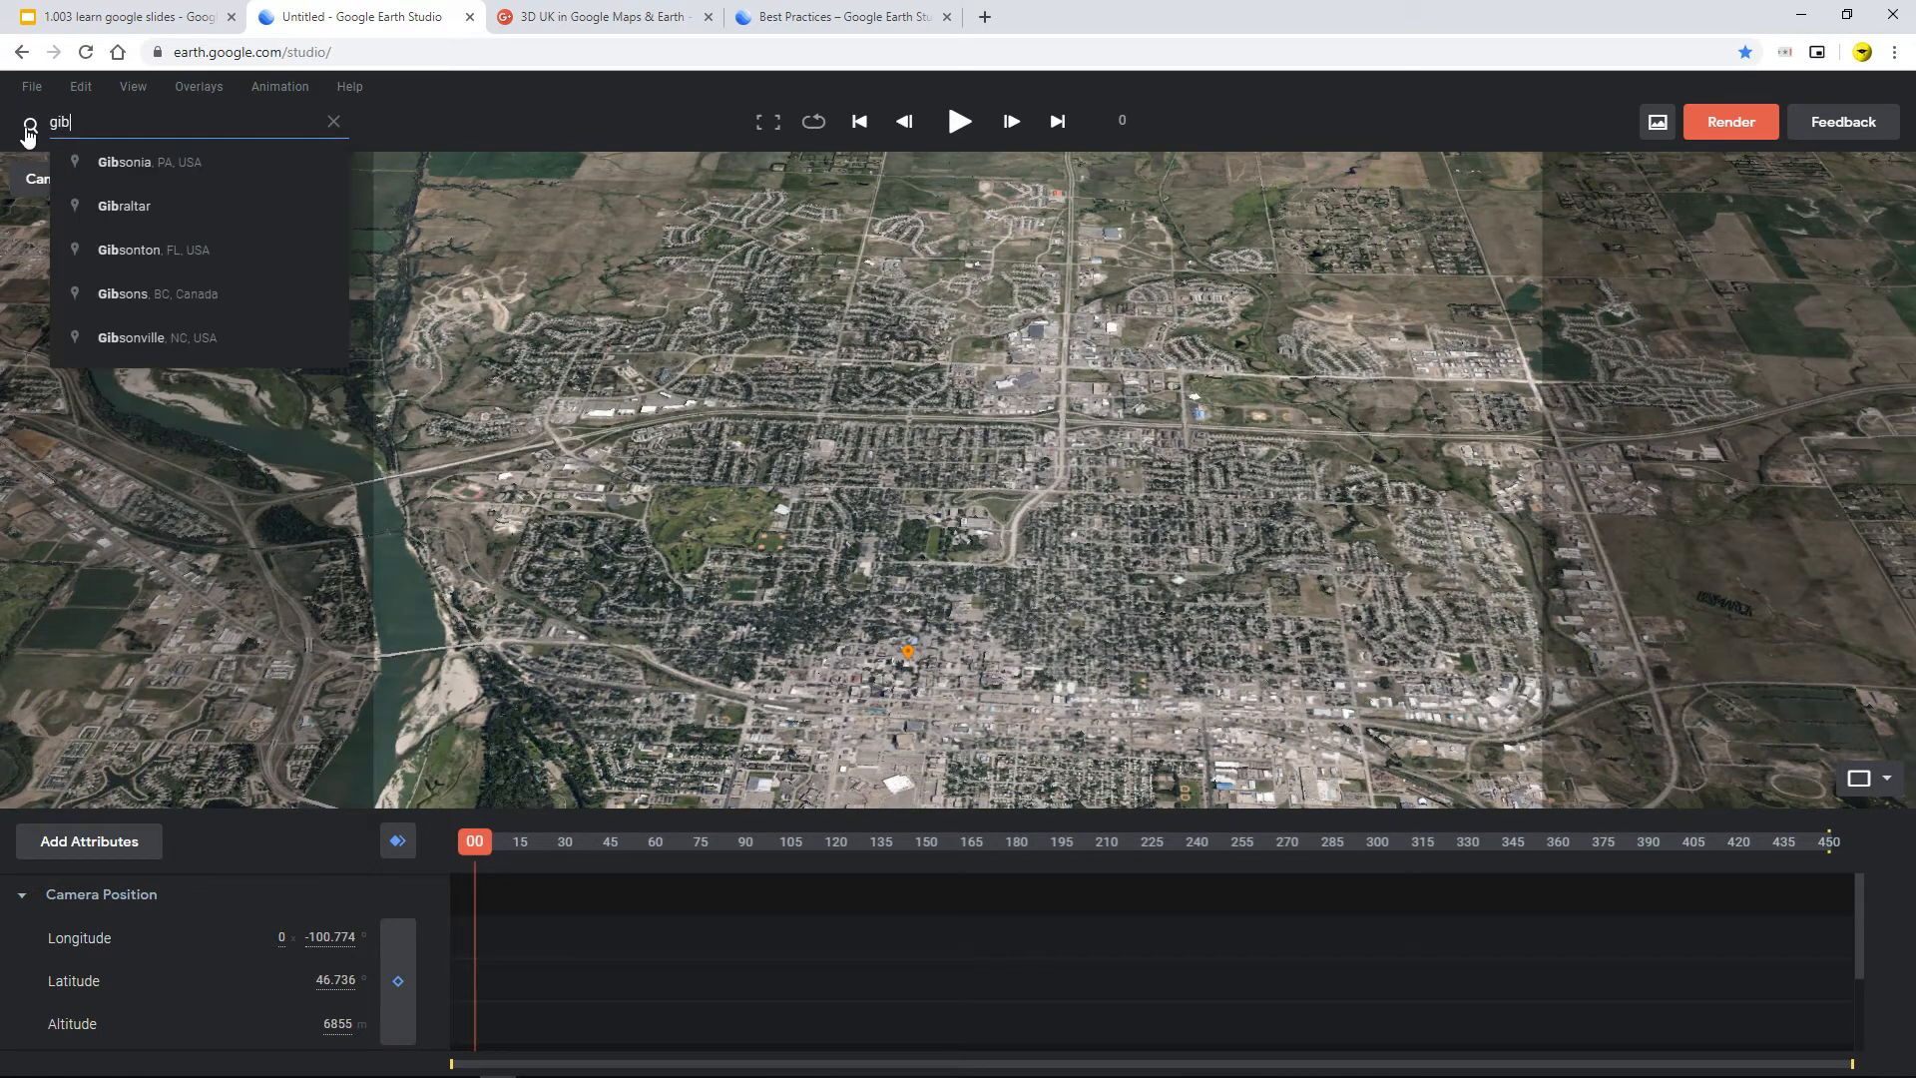
click(124, 206)
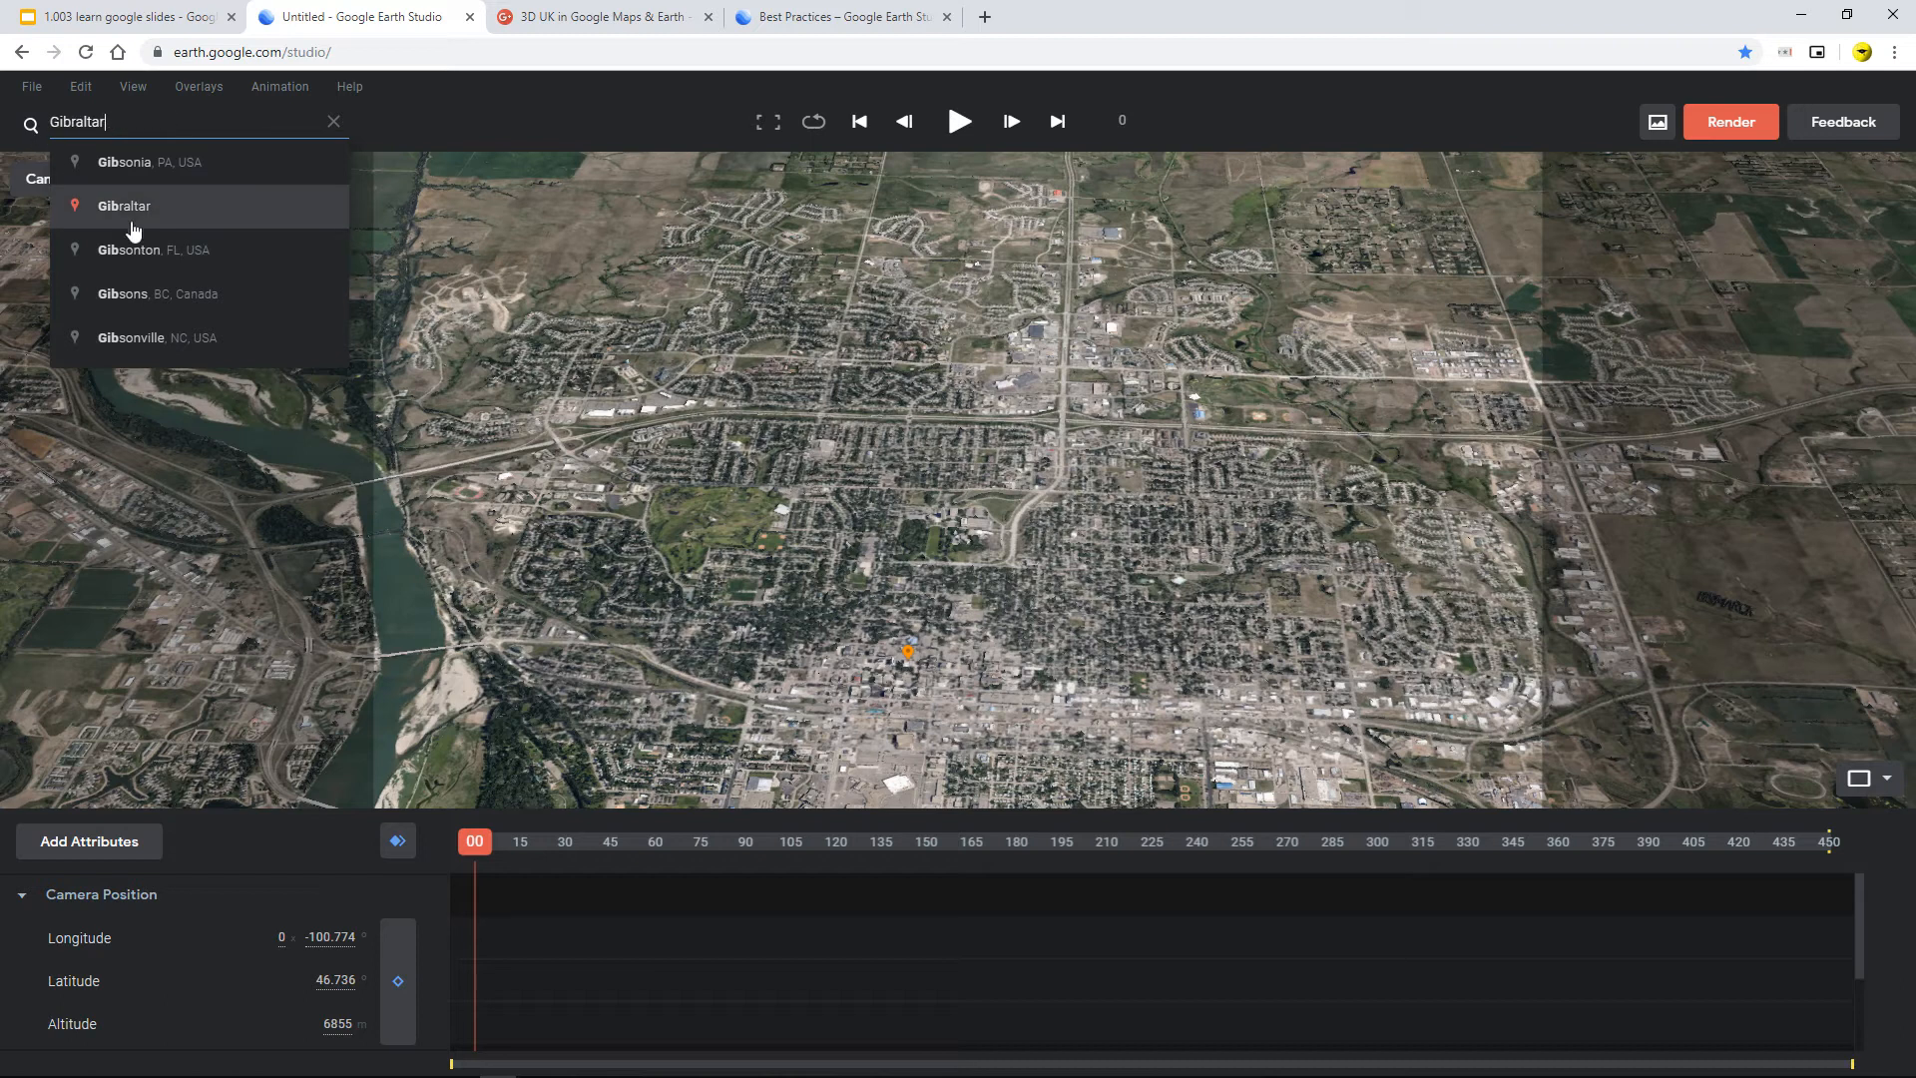
click(123, 205)
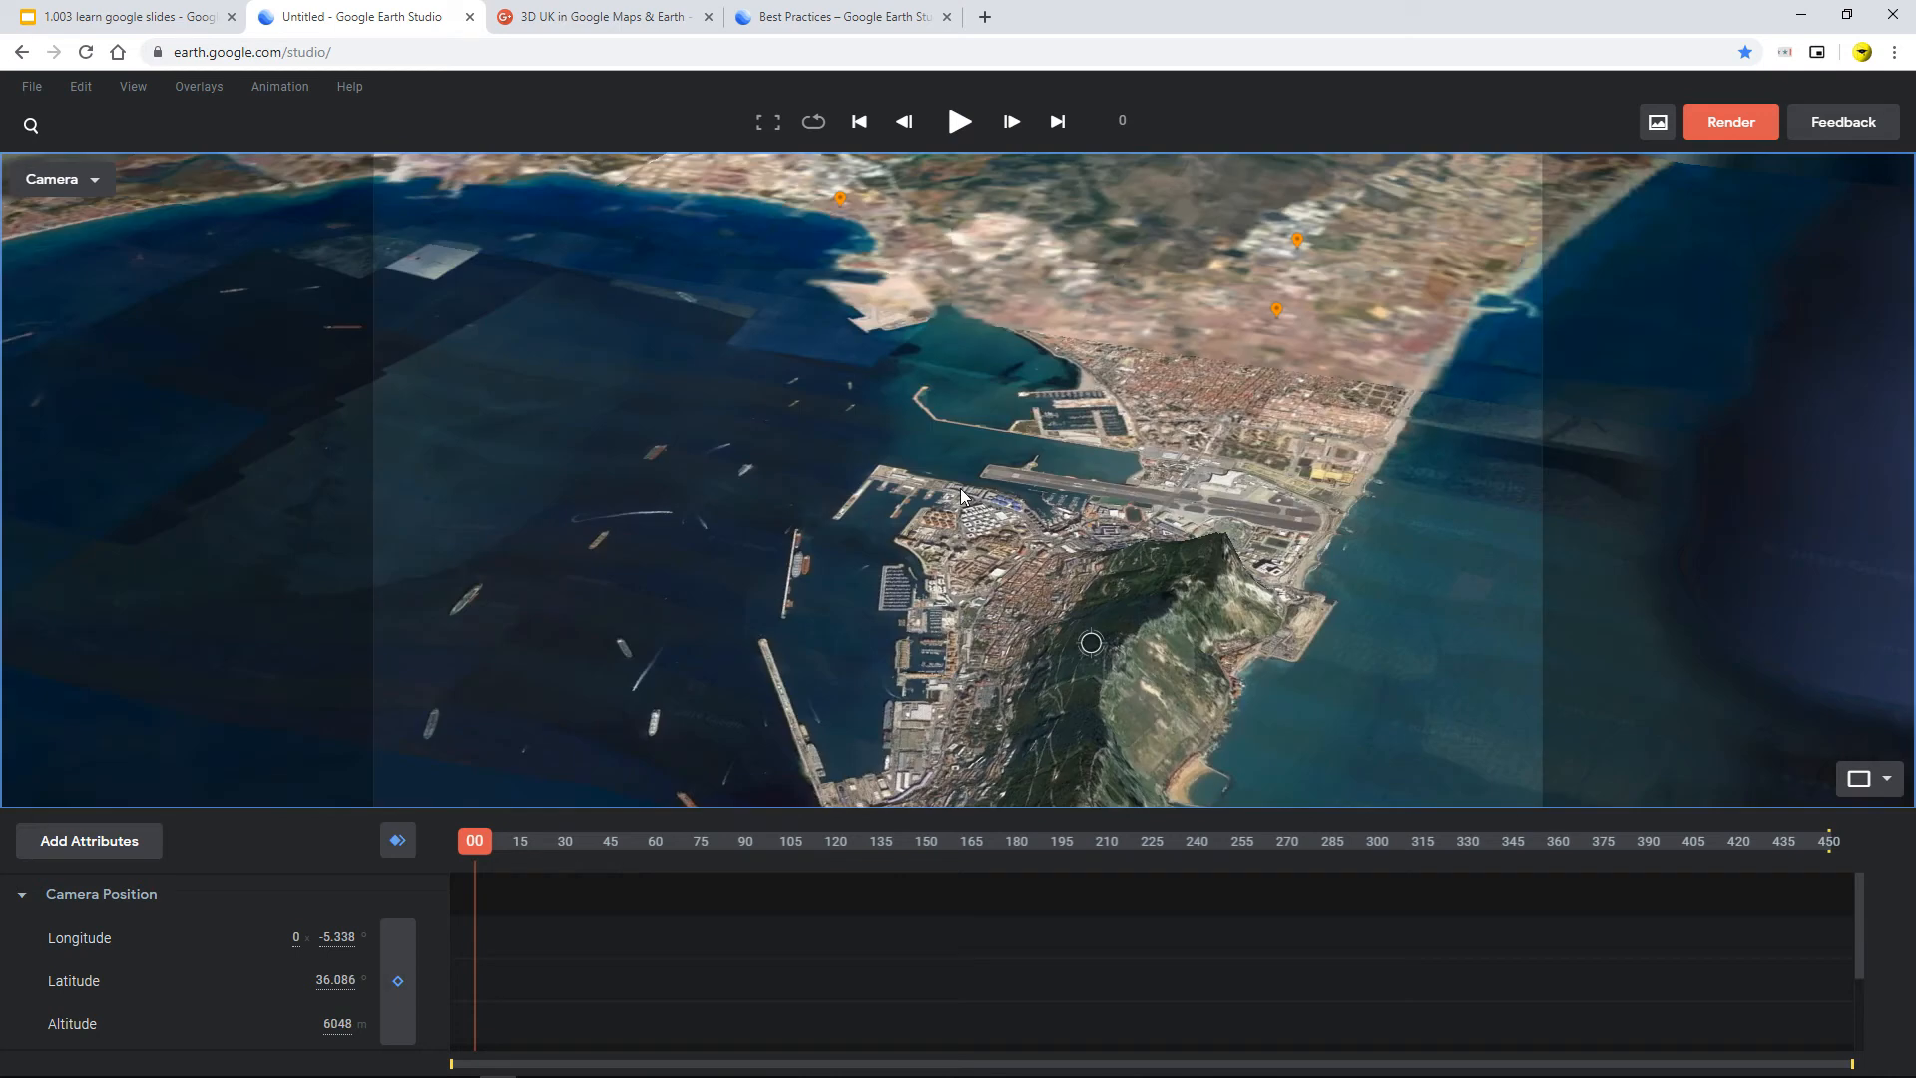
Zoom the camera down to about 1,592 m above the Rock of Gibraltar's ridge.
scroll(down, 3)
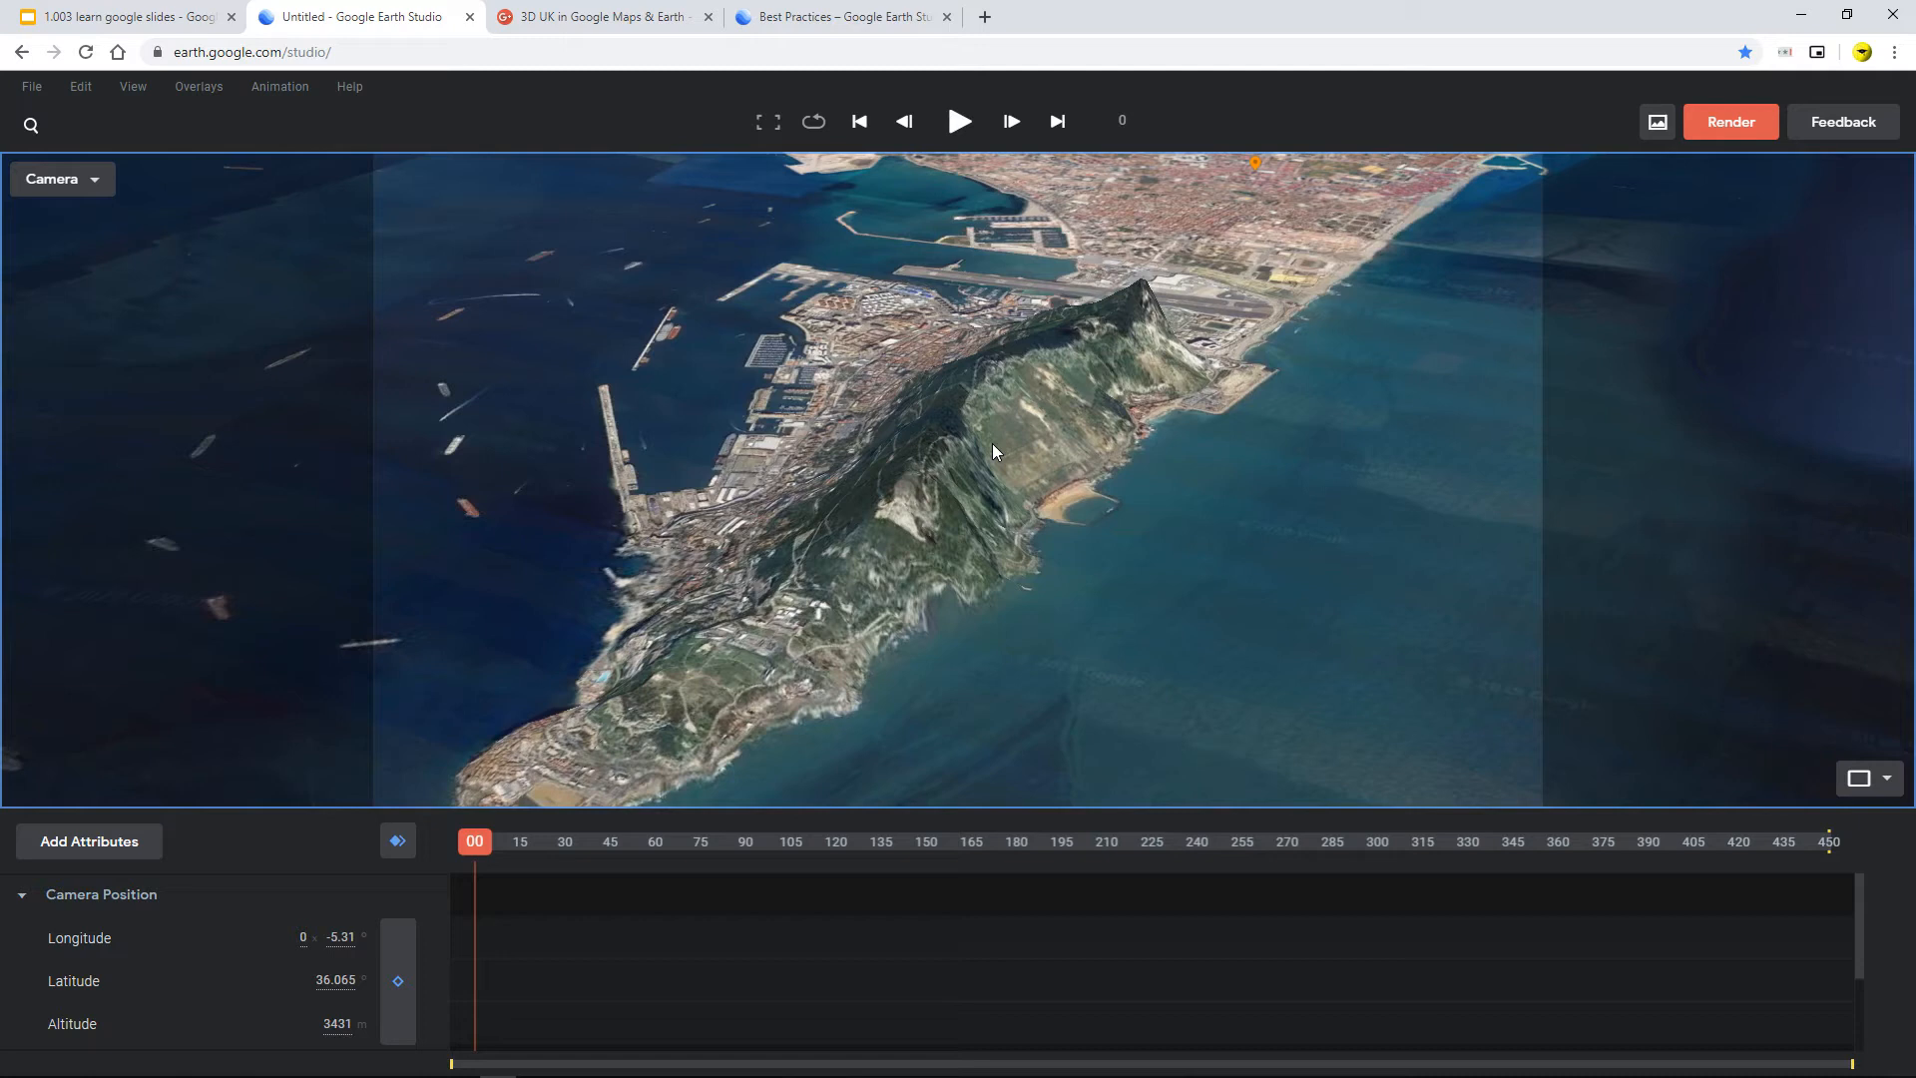
scroll(down, 3)
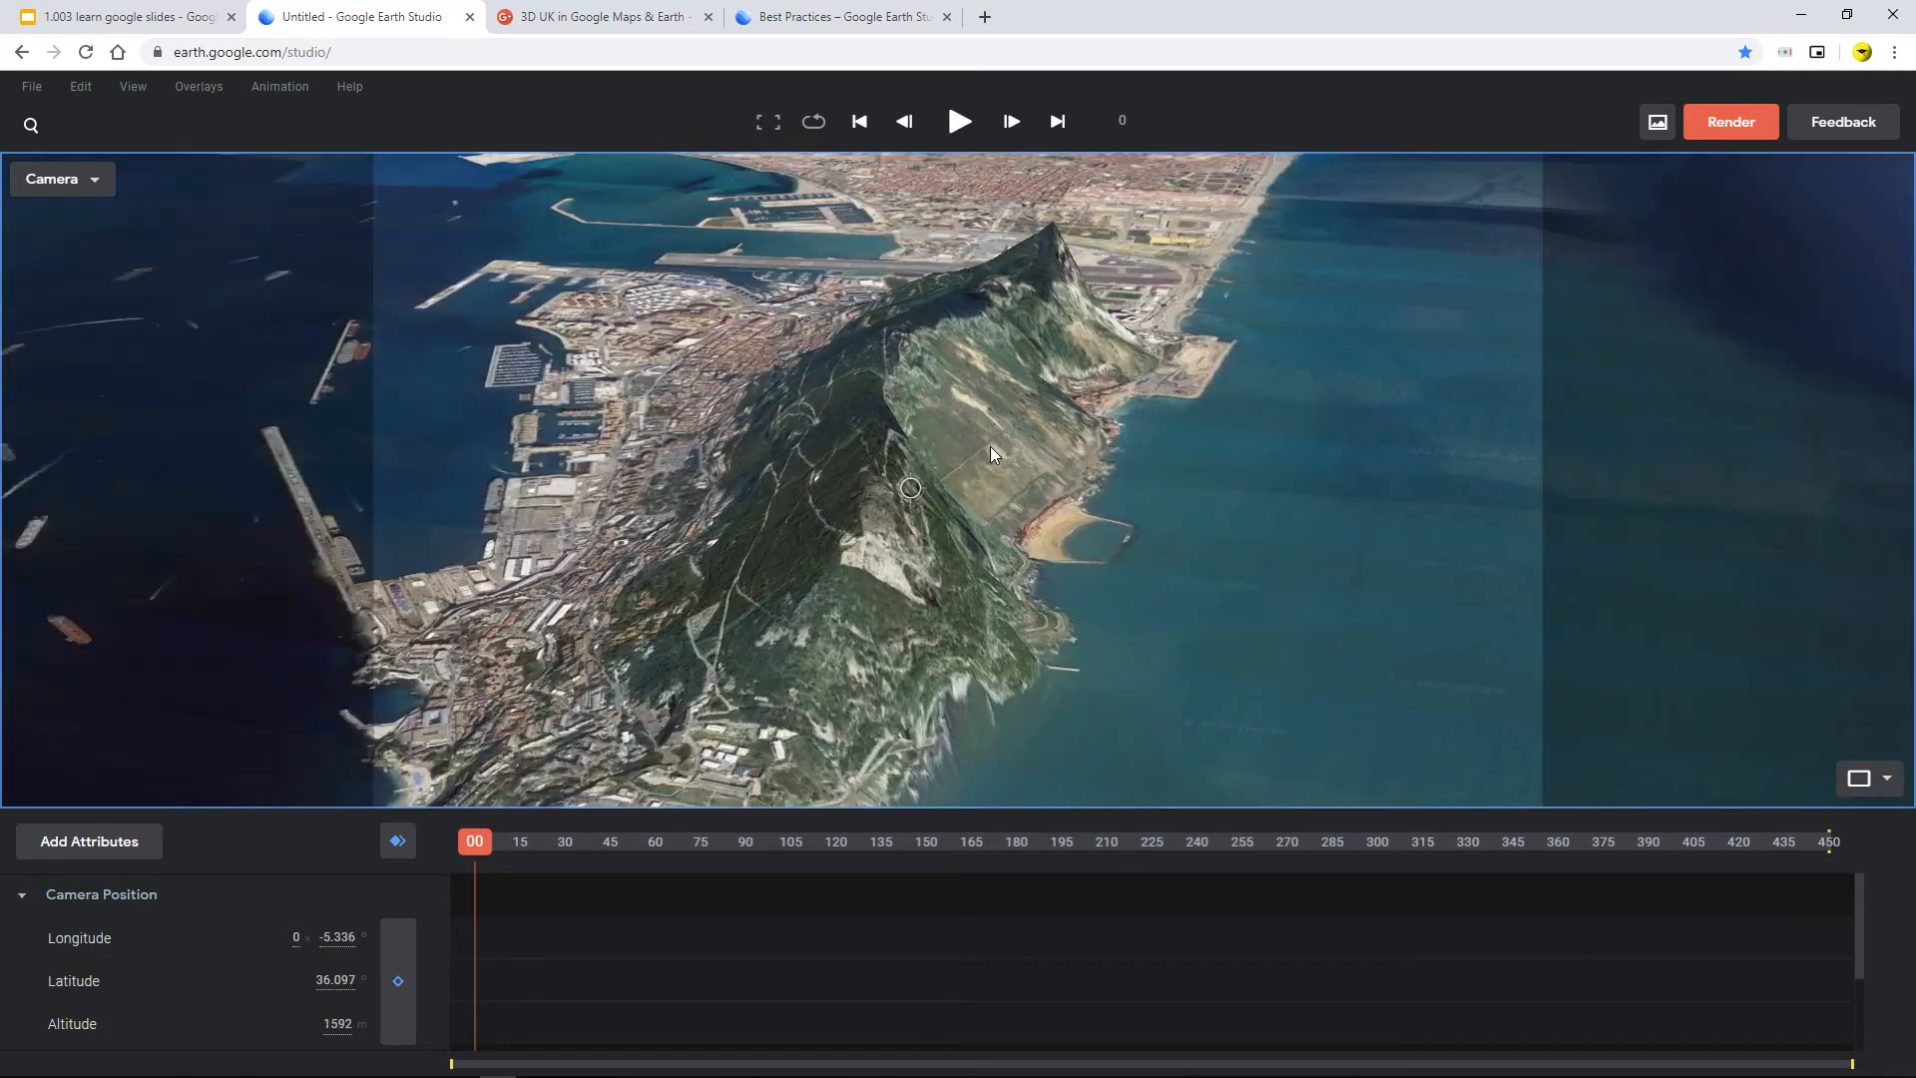